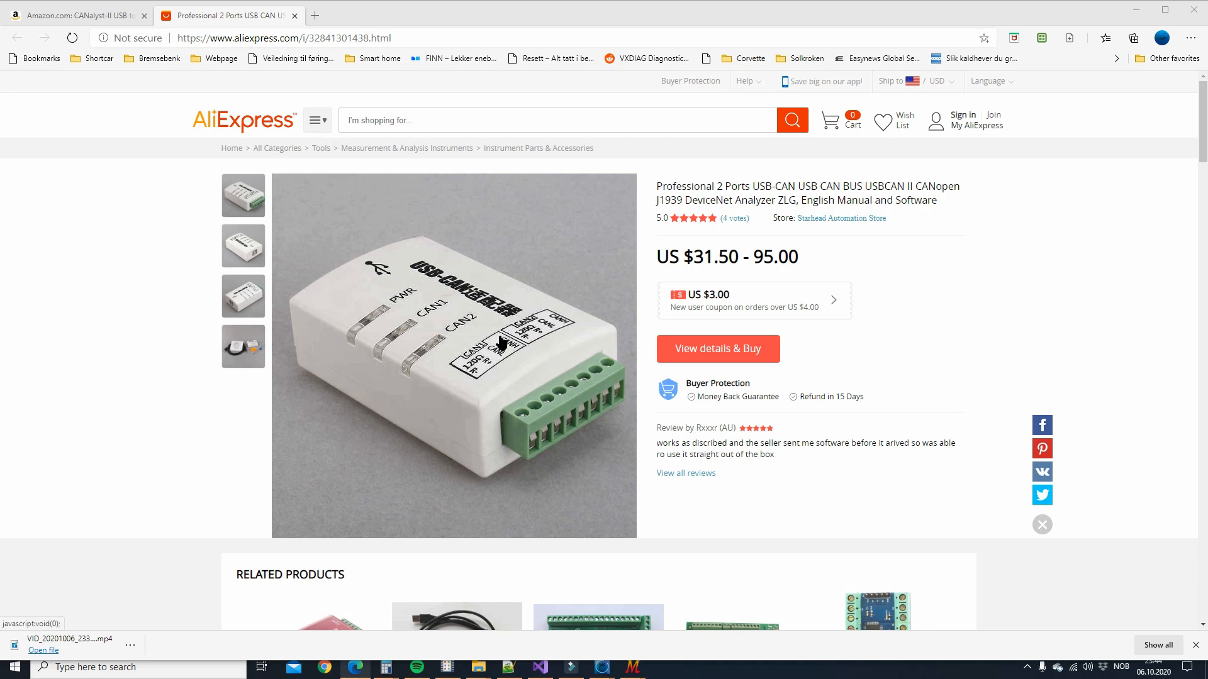
mouse_move(498, 343)
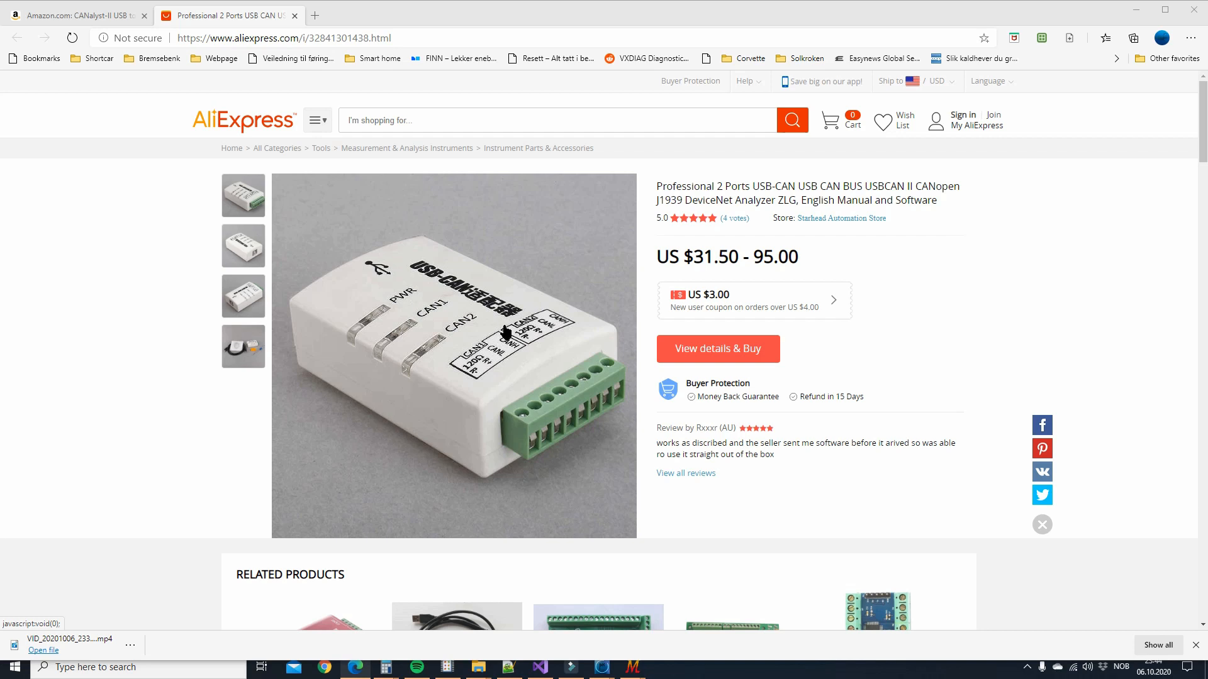
mouse_move(476, 401)
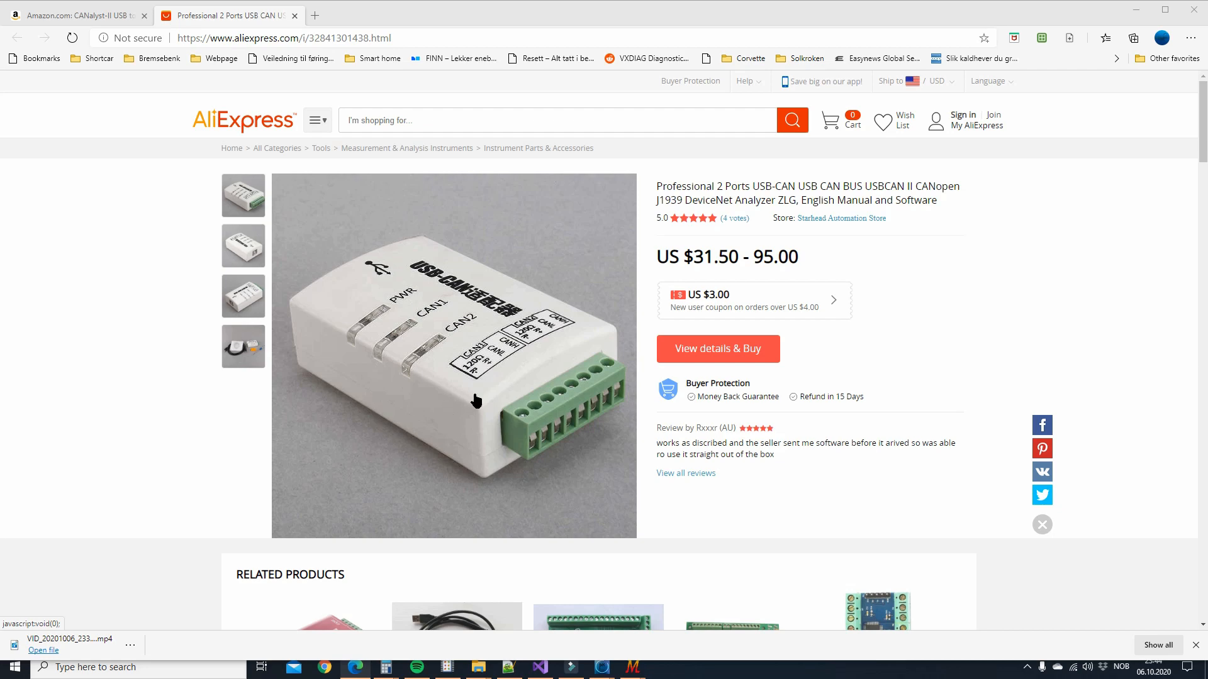
Step: View the USB-CAN kit contents photo, then compare with Amazon's CANalyst-II listing
left_click(243, 346)
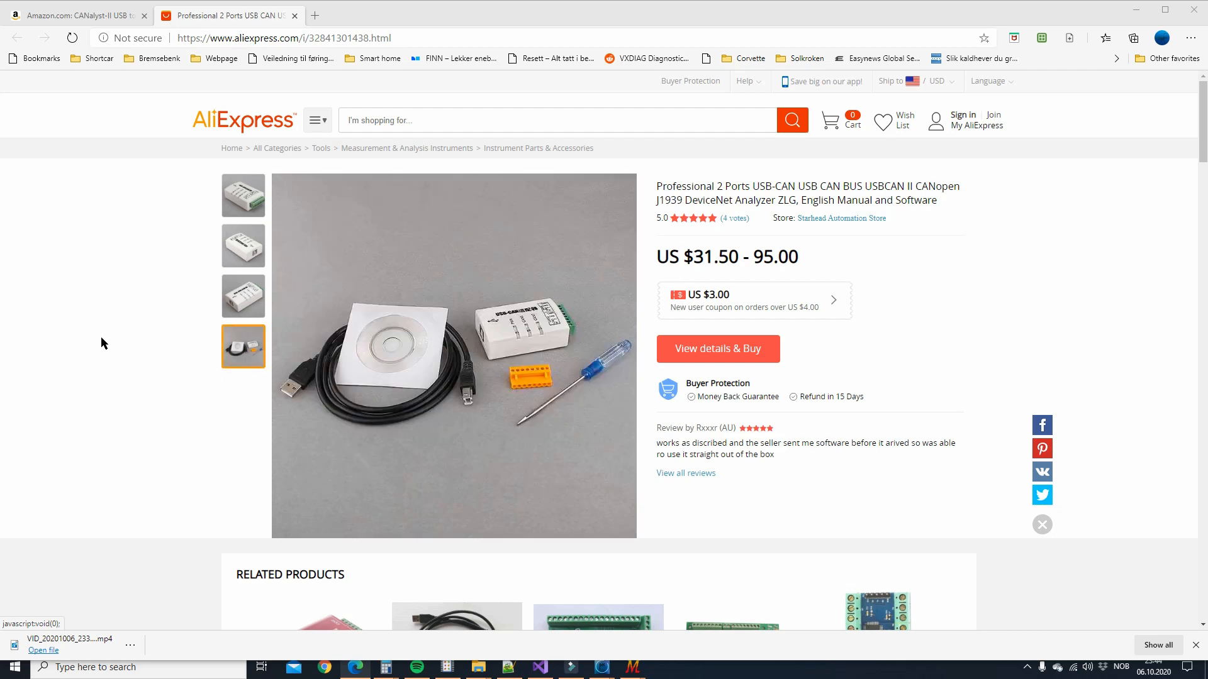
left_click(73, 15)
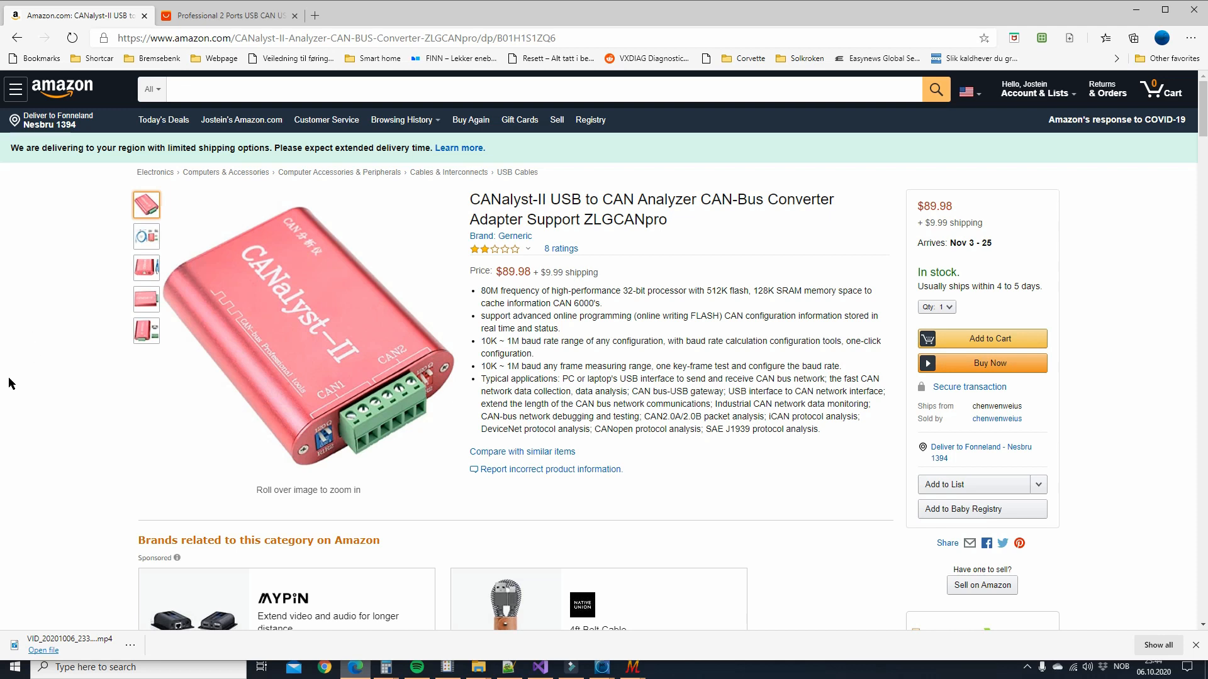
mouse_move(702, 432)
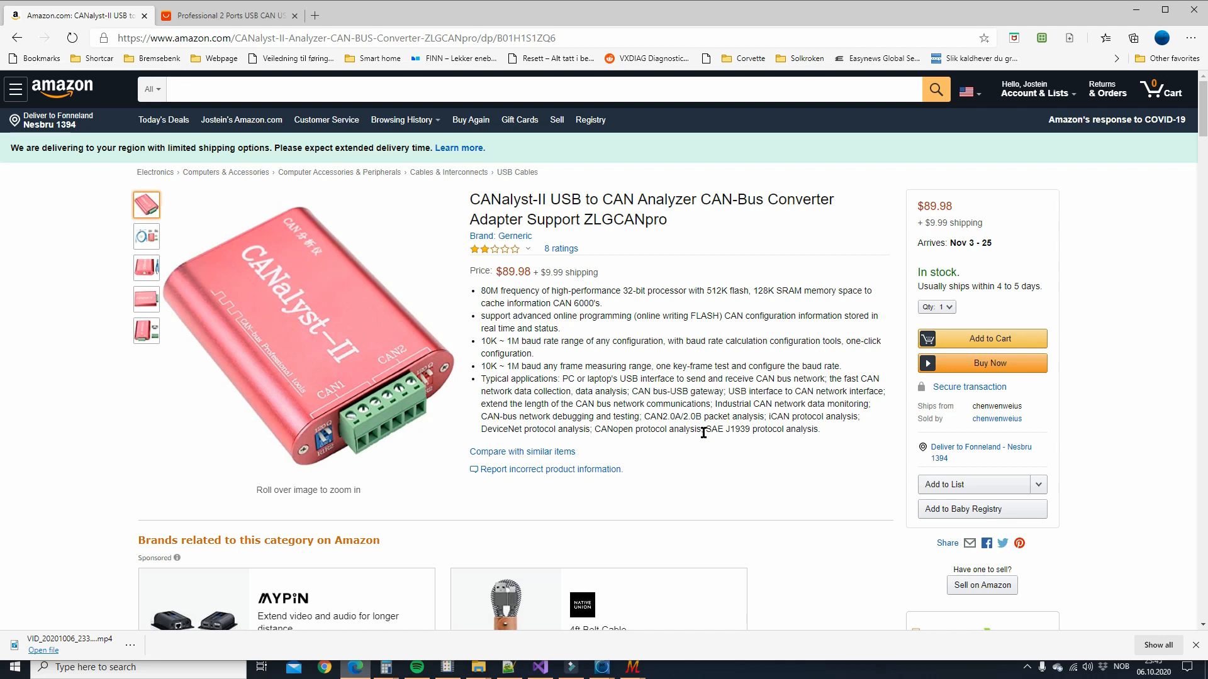
mouse_move(619, 377)
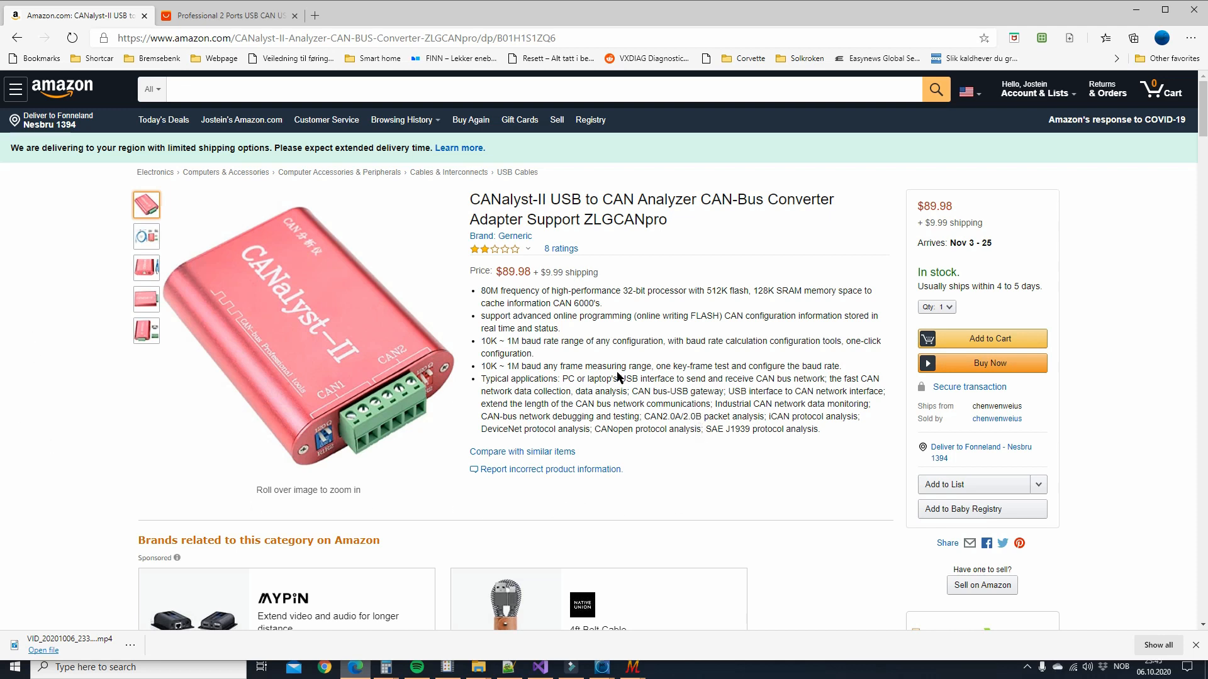
mouse_move(540, 385)
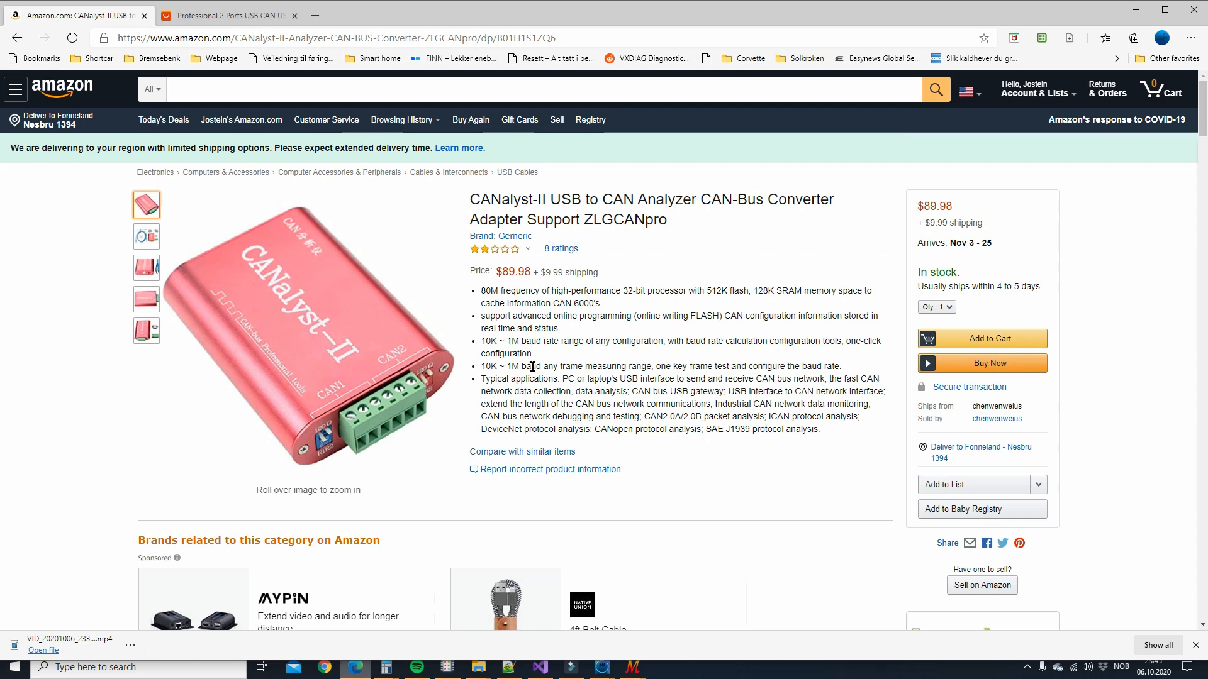
mouse_move(515, 303)
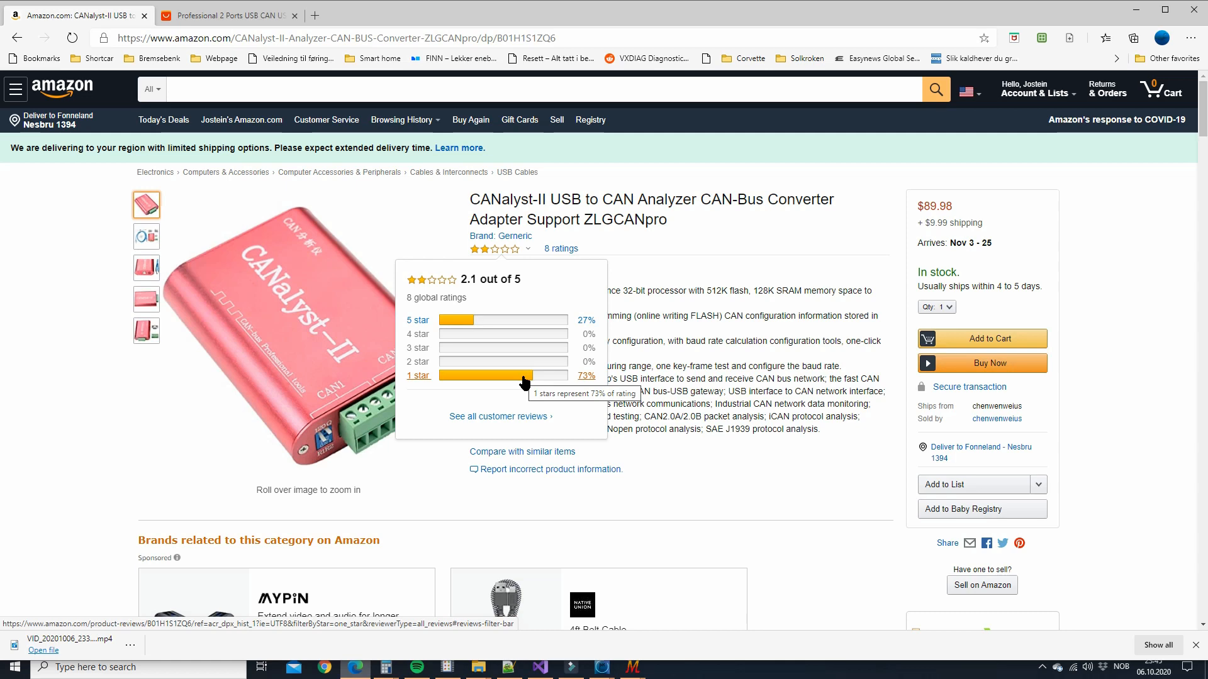
mouse_move(649, 292)
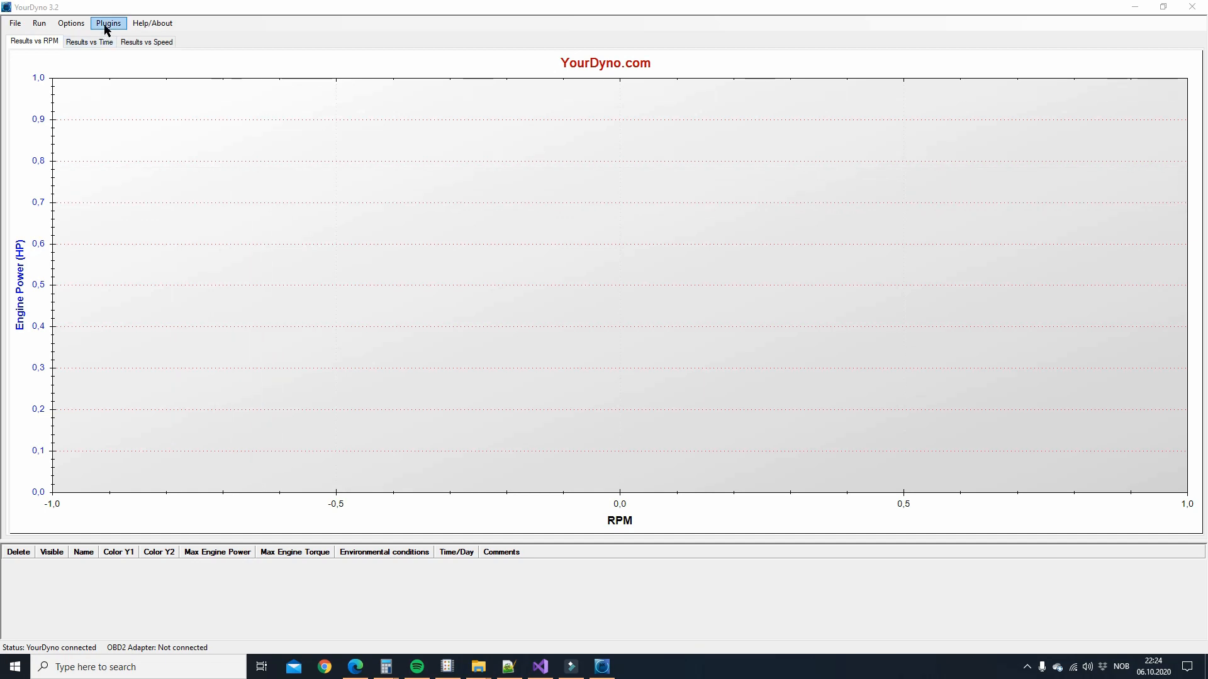
Step: Open the CAN Tool plugin, connect the adapter at 1000 Kbps, and toggle Show Debug
left_click(108, 22)
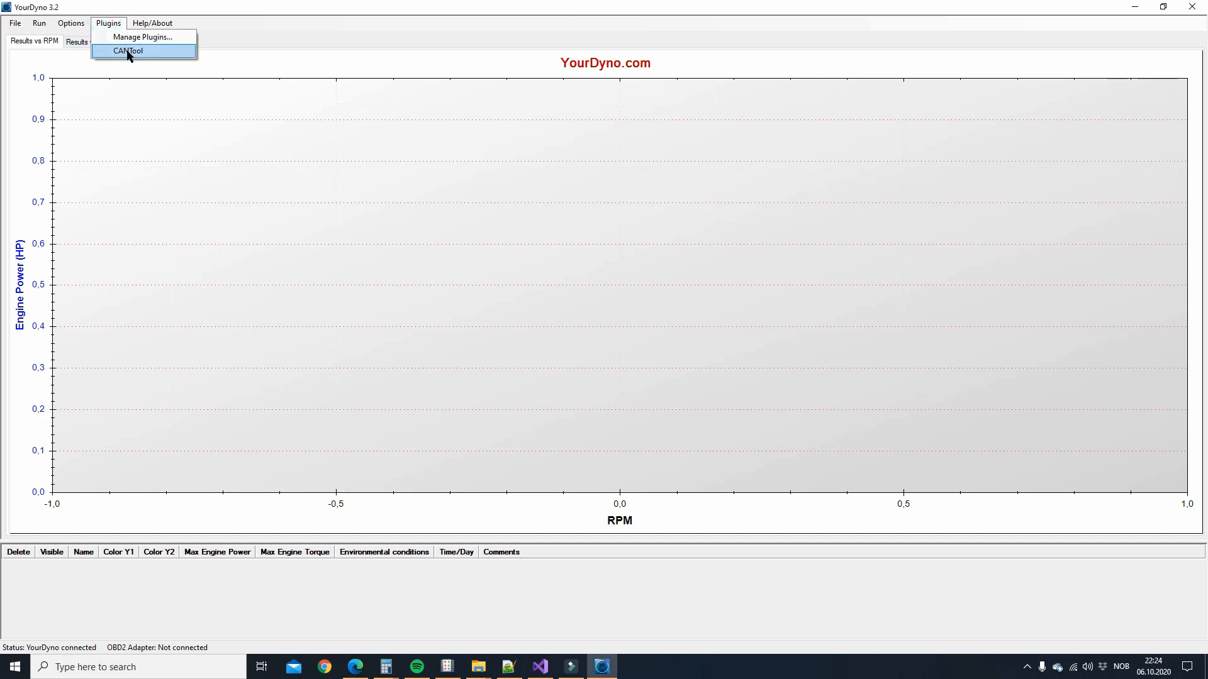
left_click(128, 51)
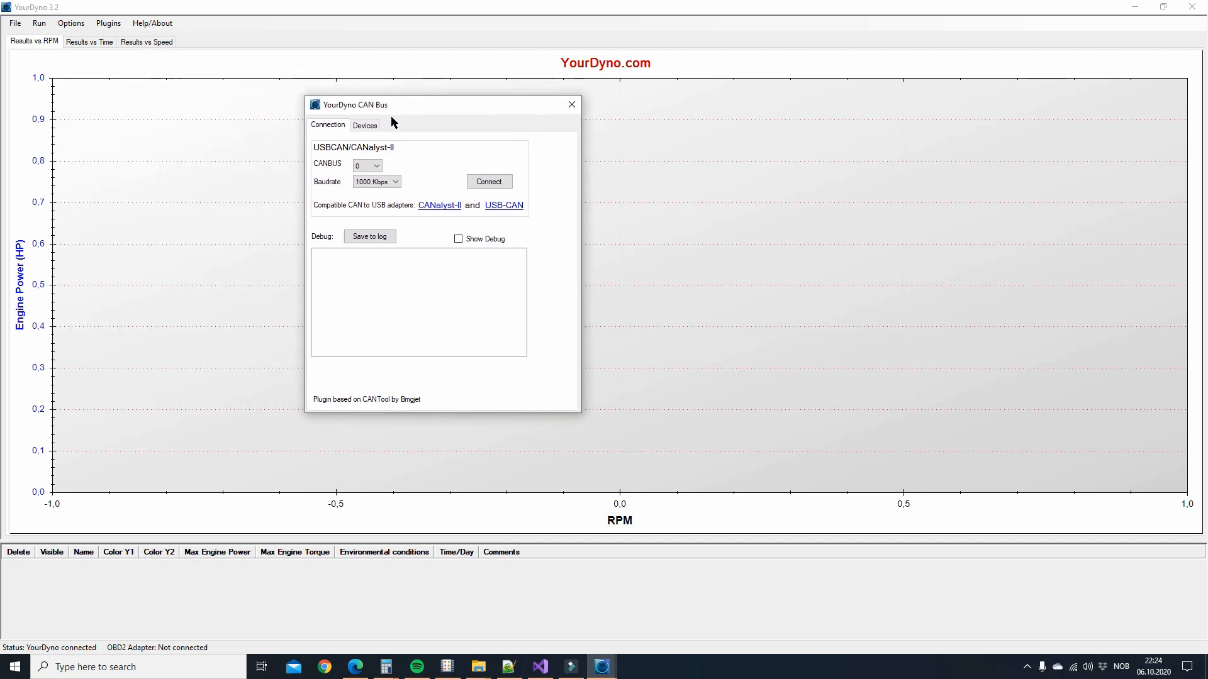
left_click(367, 165)
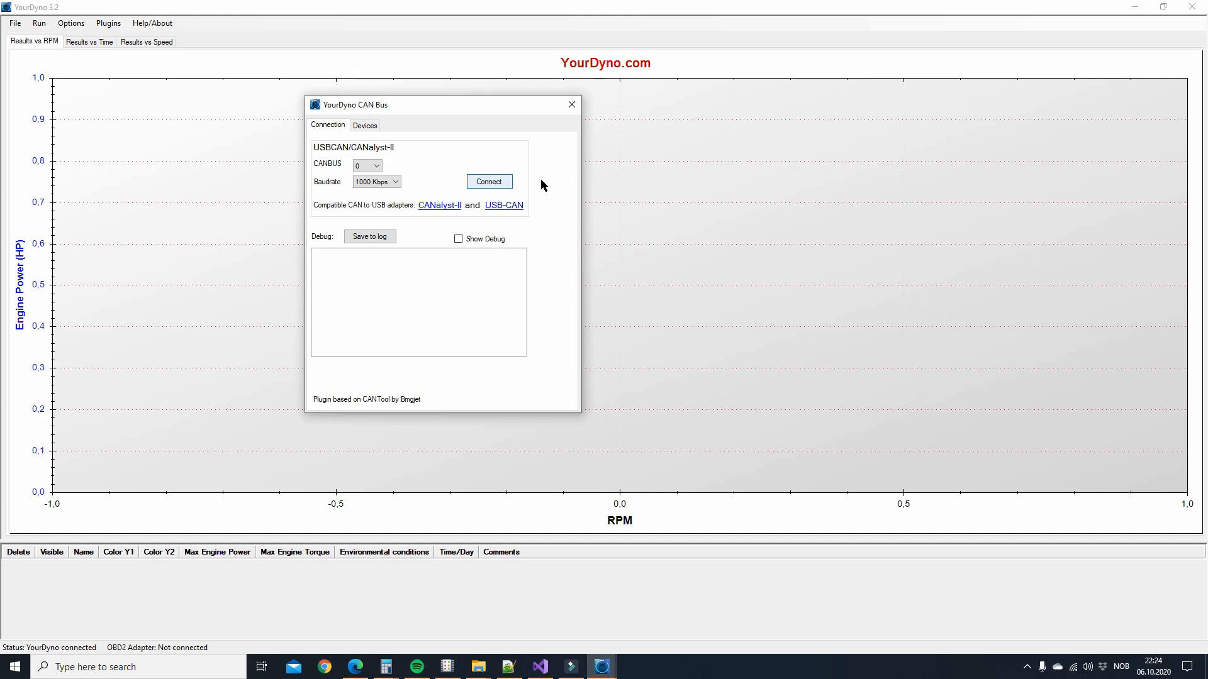
left_click(488, 182)
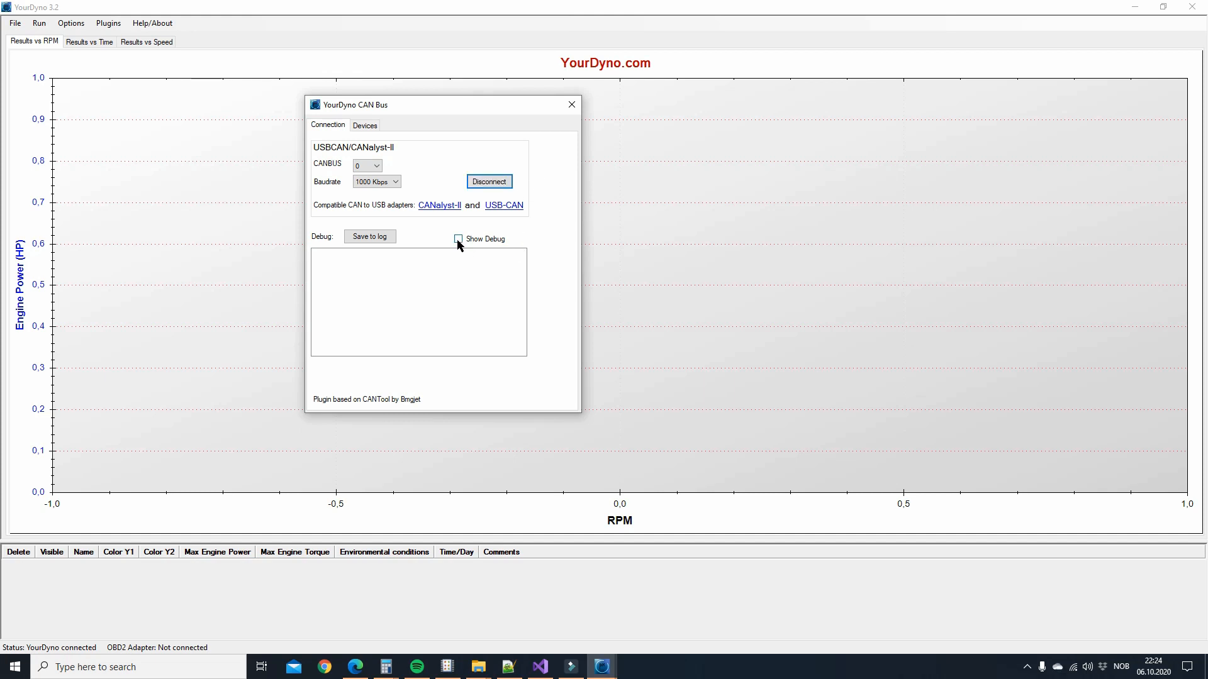
left_click(458, 240)
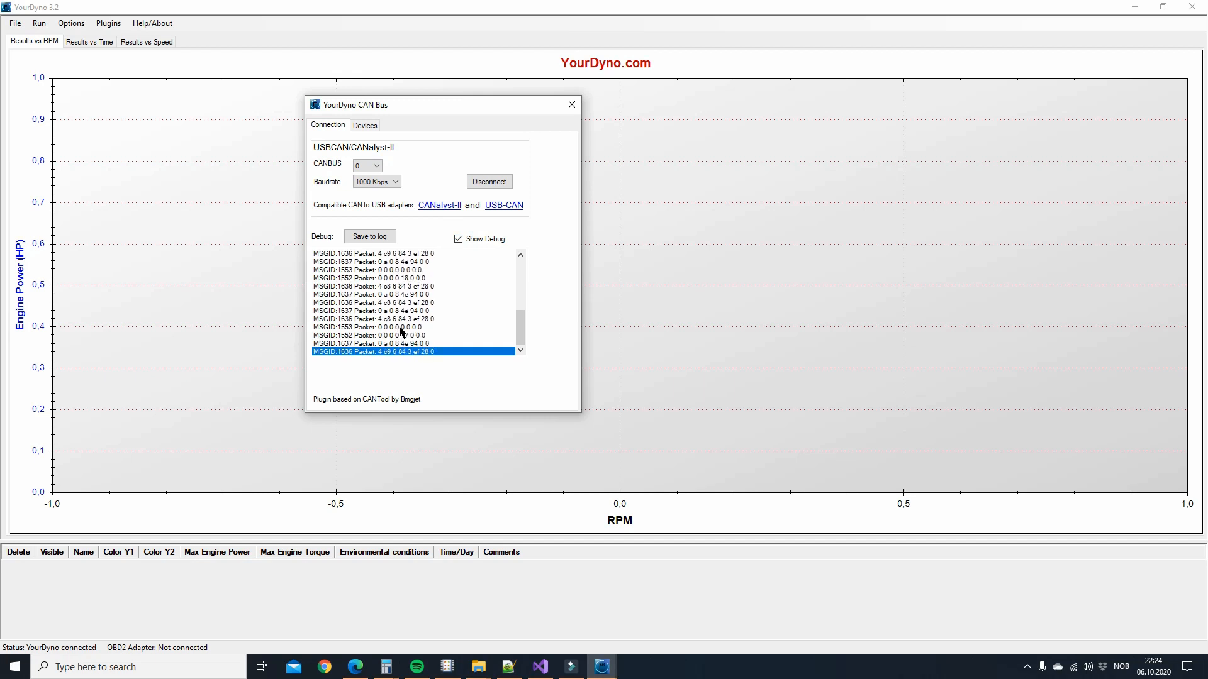
left_click(459, 238)
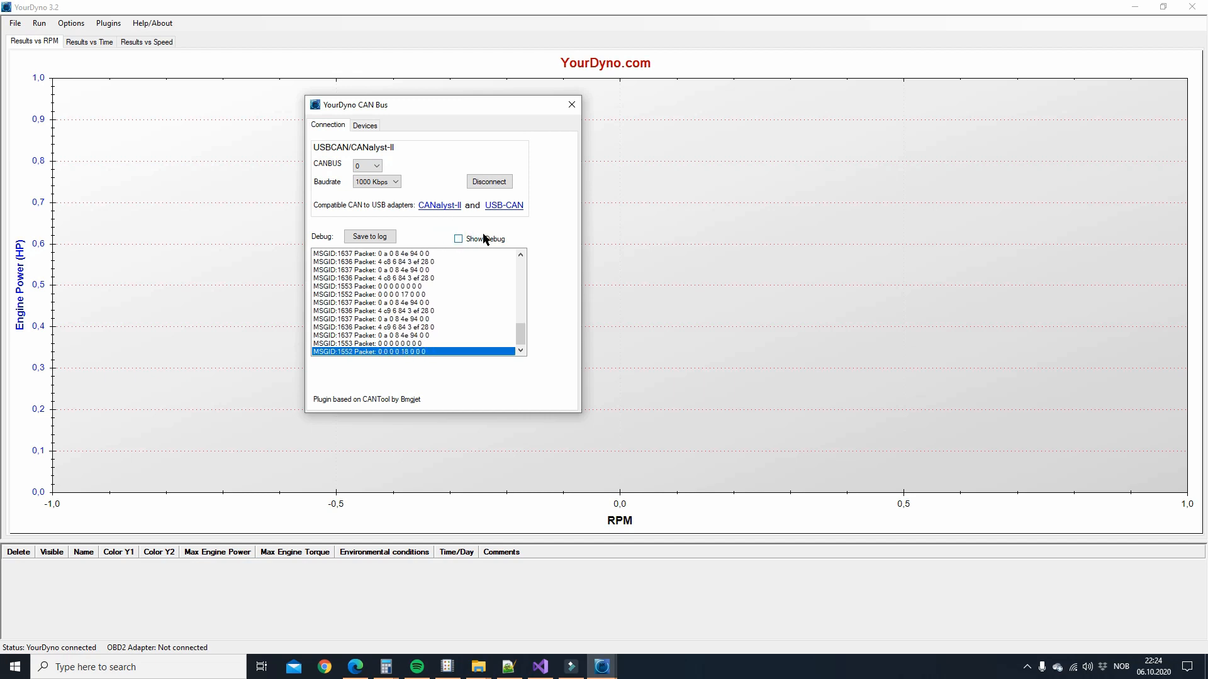
mouse_move(360, 266)
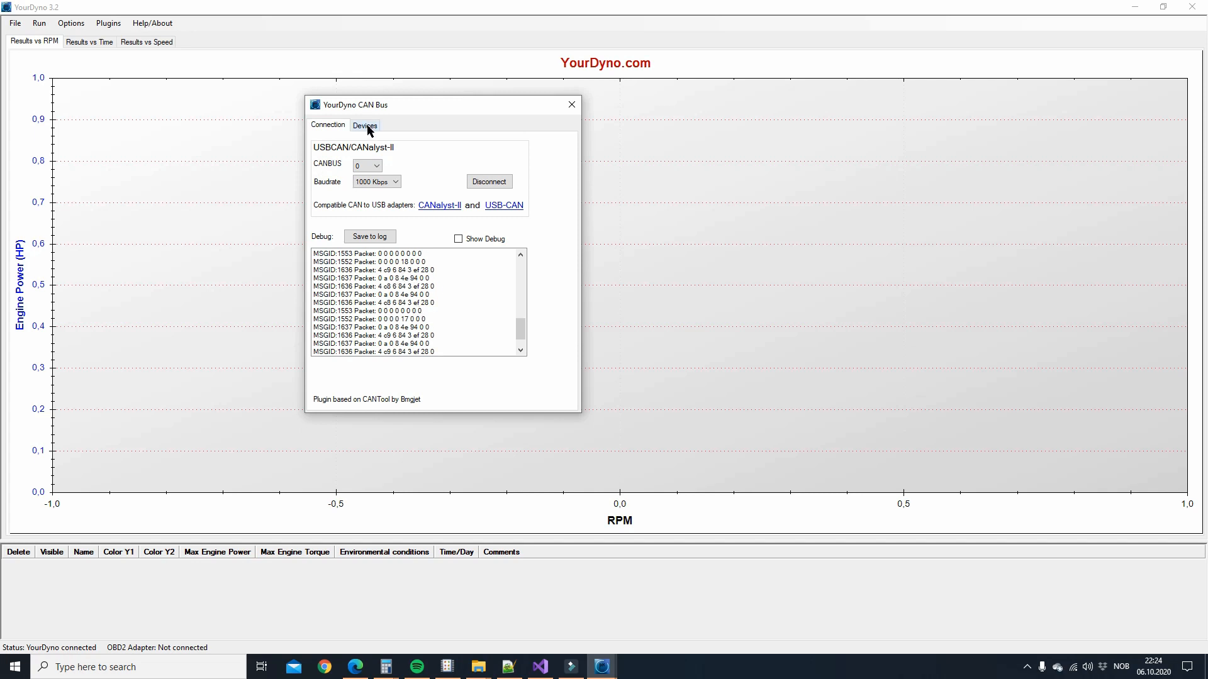
Step: Confirm the CAN Devices list is empty, then close the CAN Bus window
left_click(364, 124)
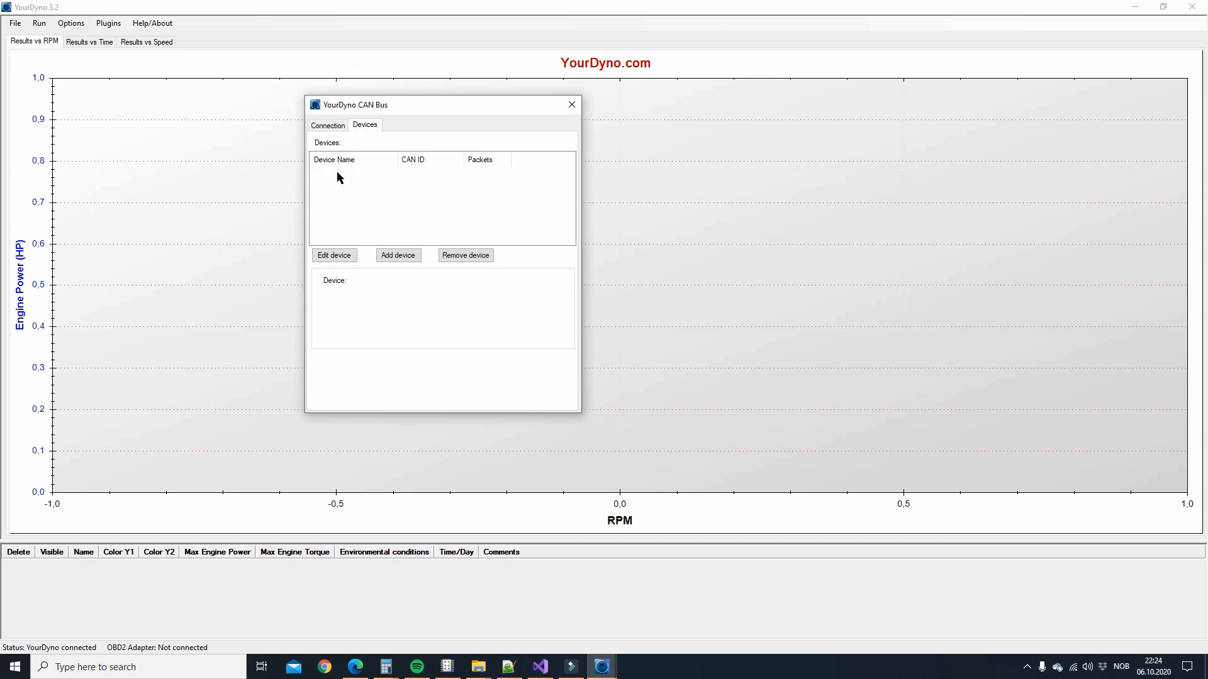
mouse_move(385, 224)
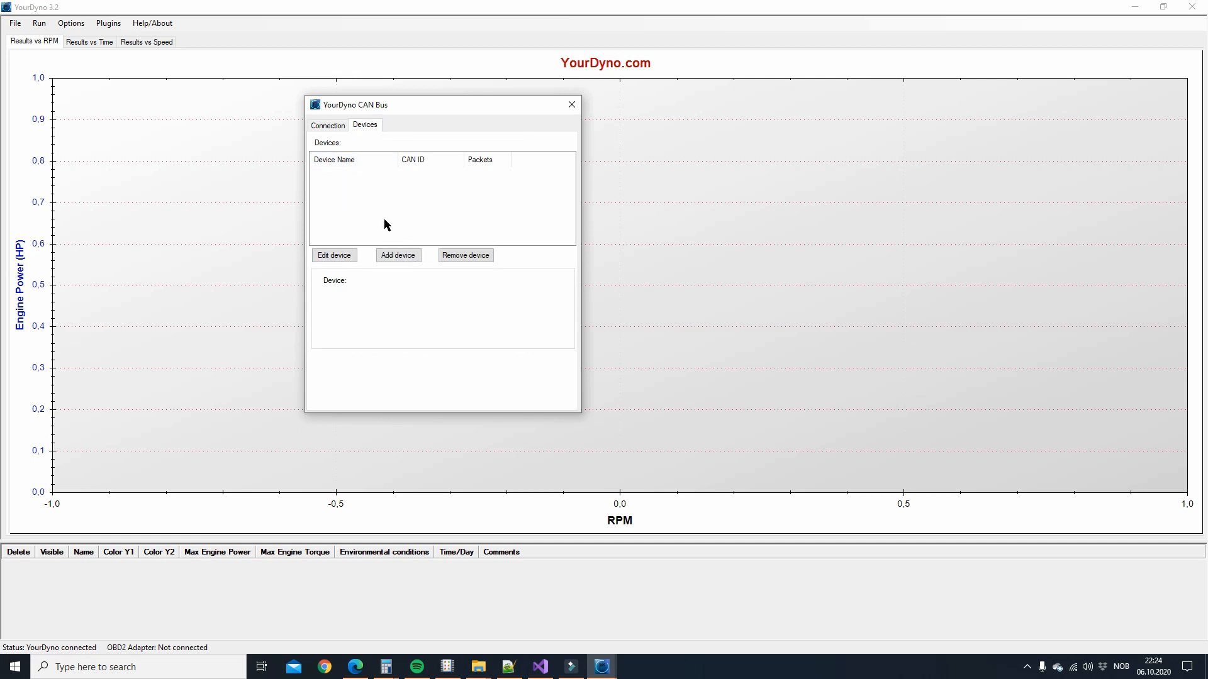
left_click(326, 125)
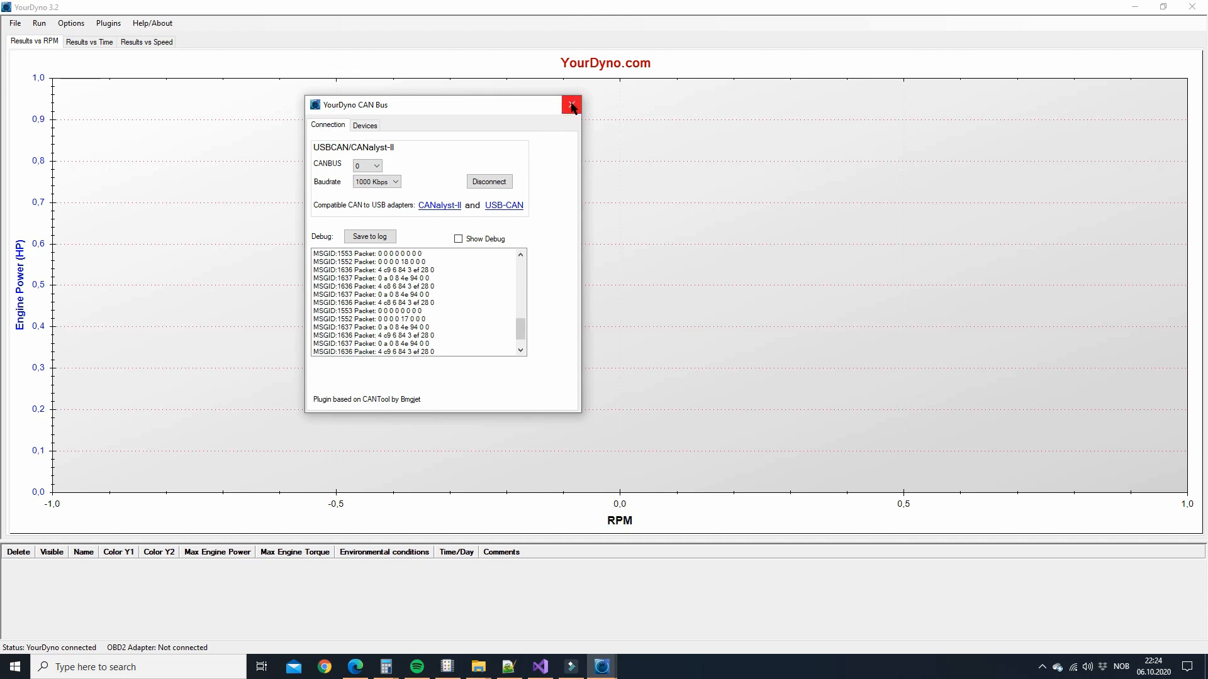
left_click(571, 105)
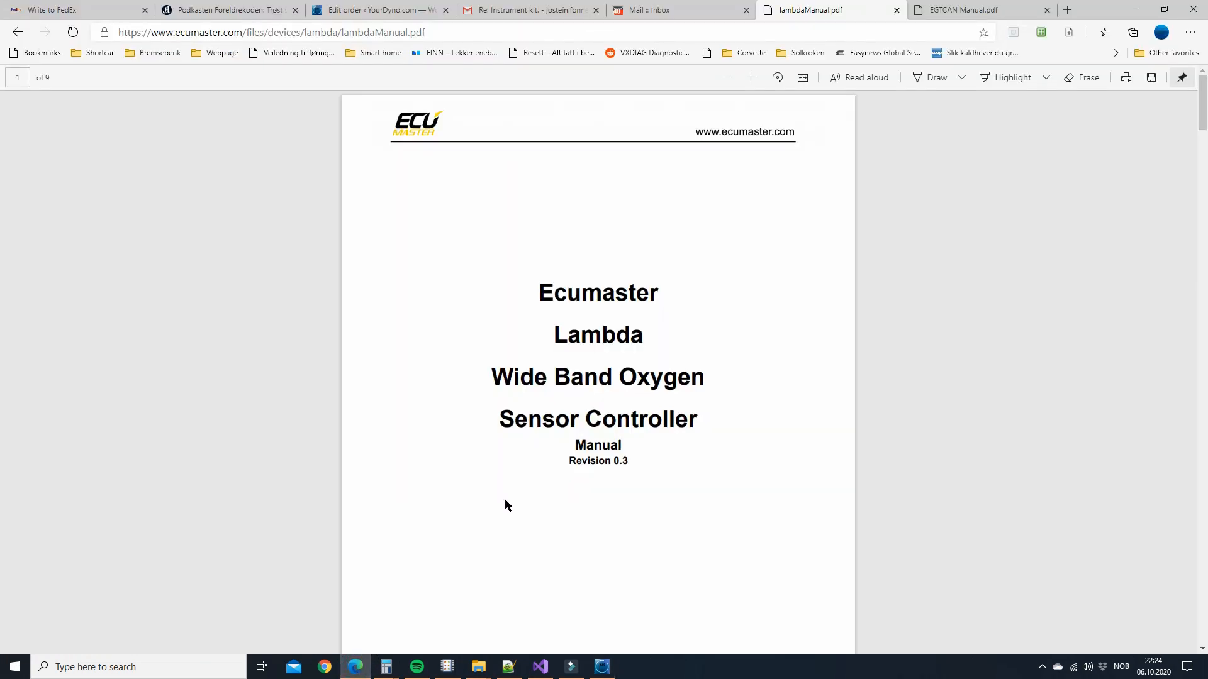
mouse_move(473, 346)
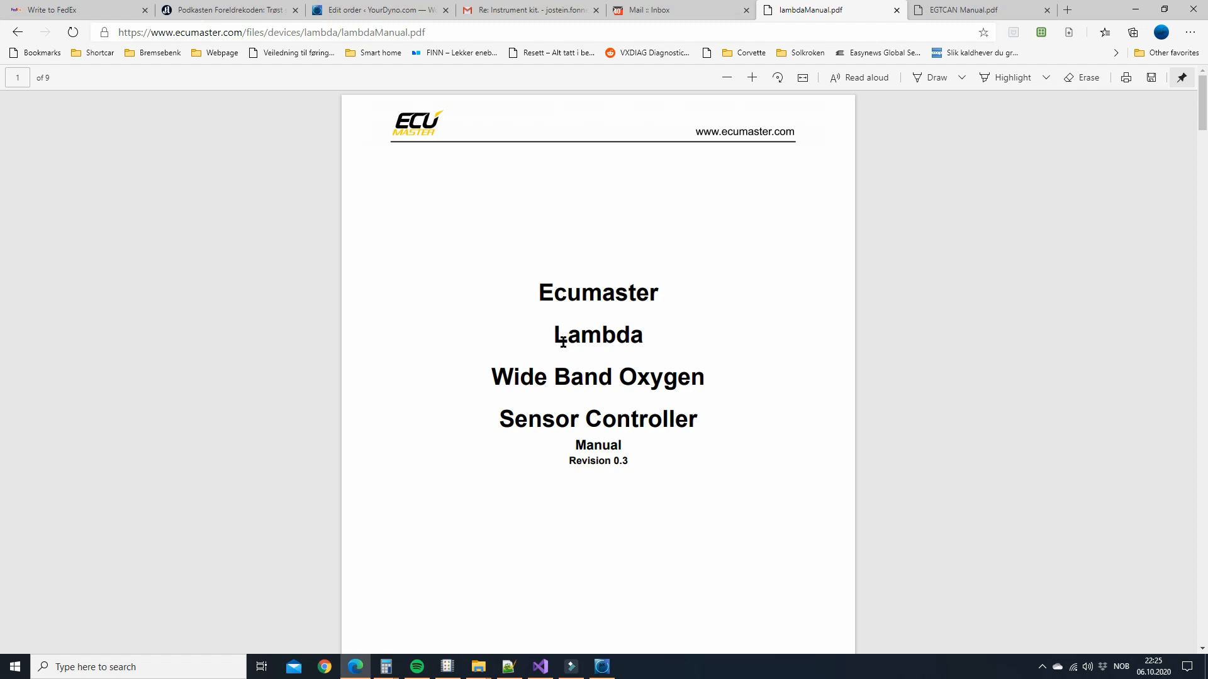
Step: Scroll lambdaManual.pdf to page 6, section 4 Ecumaster CAN profile description
scroll("down", 3)
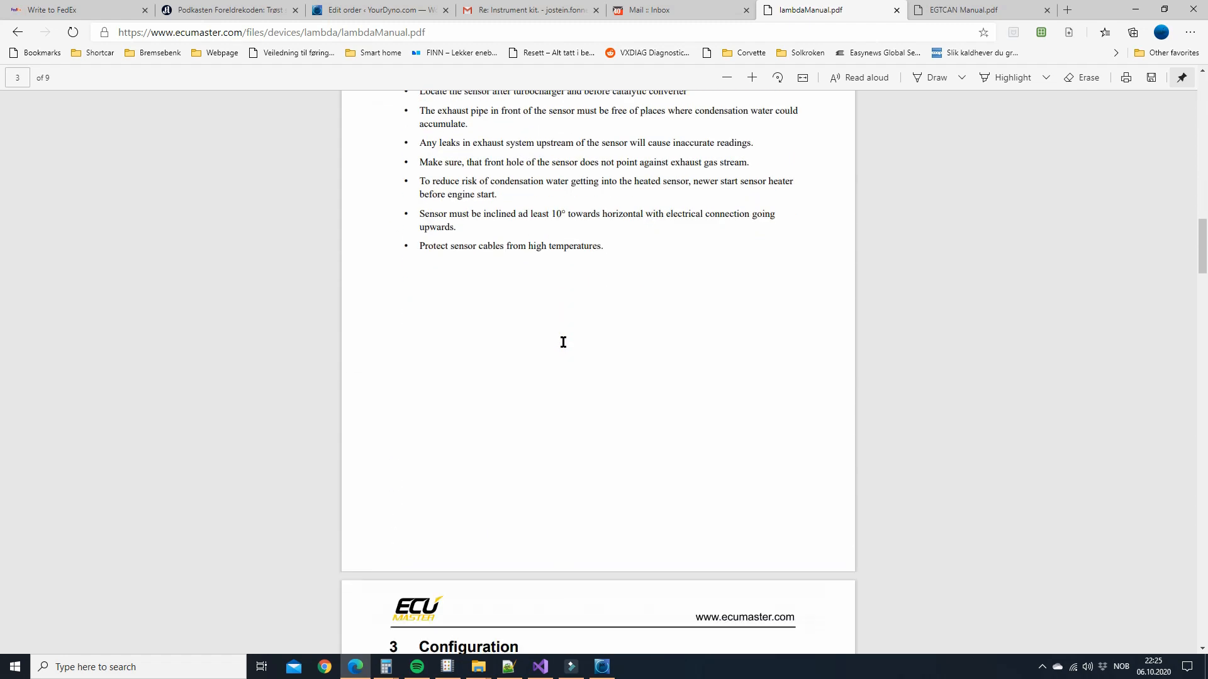
scroll("down", 3)
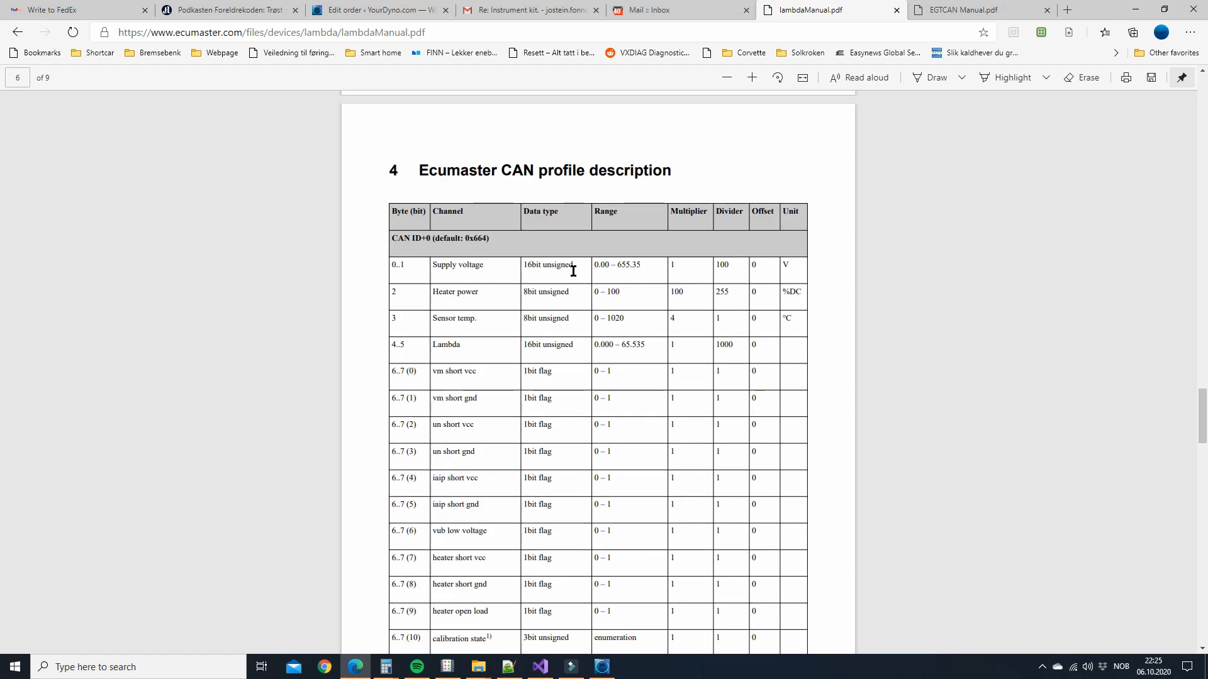
left_click(602, 666)
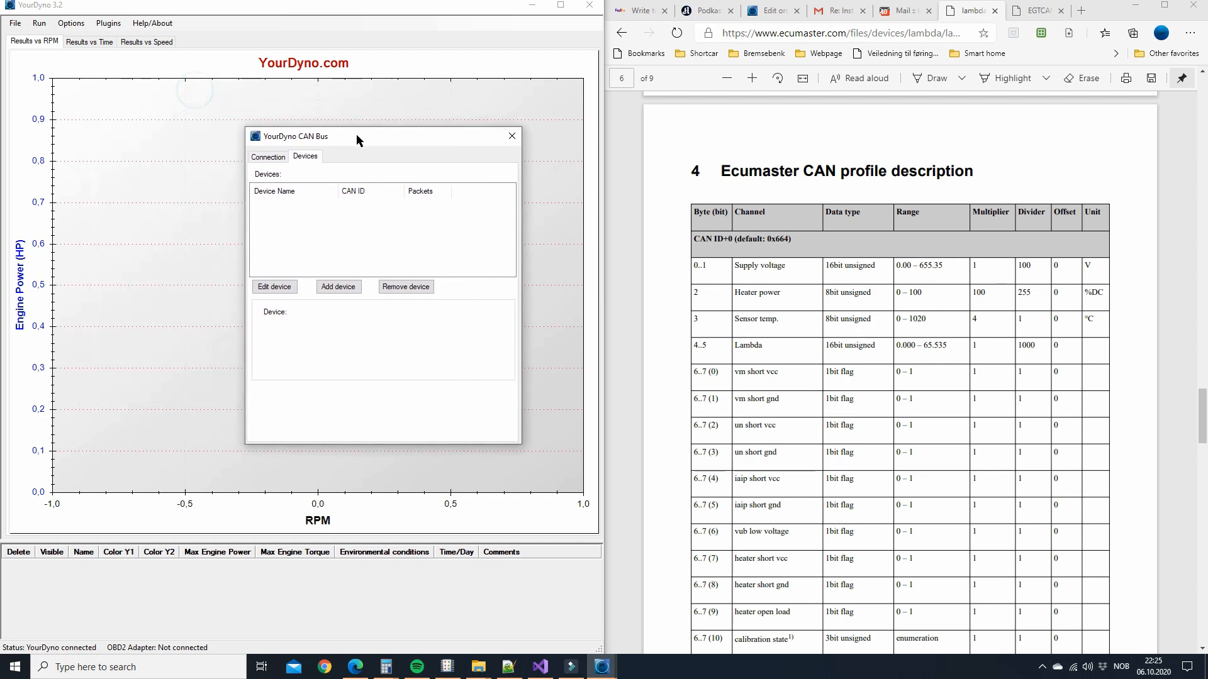
Step: Add a new CAN device named 'ECU Master Lambda'
left_click_drag(295, 136, 314, 132)
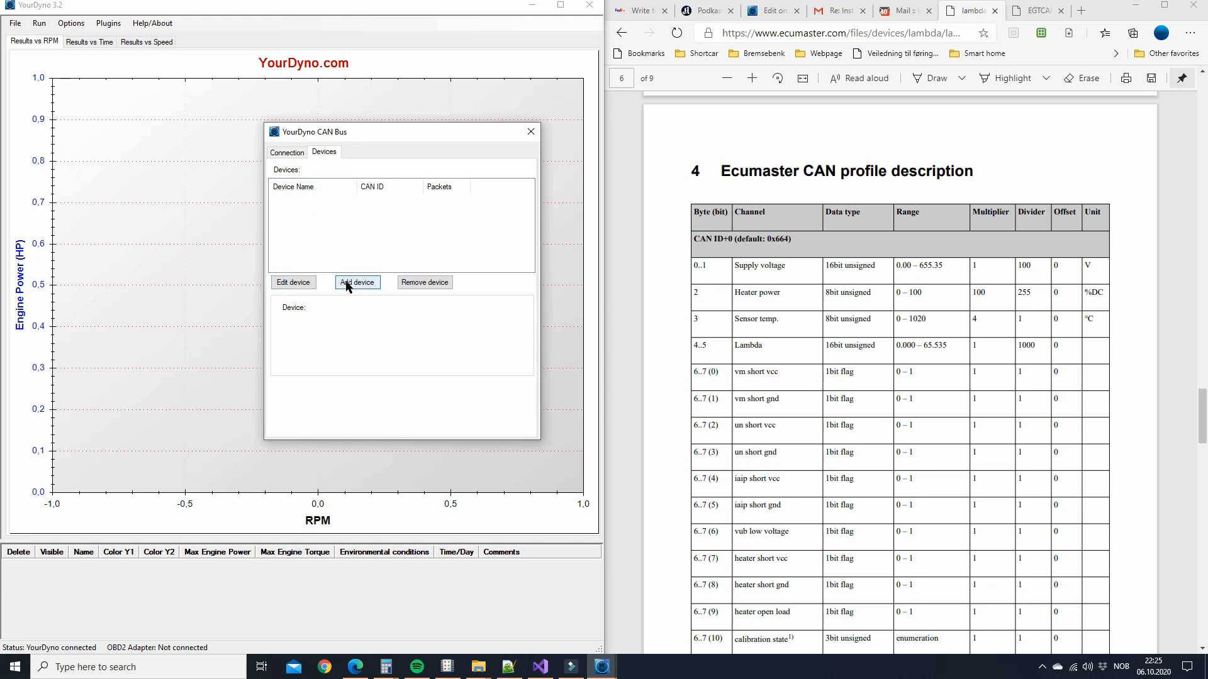
left_click(357, 282)
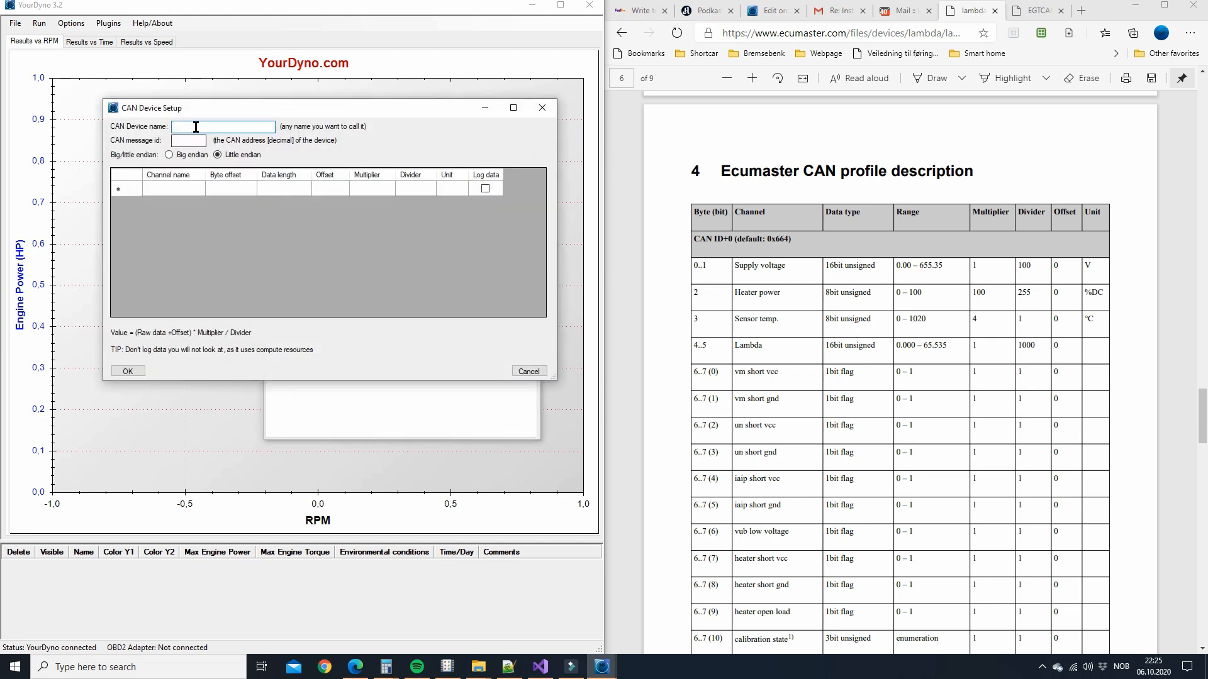
left_click(222, 126)
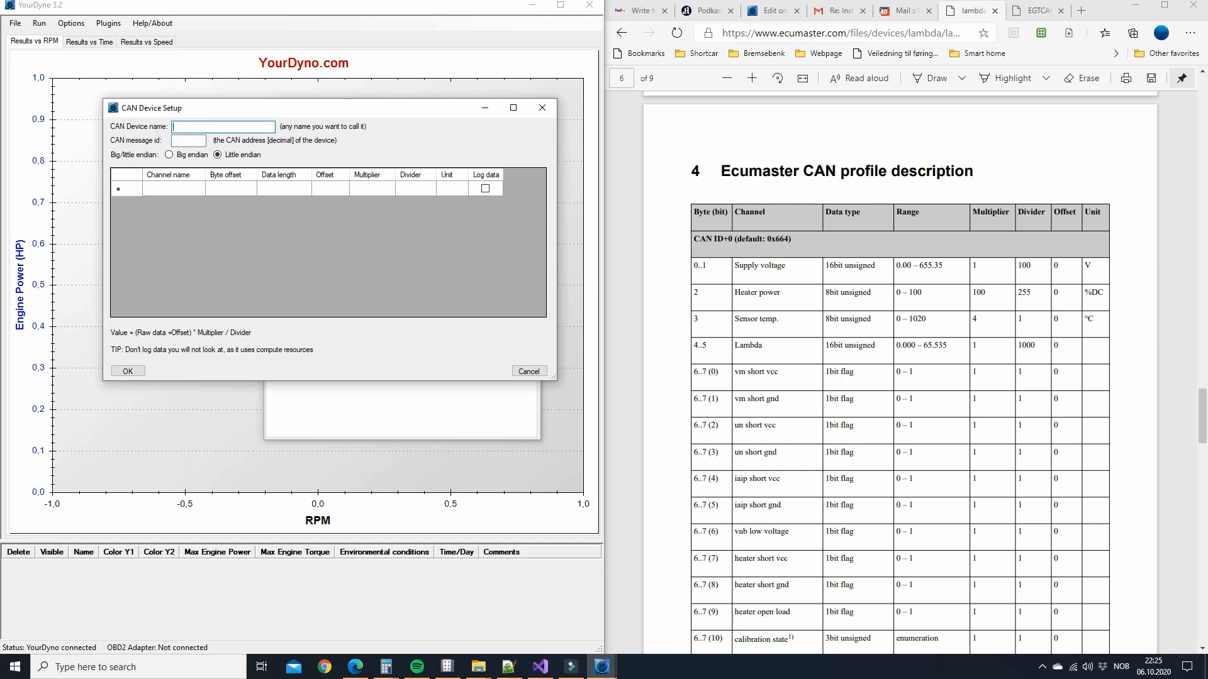
type("ECU Master Lambda")
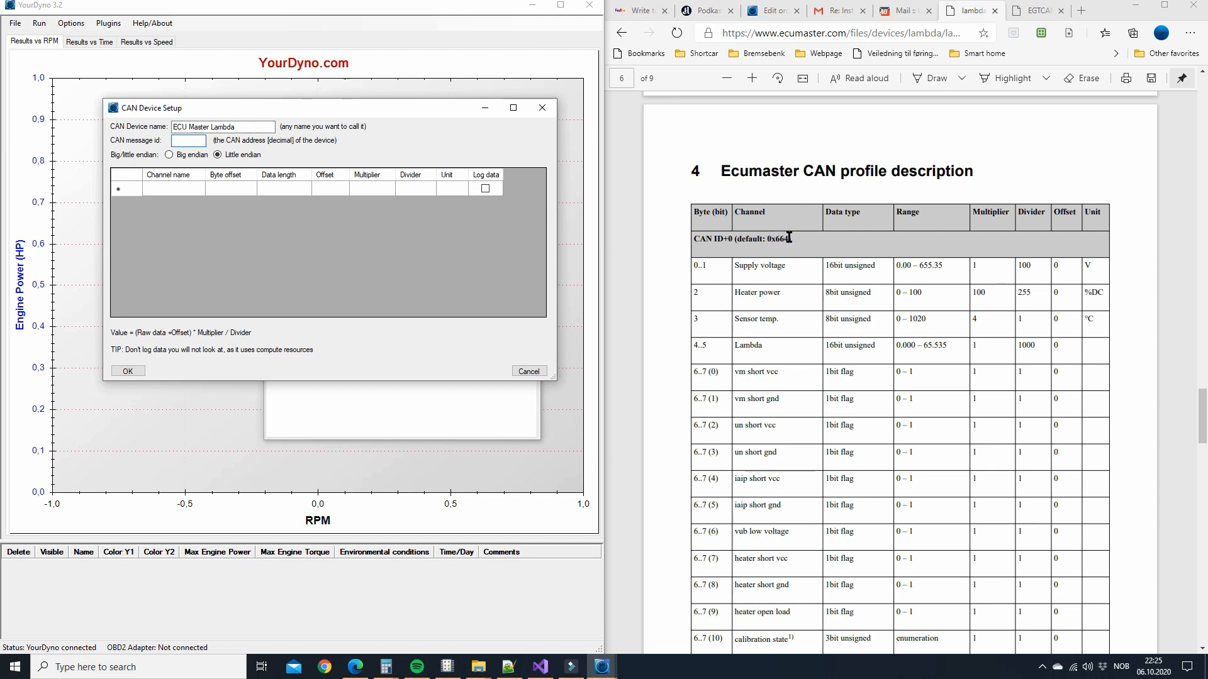
Step: Set its CAN message id to 1636, keep Little endian, and start the first channel row
left_click(189, 140)
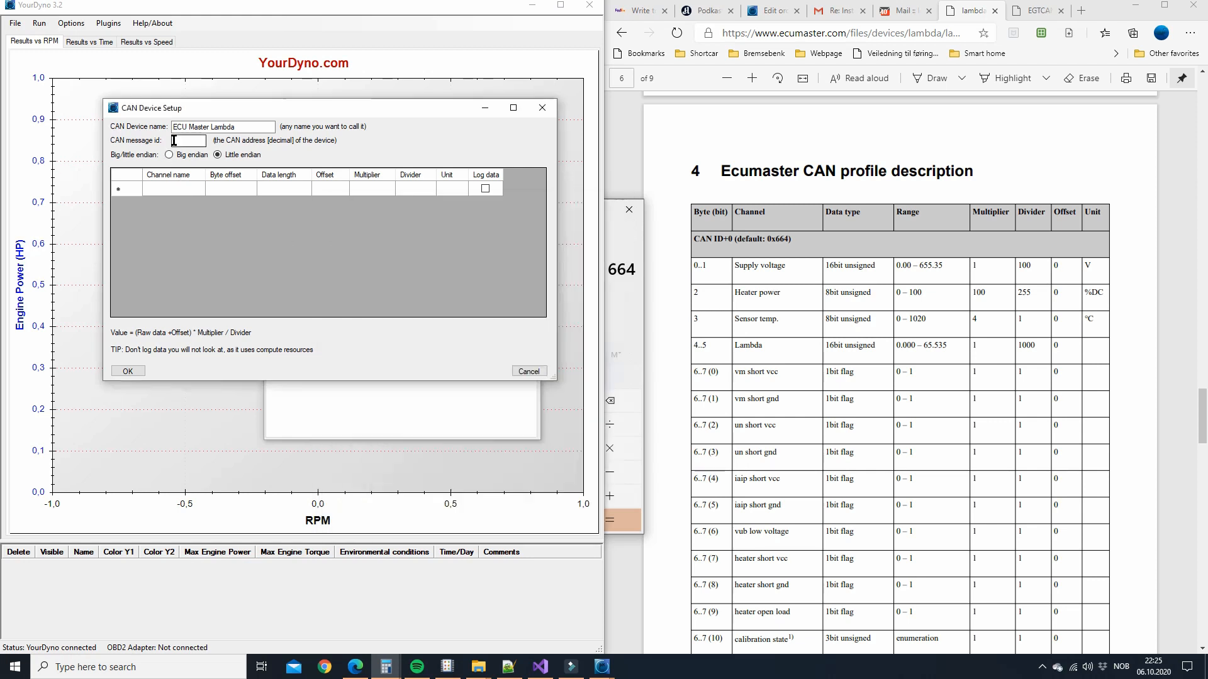
type("1636")
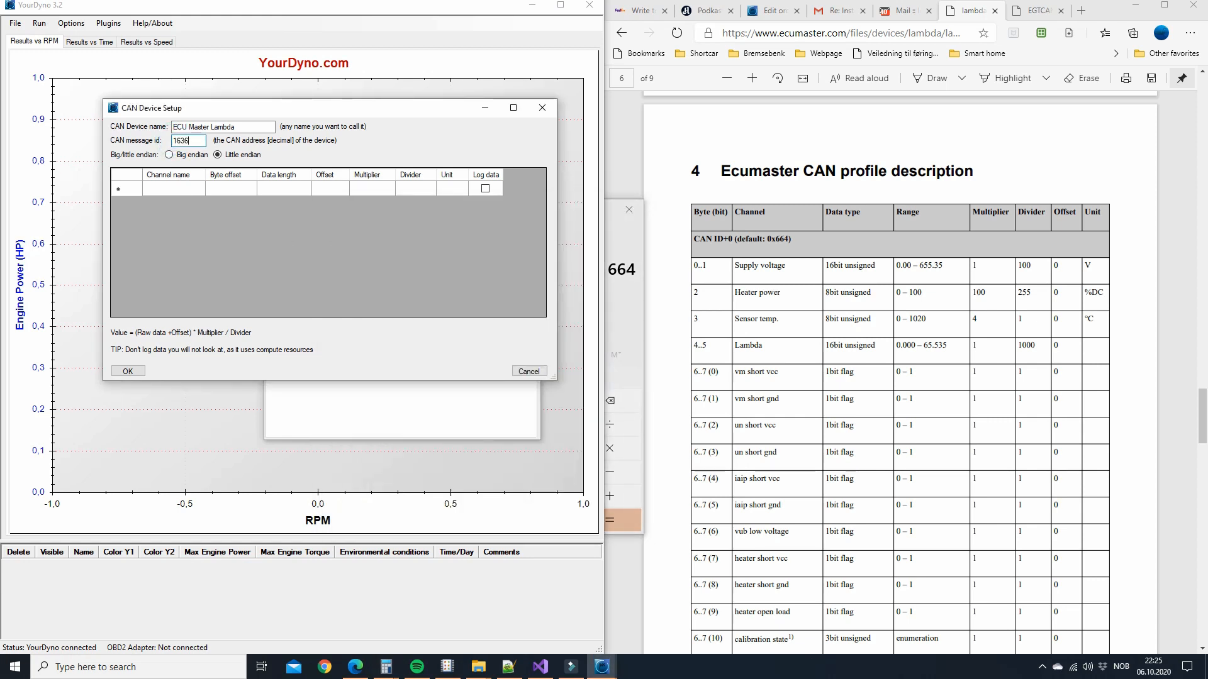
left_click(218, 155)
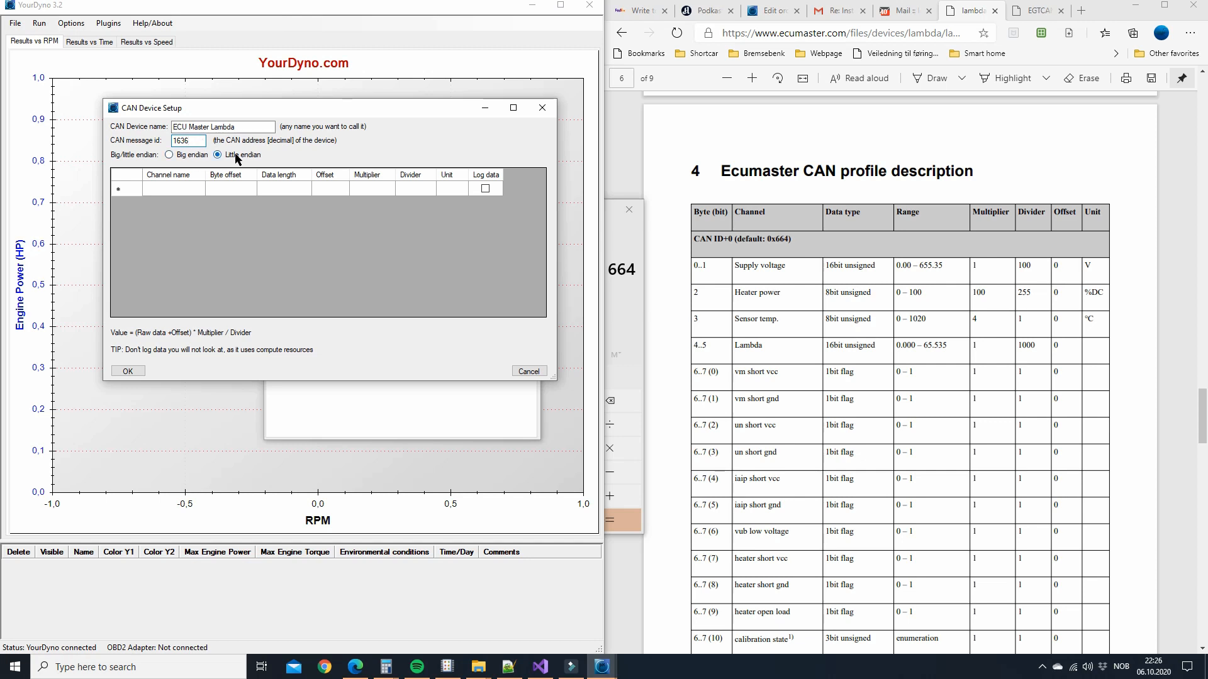
left_click(217, 155)
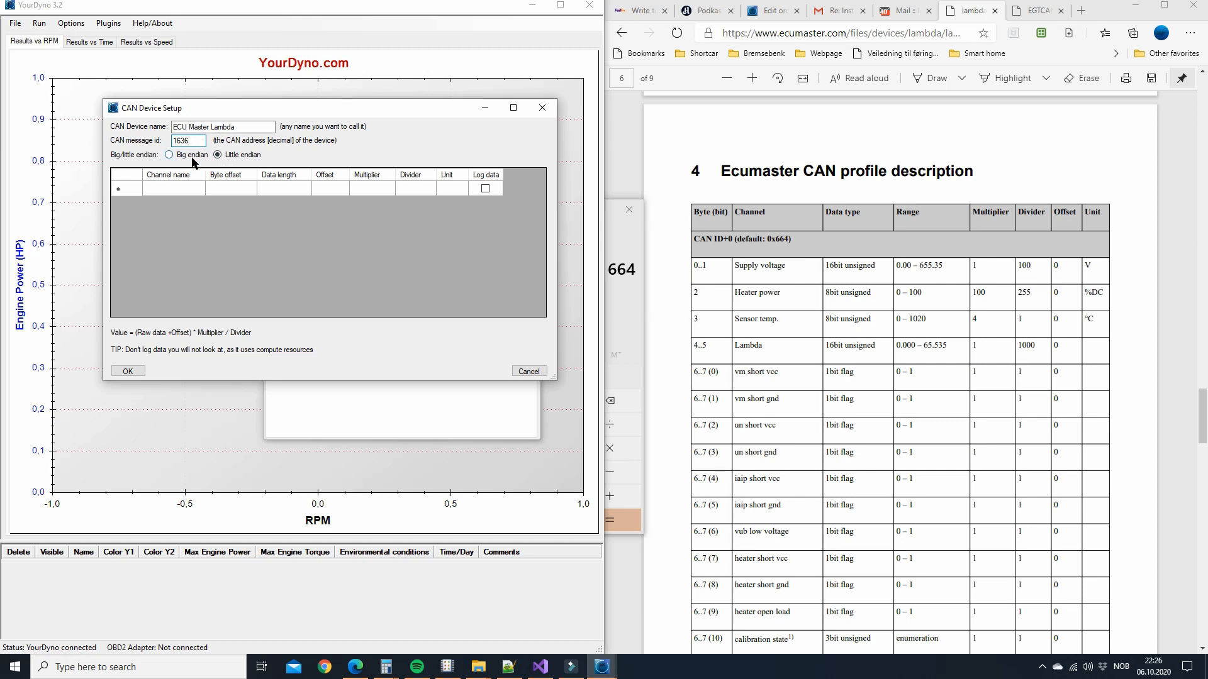
left_click(218, 154)
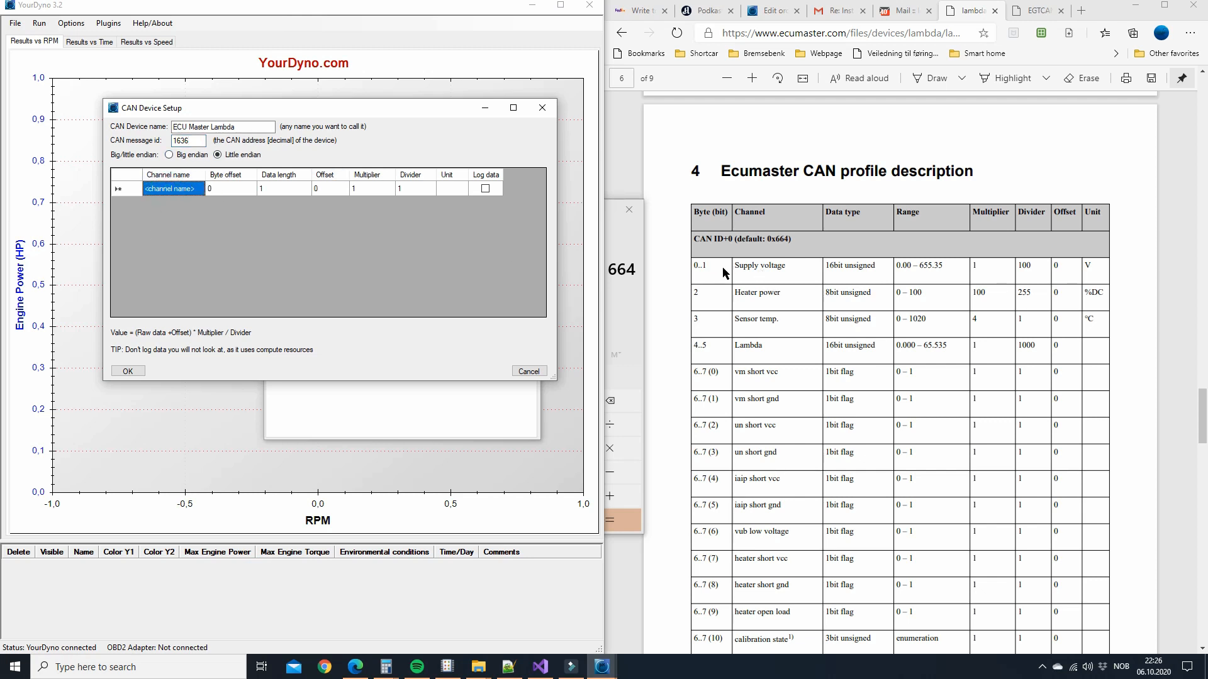
Step: Define channel 'Supply voltage': offset 0, 2 bytes, multiplier 1, divider 100, unit V
type("Supply voltage")
left_click(284, 188)
type("2")
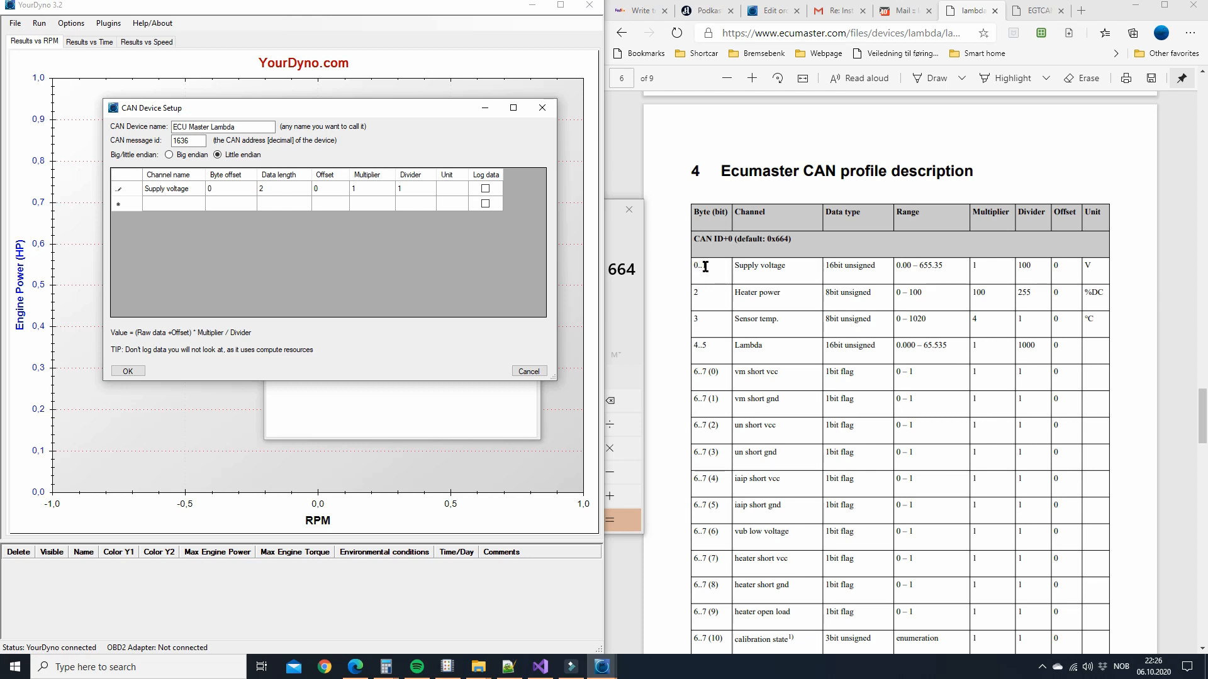
left_click(330, 188)
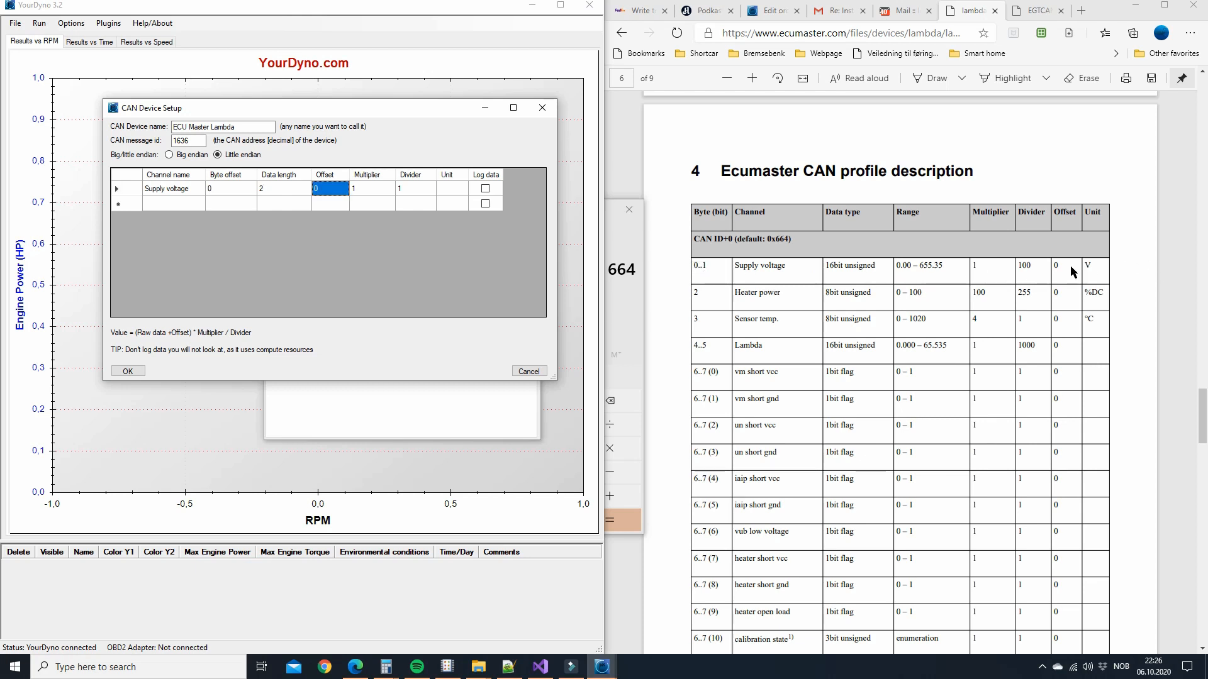
left_click(372, 188)
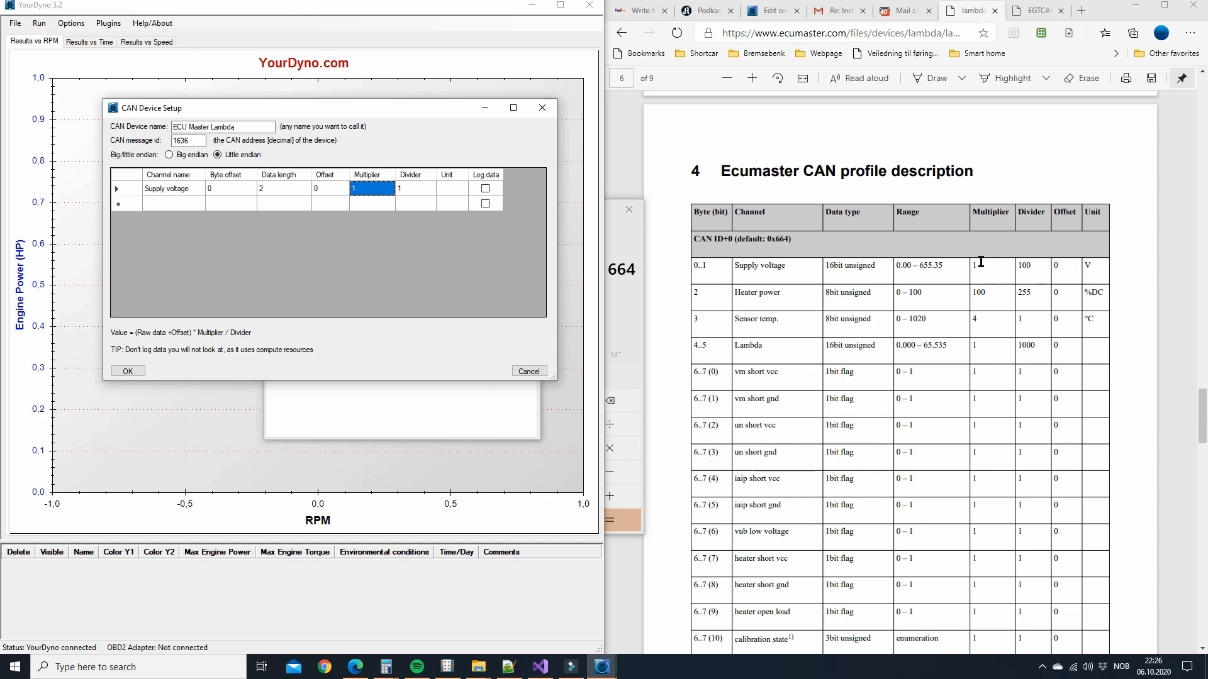
left_click(415, 188)
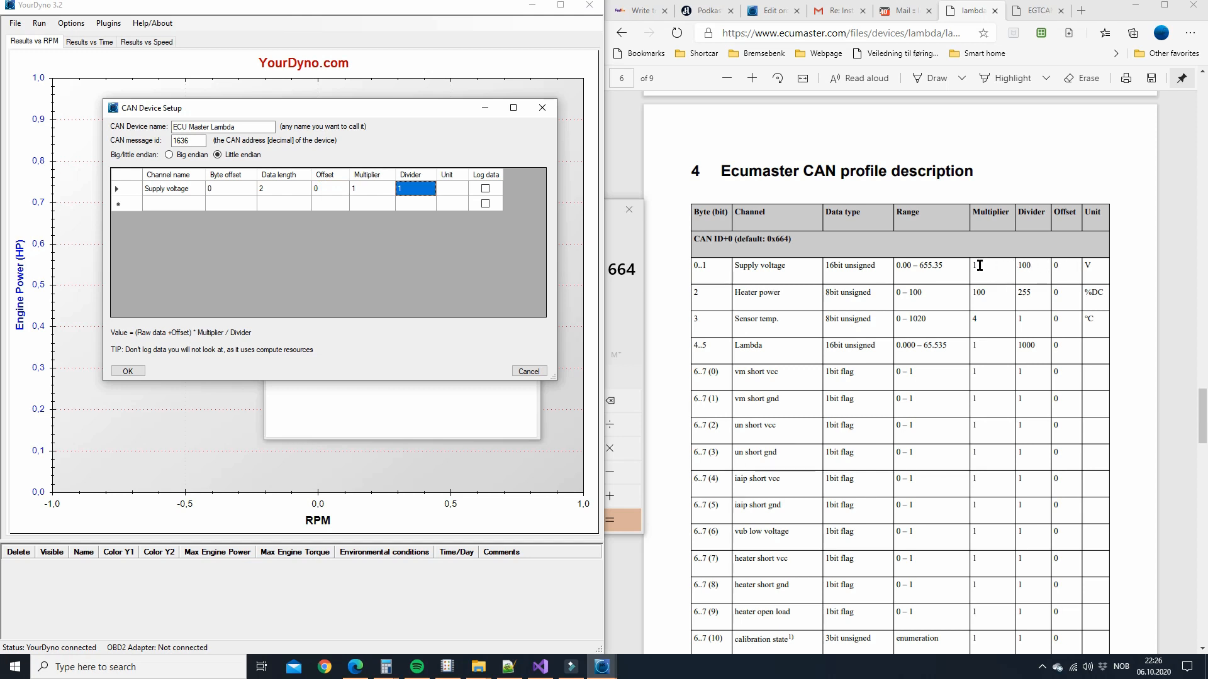
type("100")
left_click(453, 189)
type("V")
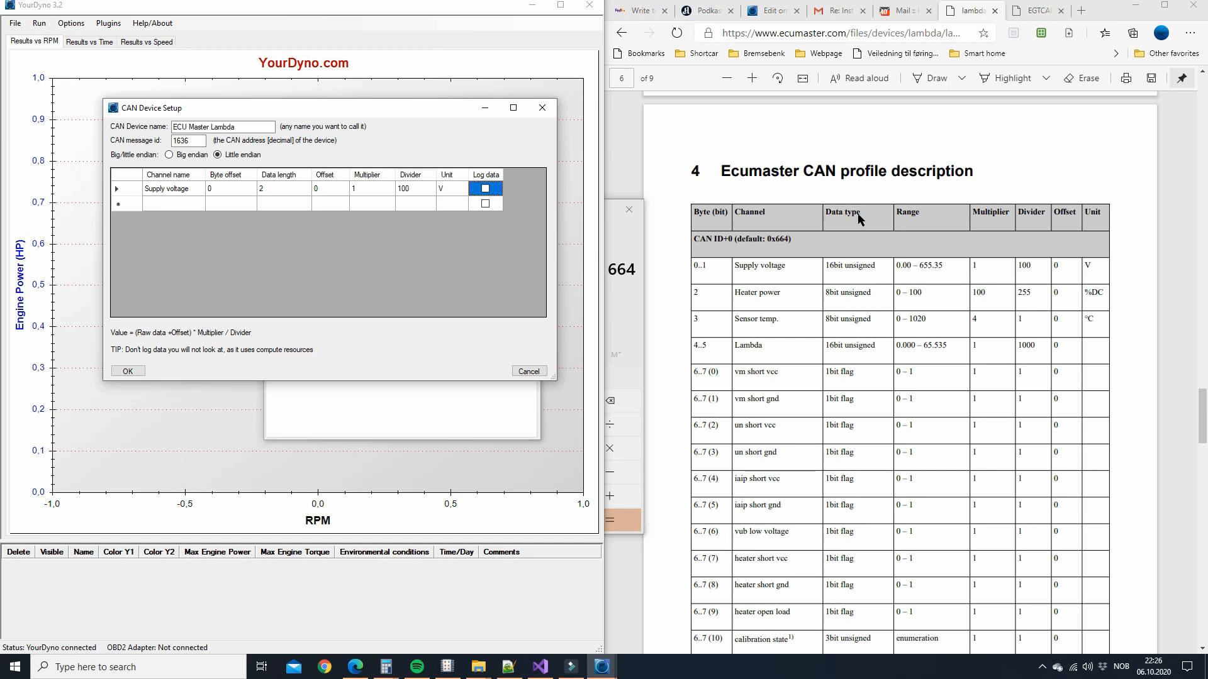
left_click(485, 189)
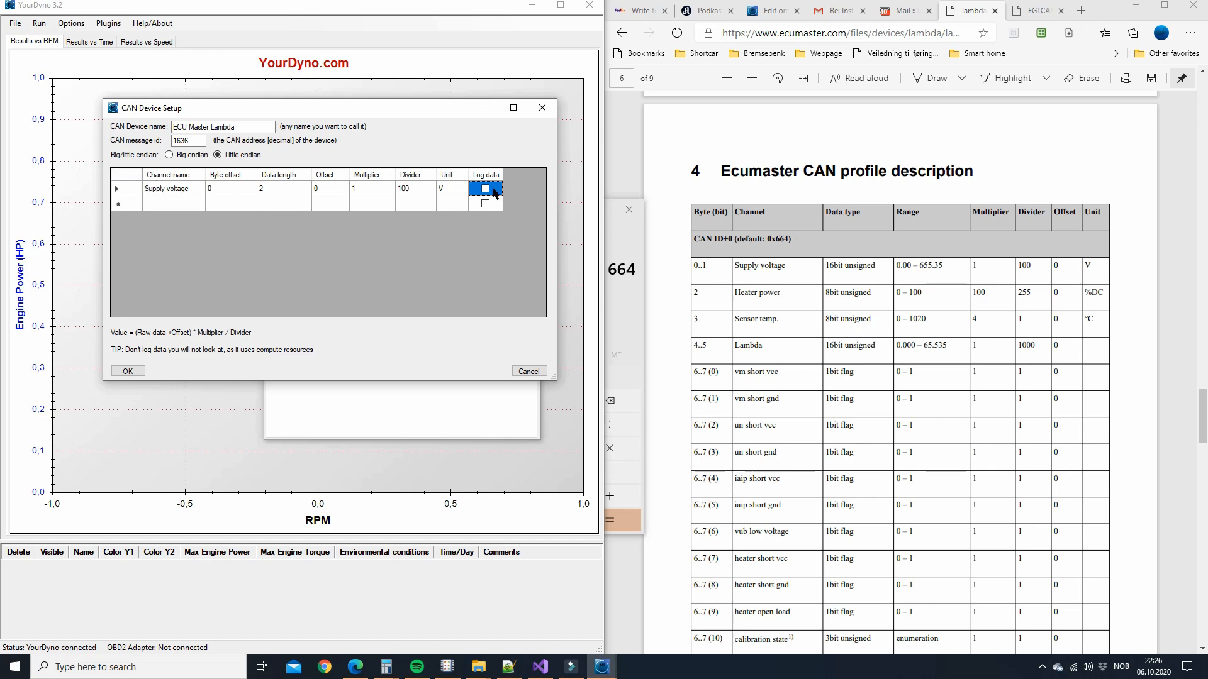
left_click(485, 189)
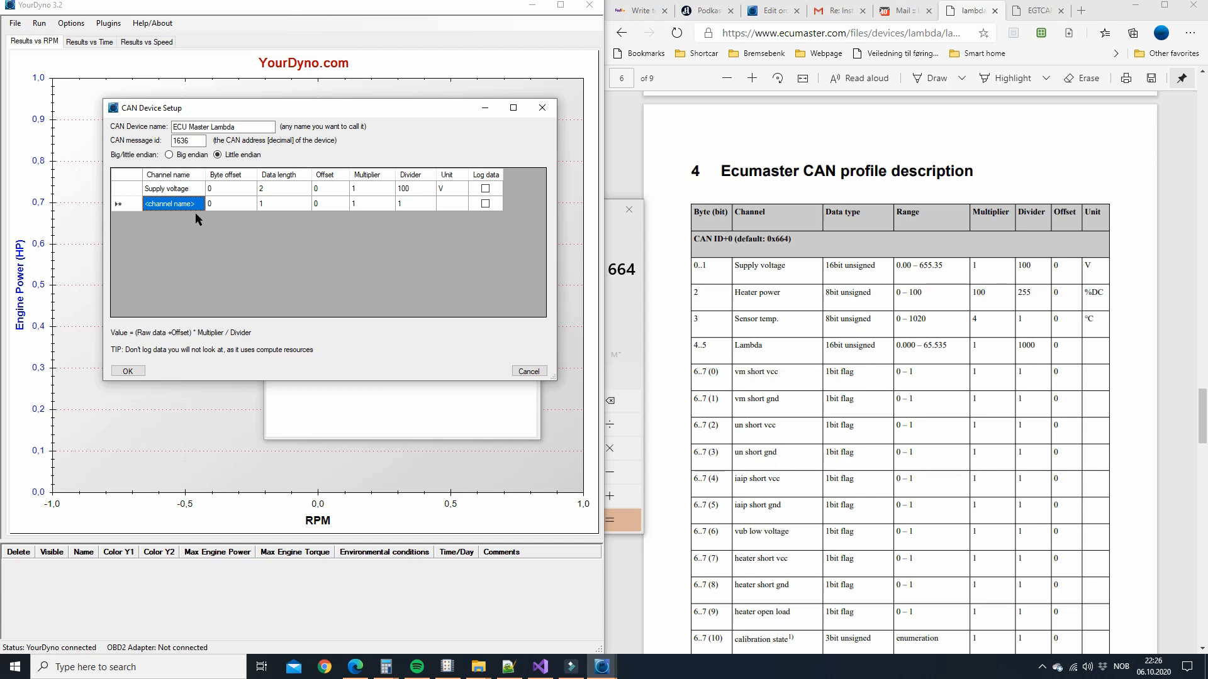
Step: Add a 'Lambda' channel at byte offset 4, 2 bytes, divider 1000, and save
type("Lambda")
left_click(285, 203)
type("2")
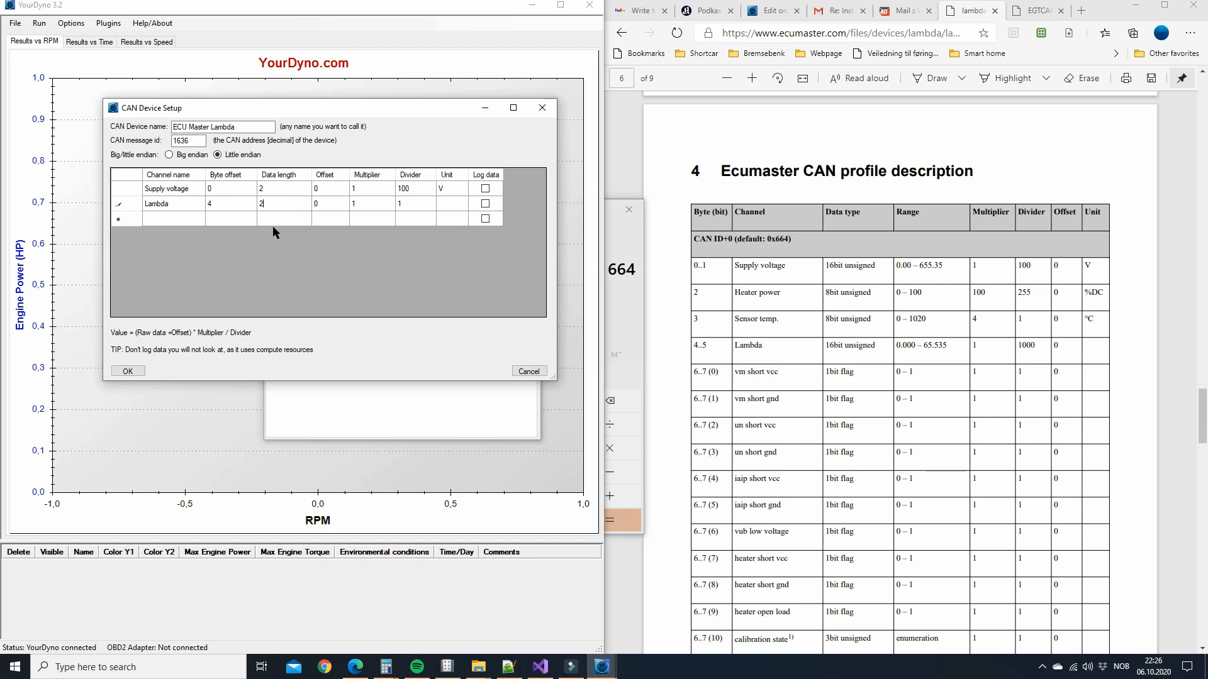
left_click(329, 203)
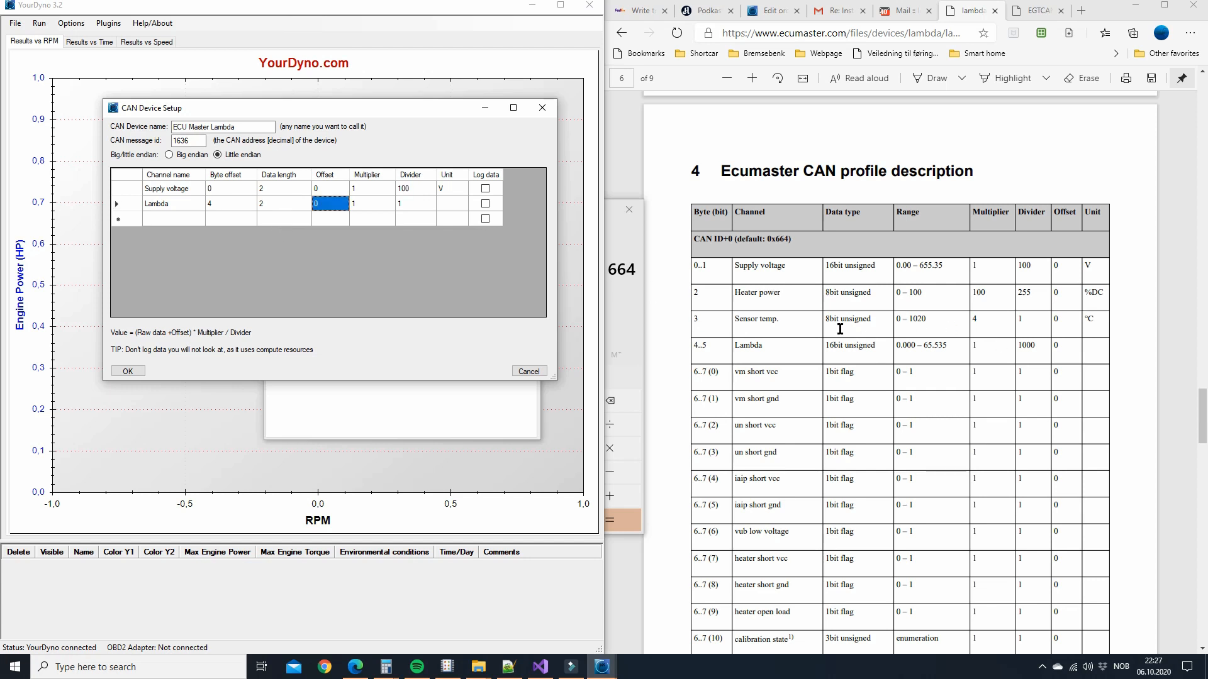
left_click(369, 203)
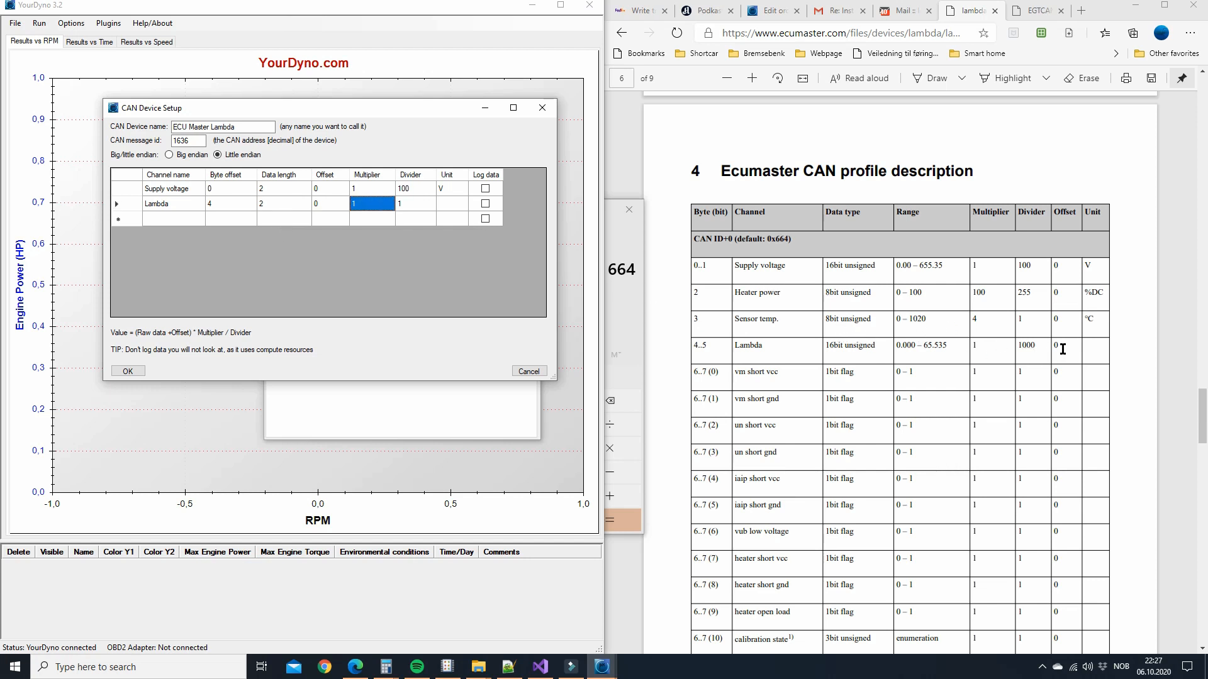
left_click(415, 203)
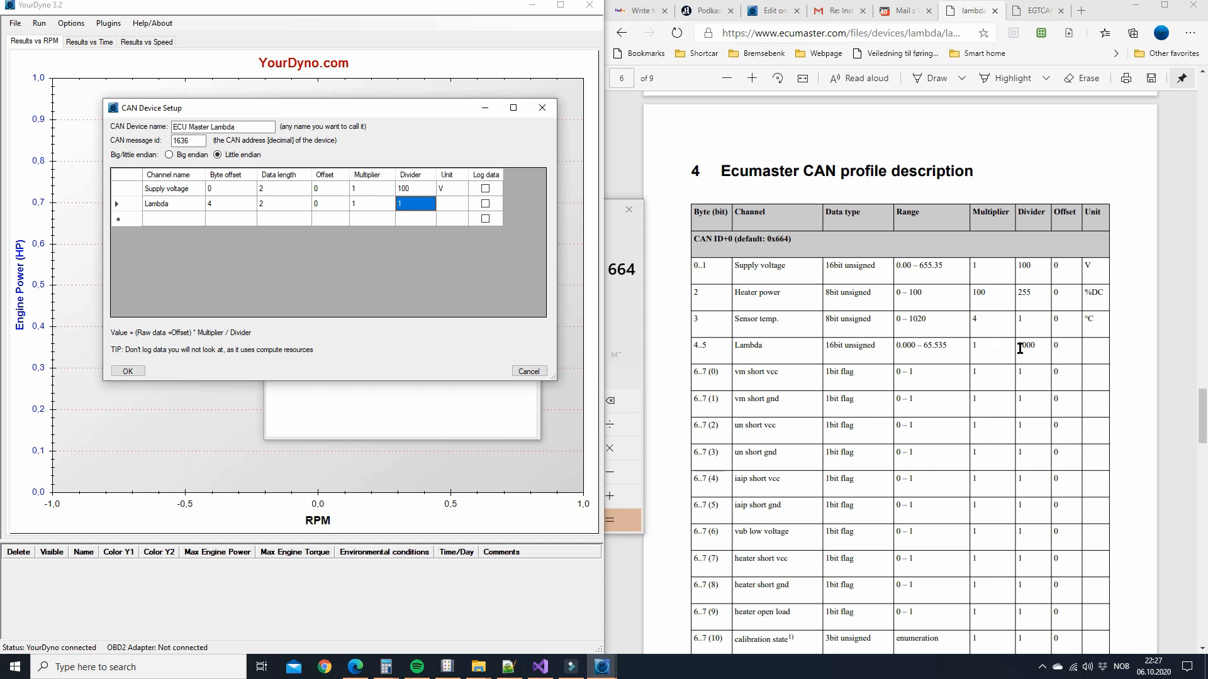
type("10")
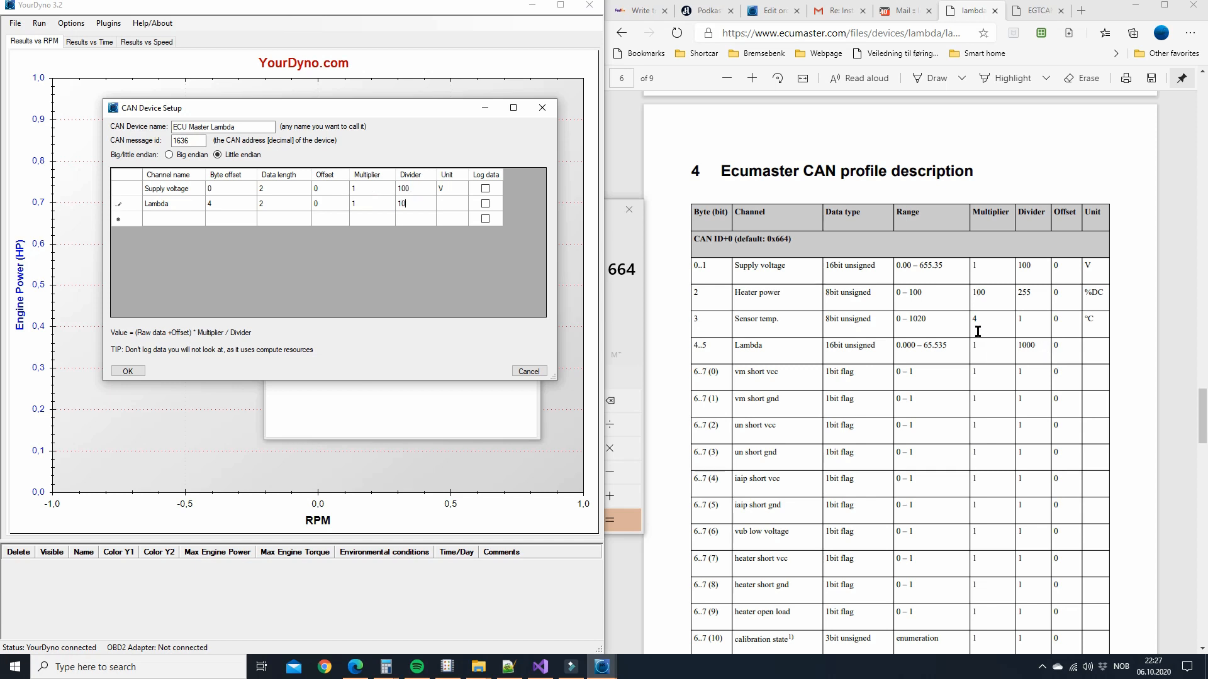
left_click(452, 203)
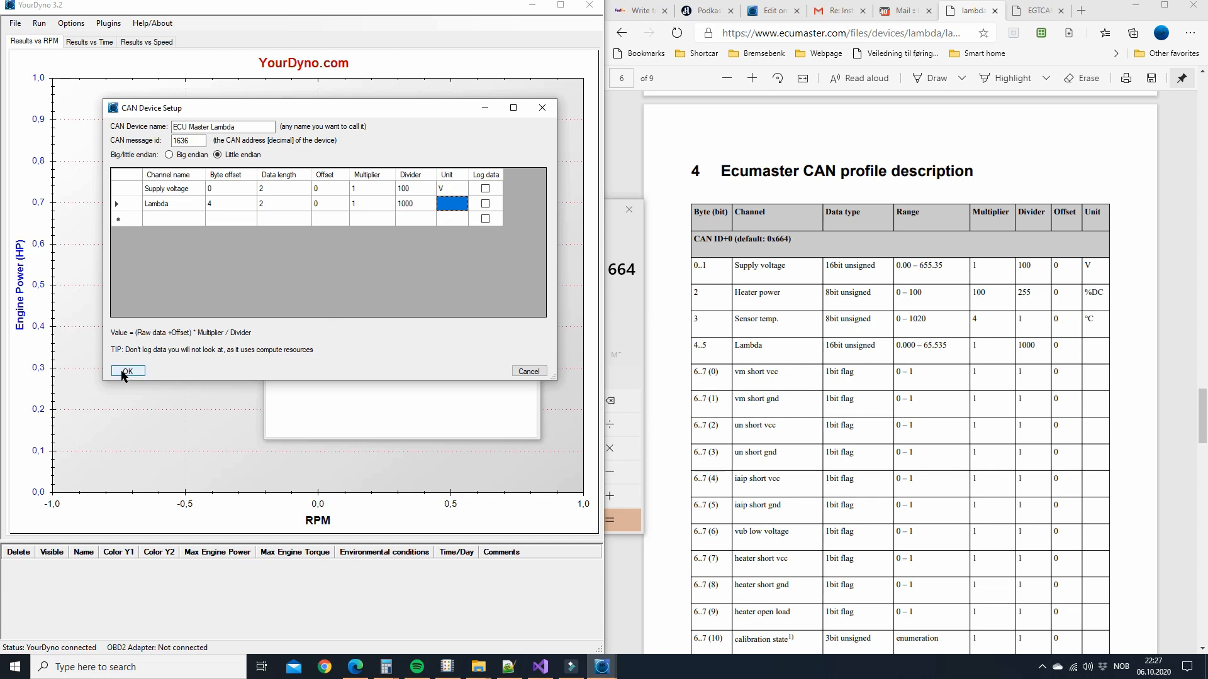
left_click(128, 371)
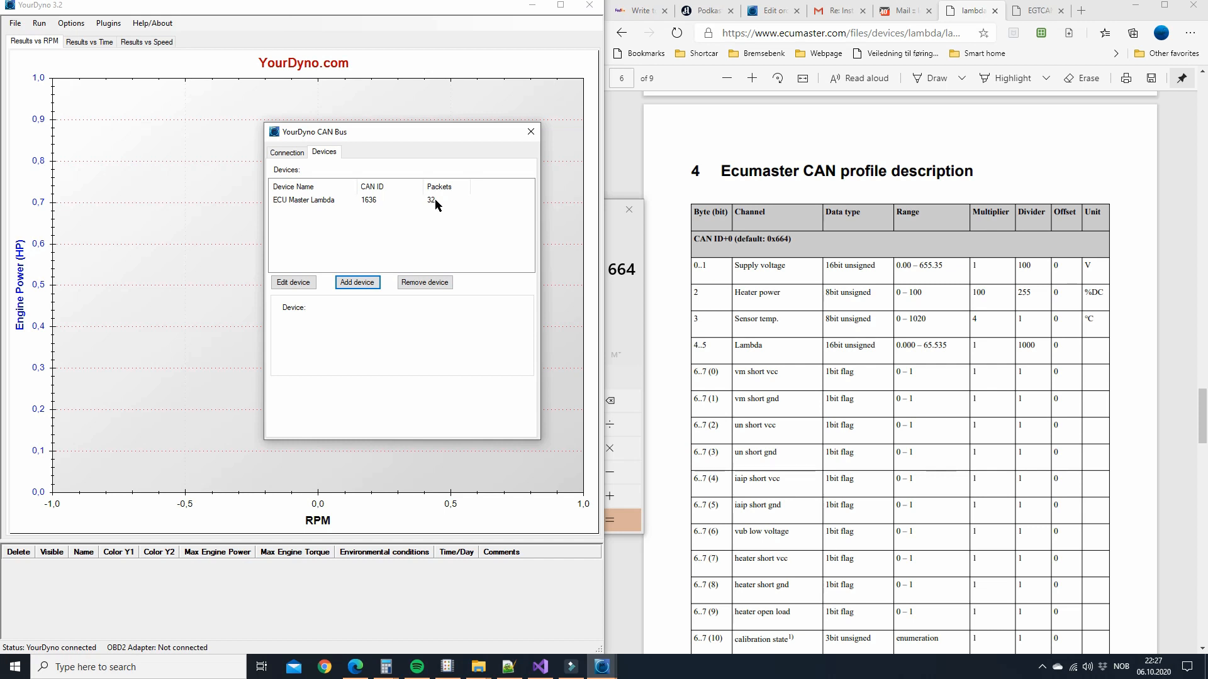
Step: Edit ECU Master Lambda to big endian, divider 100, with Lambda logging enabled
left_click(303, 199)
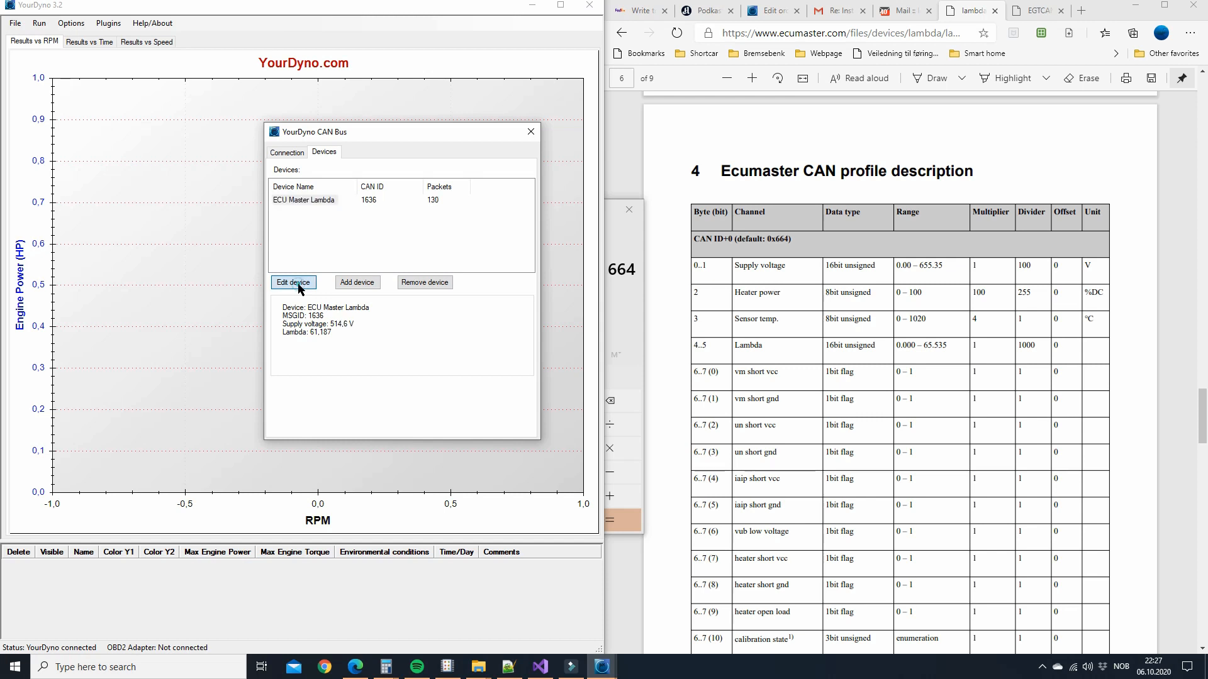
left_click(293, 281)
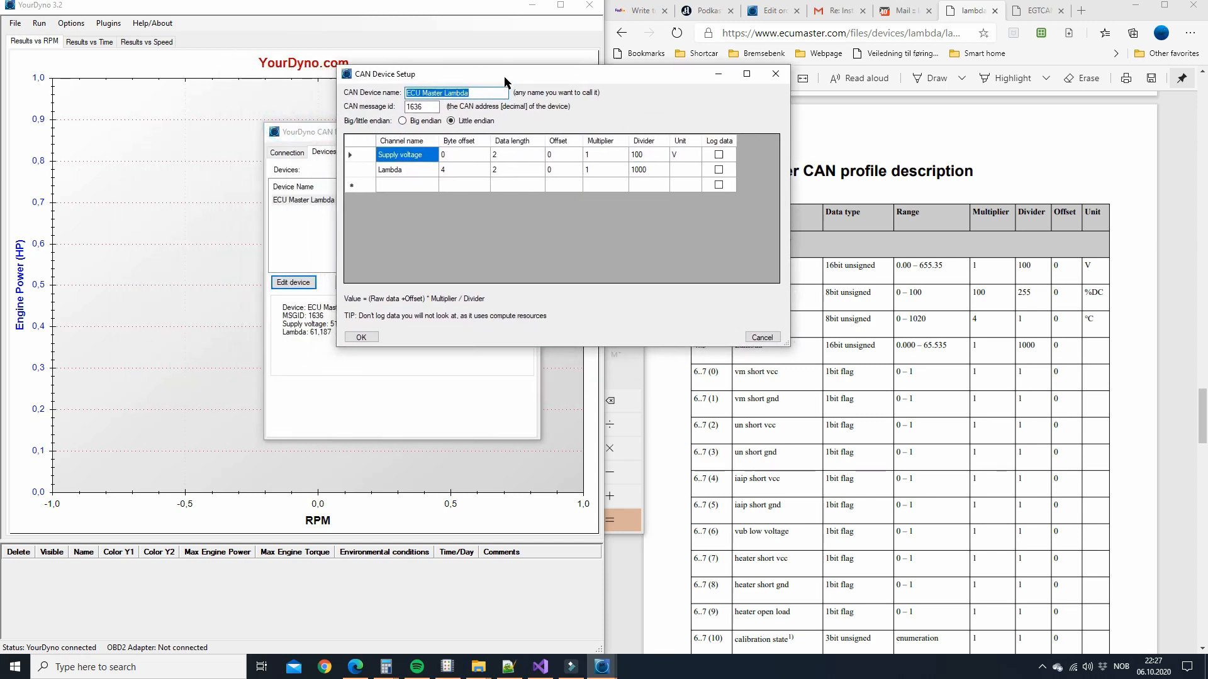
left_click_drag(505, 75, 590, 137)
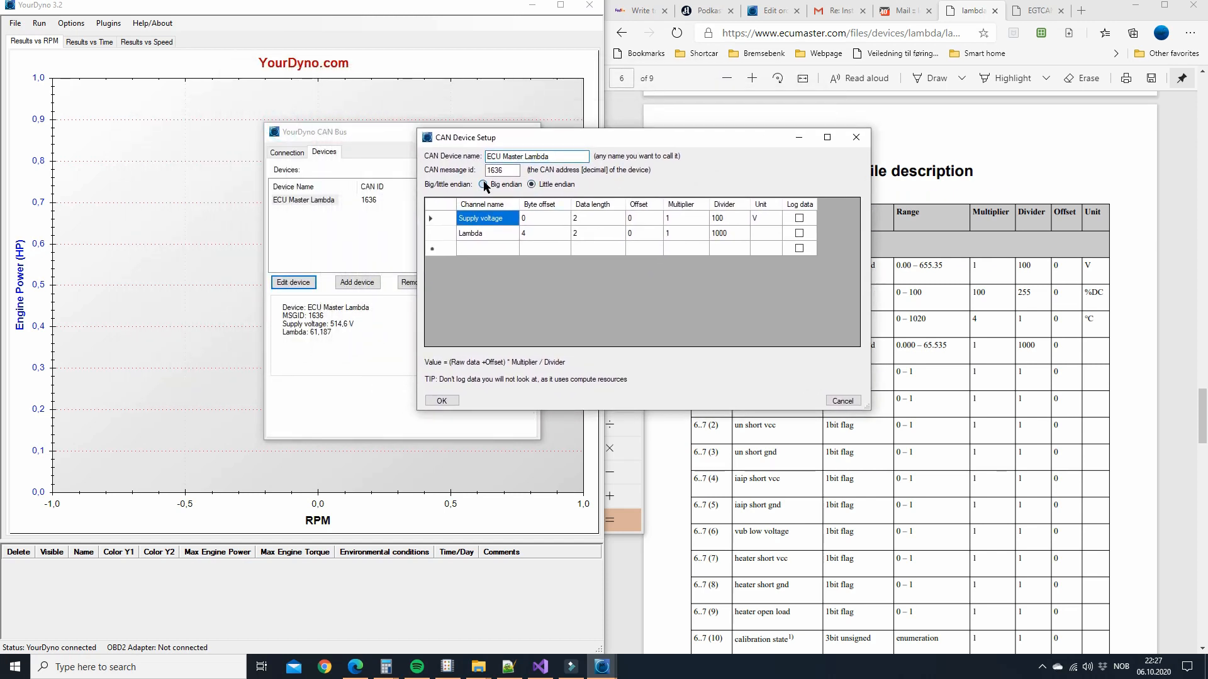
left_click(483, 184)
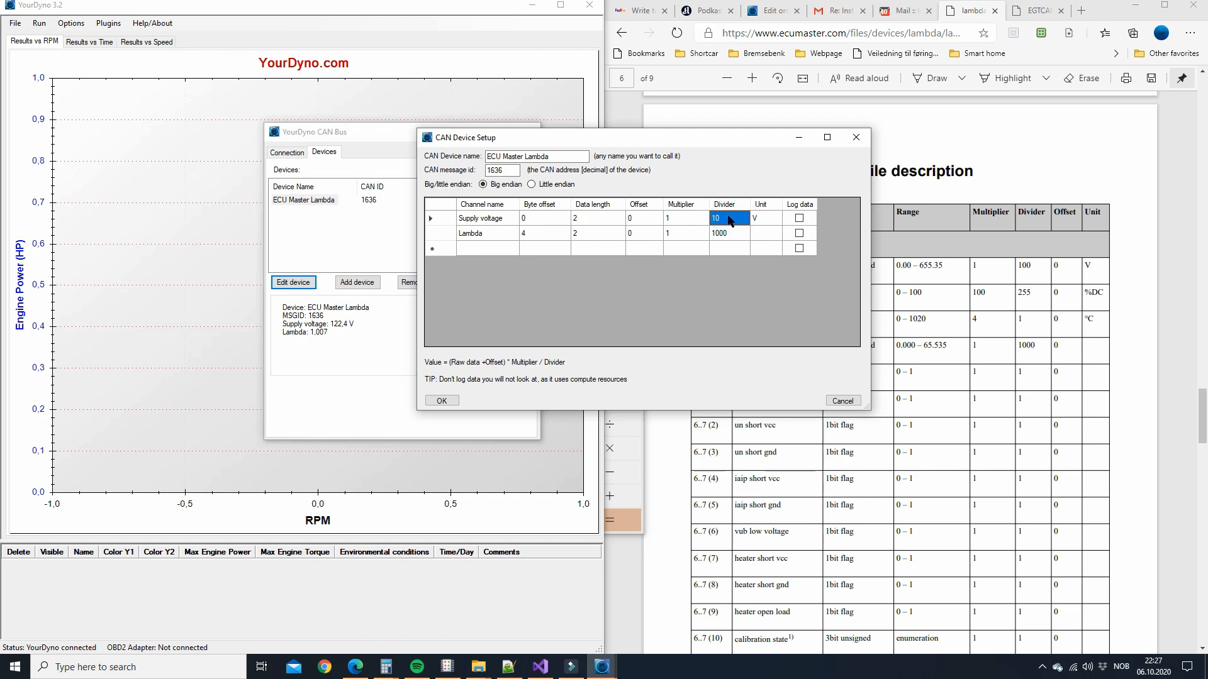
type("100")
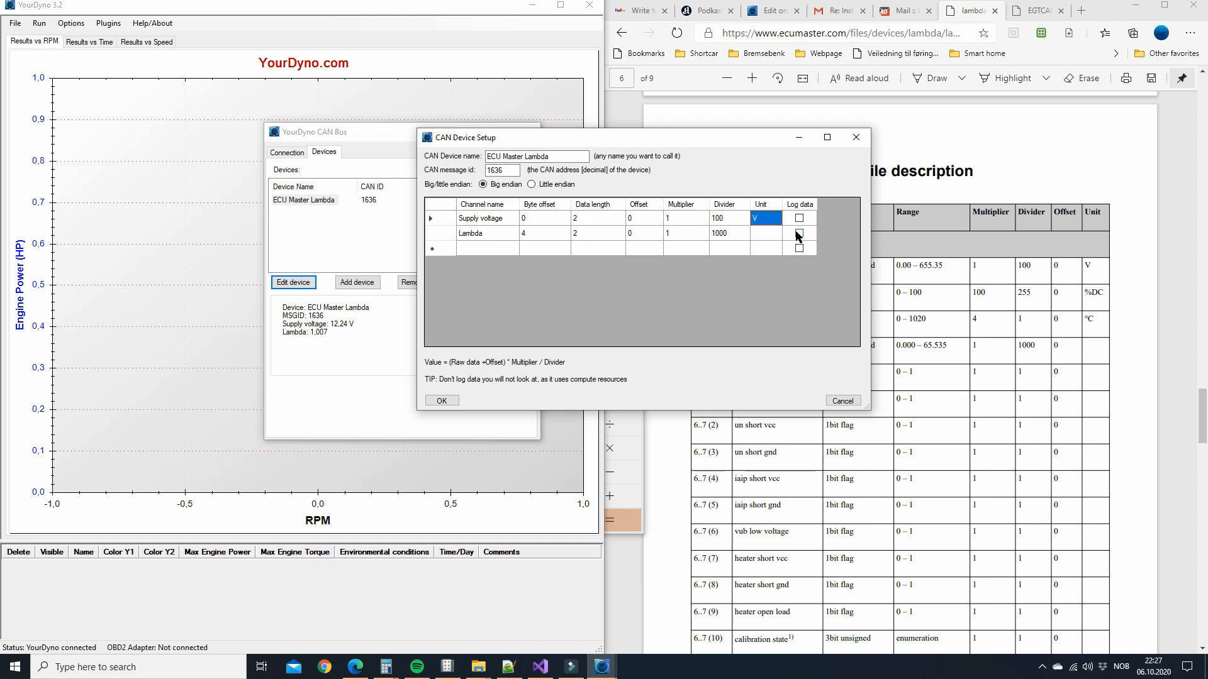
left_click(799, 233)
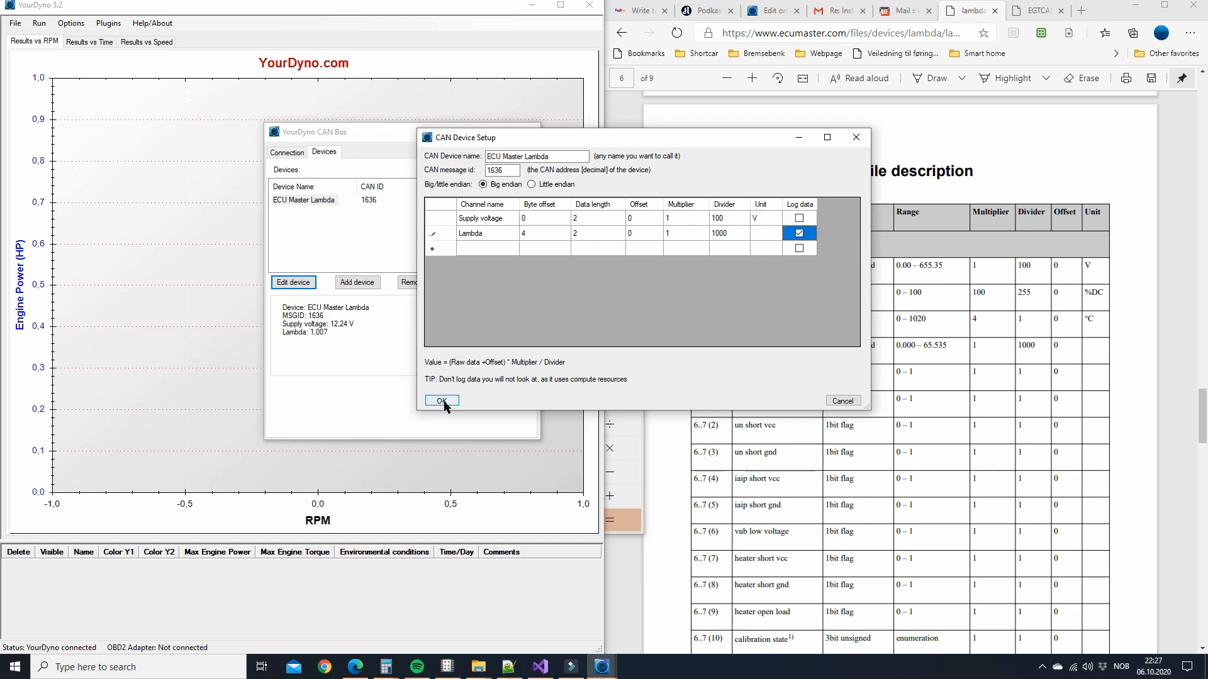
left_click(442, 400)
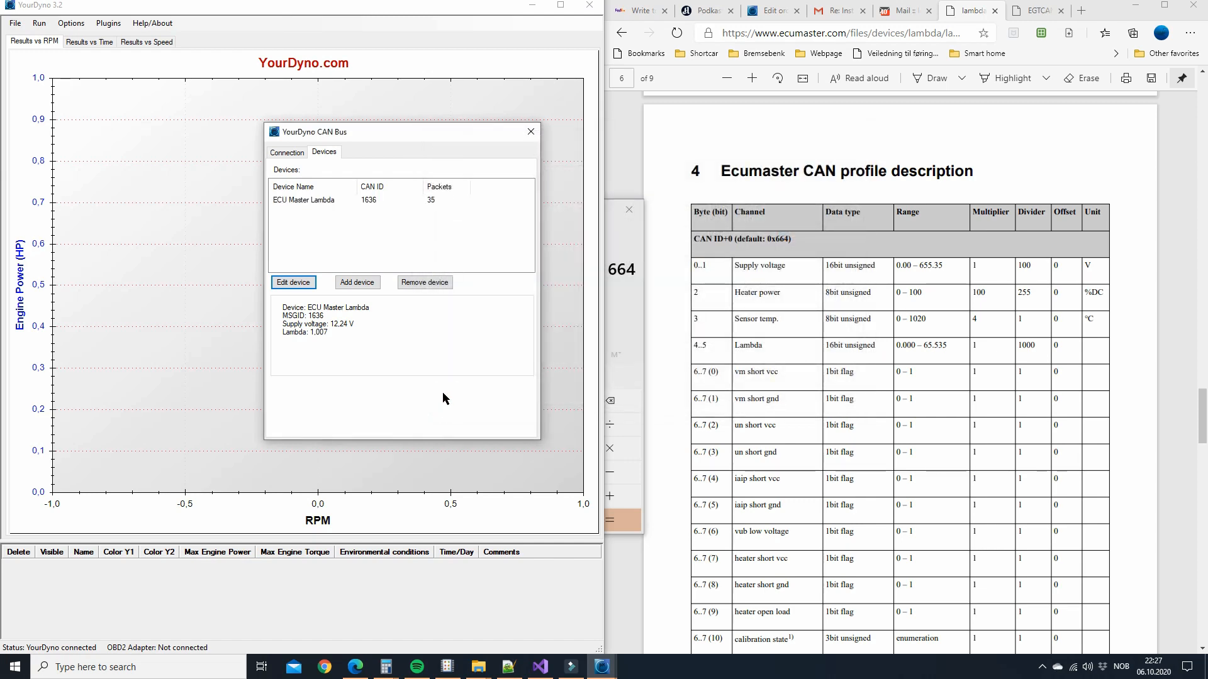
Step: Consult the EGT to CAN manual, inspect EGT1's four channels, then select MaxxECU1
left_click(1036, 10)
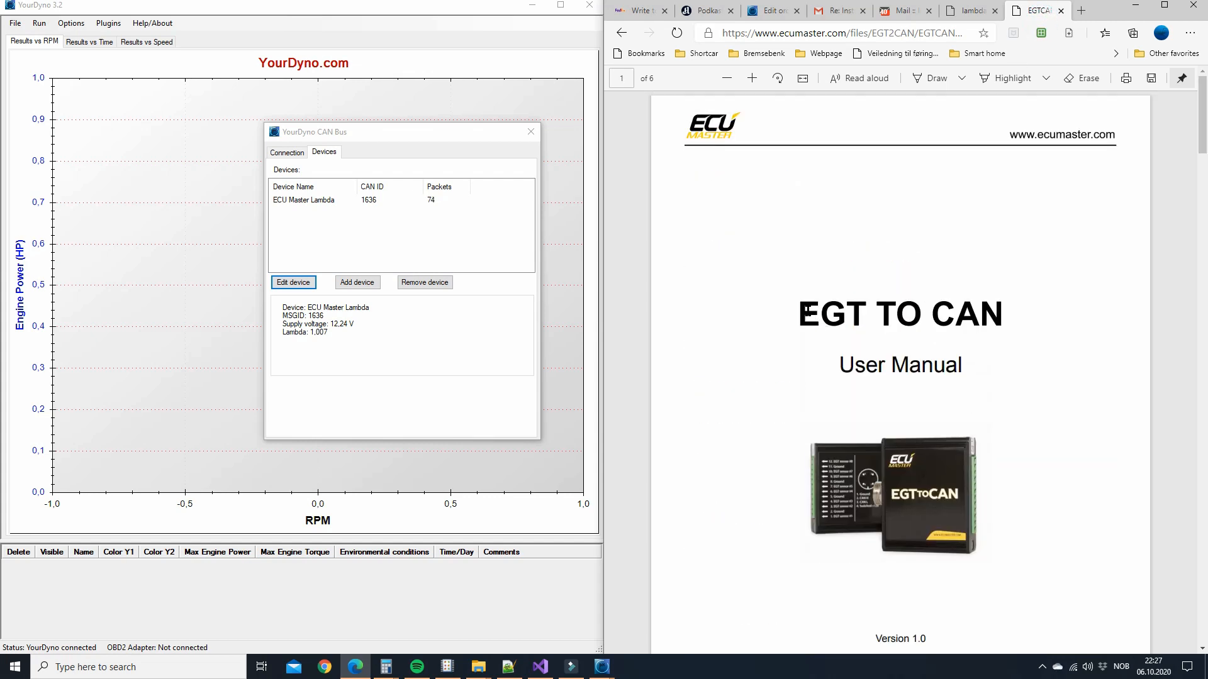
scroll("down", 3)
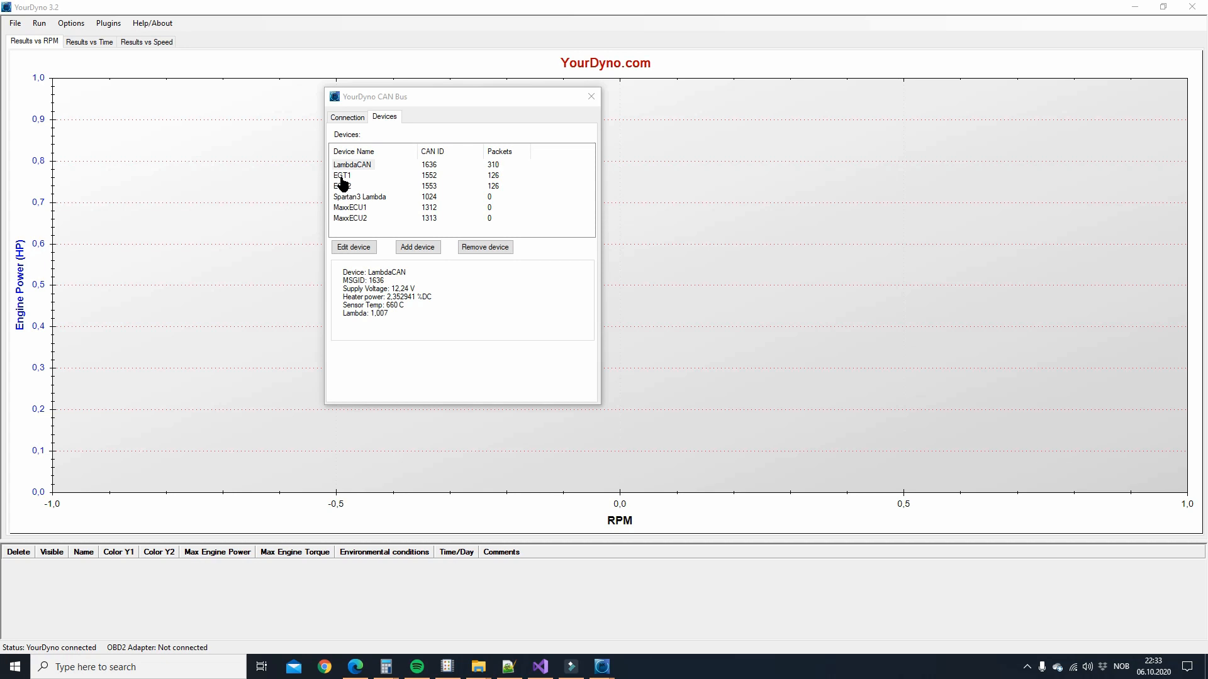
left_click(341, 175)
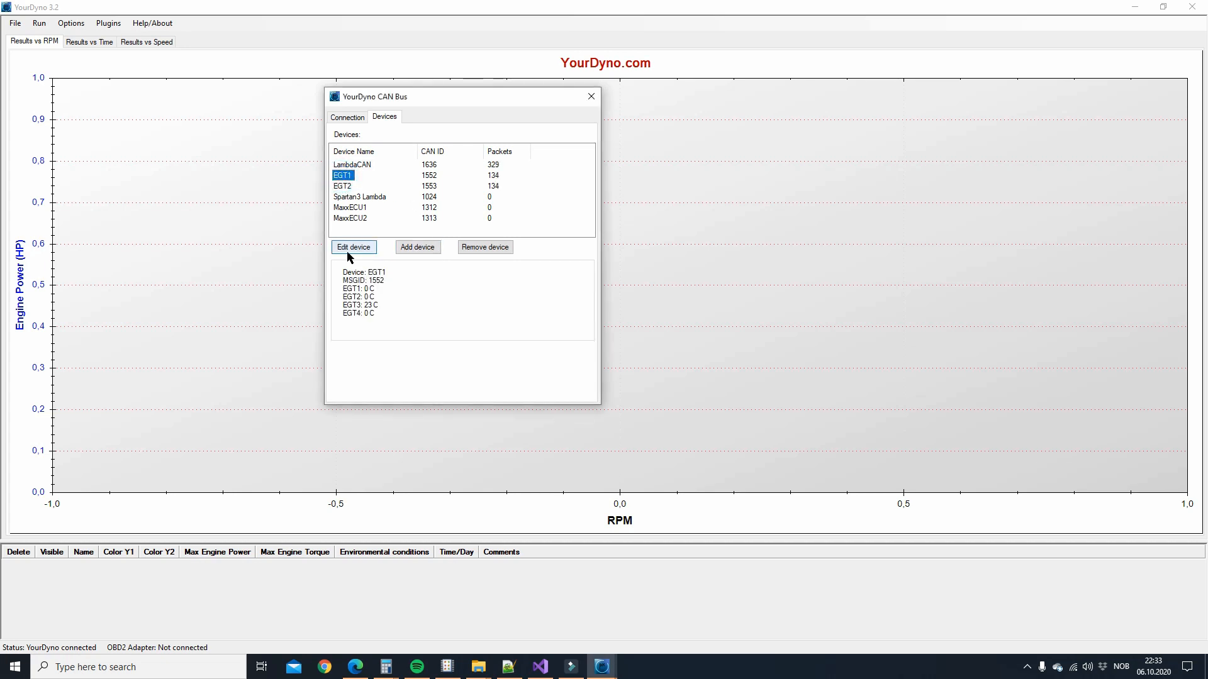
left_click(353, 247)
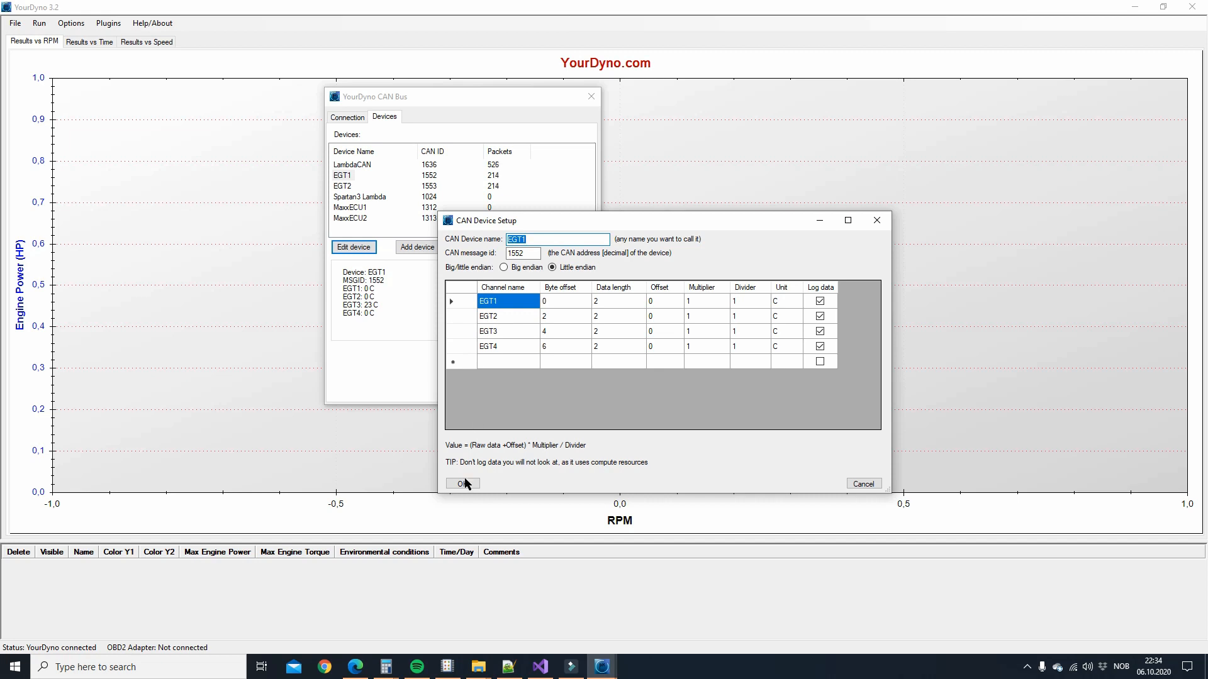
left_click(461, 484)
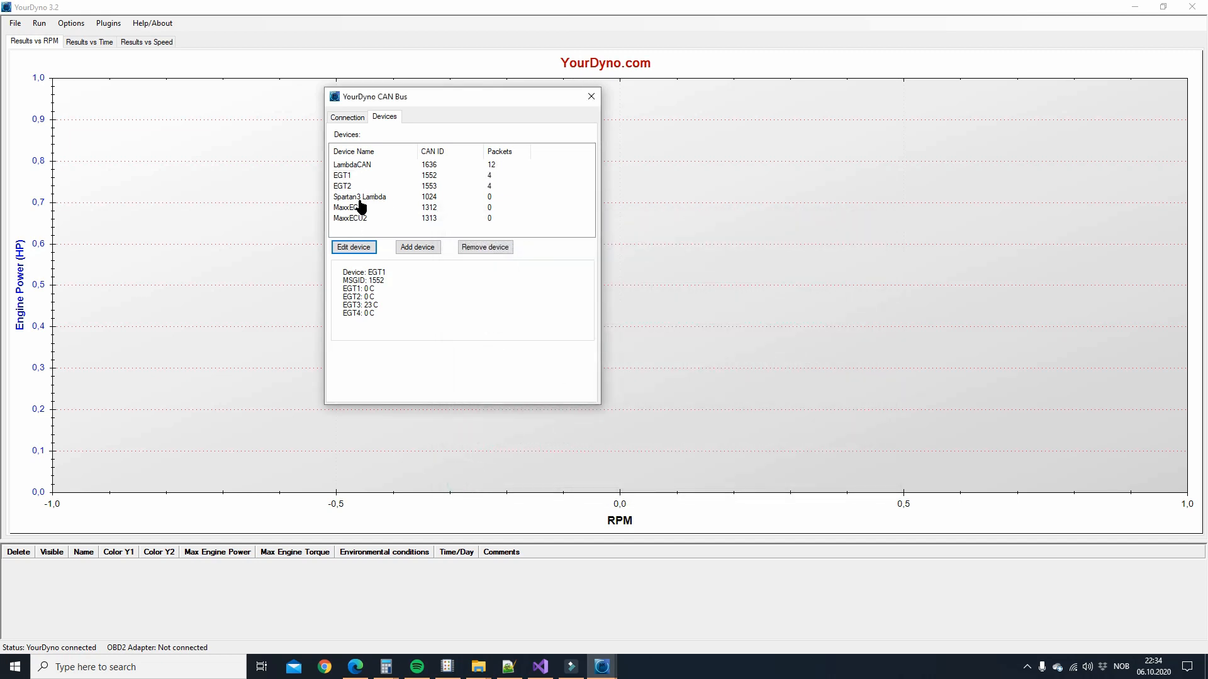
left_click(351, 207)
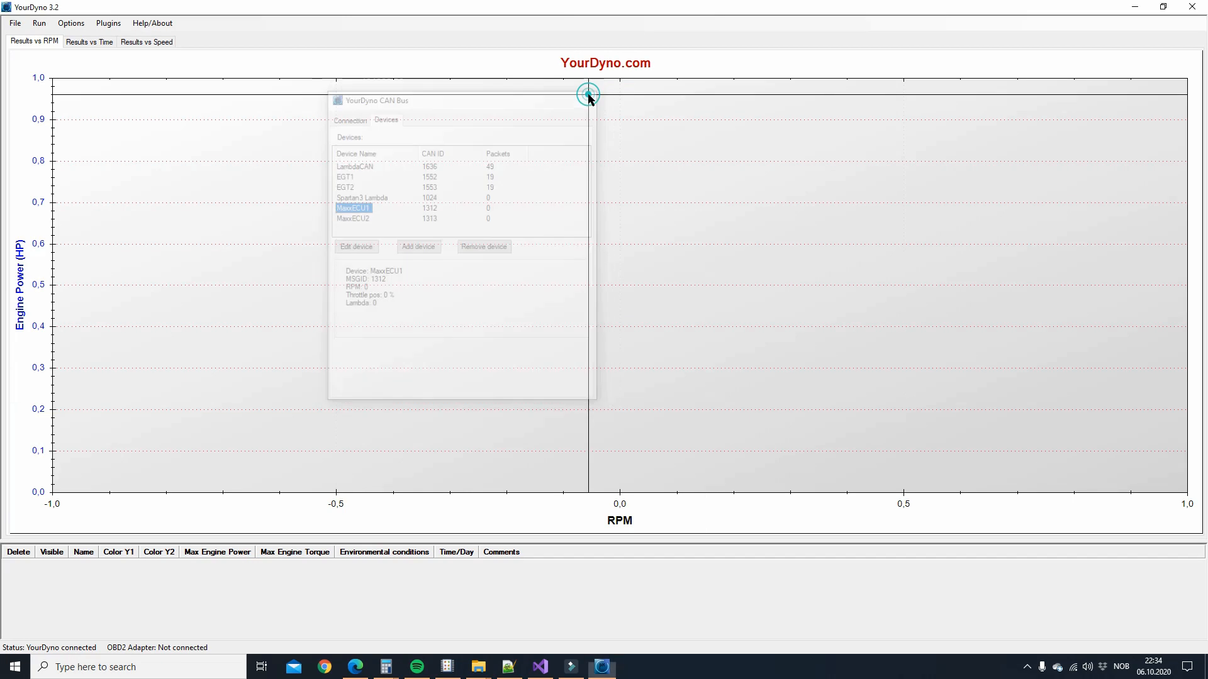
Step: Close the device list, arrange the run-screen gauges, and enable the EGT1.EGT2 gauge
left_click(38, 23)
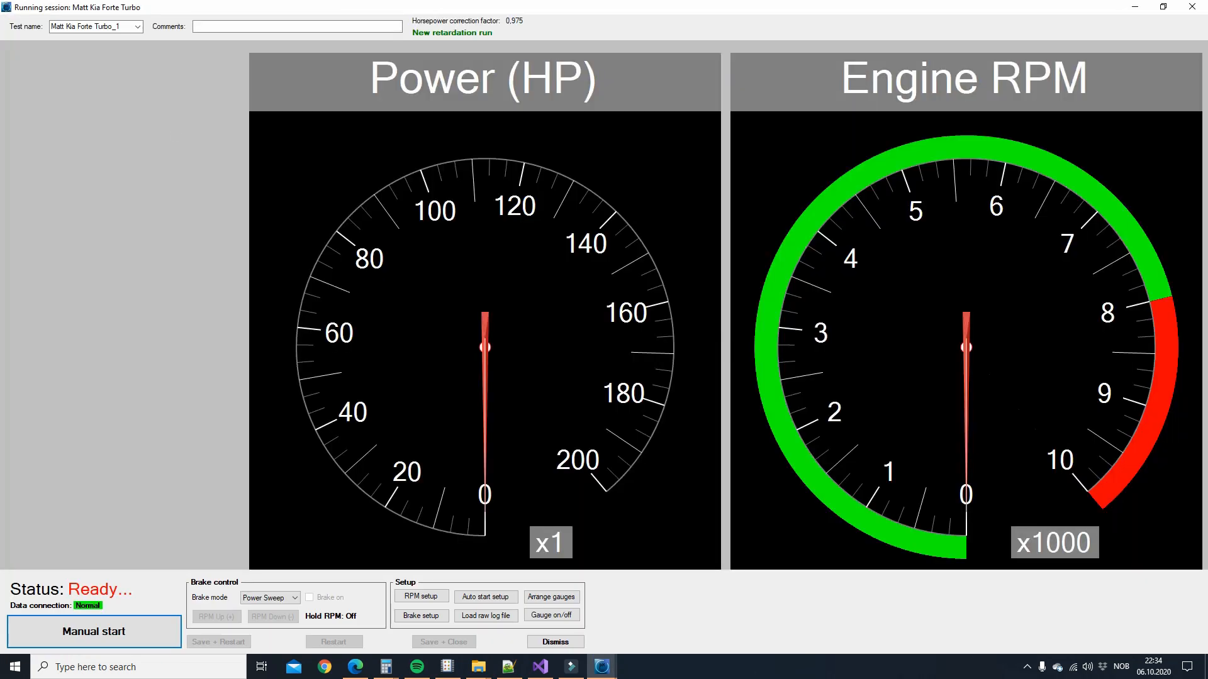
left_click(552, 597)
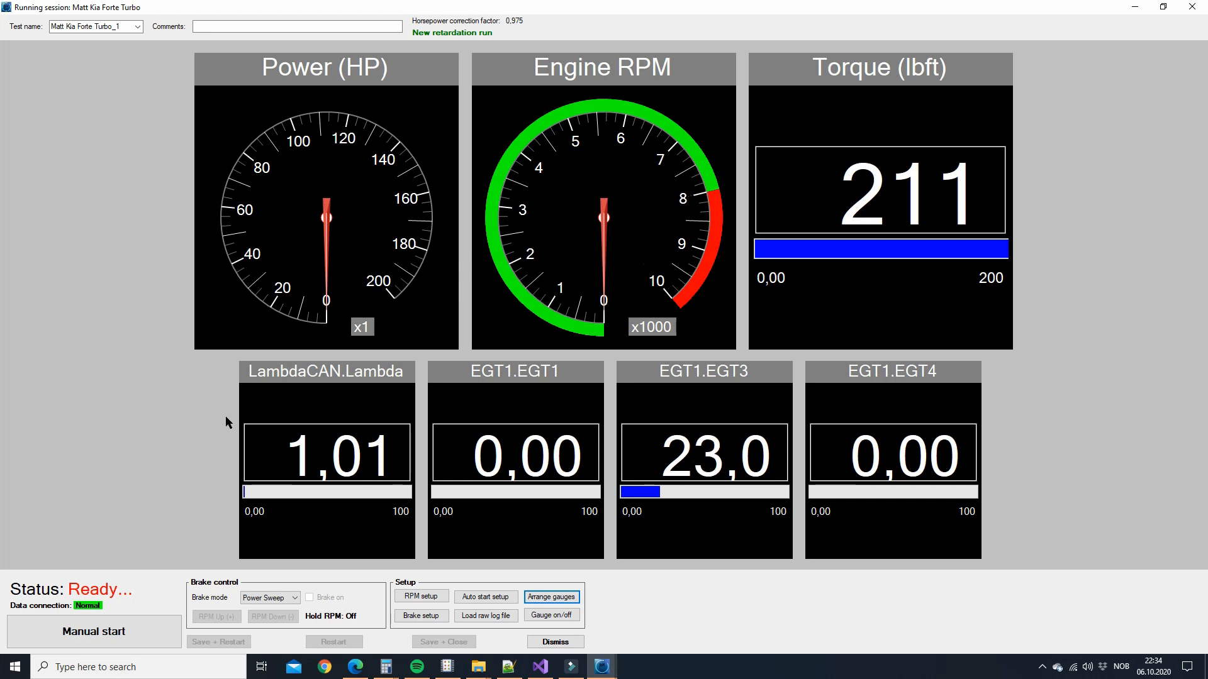
left_click(552, 616)
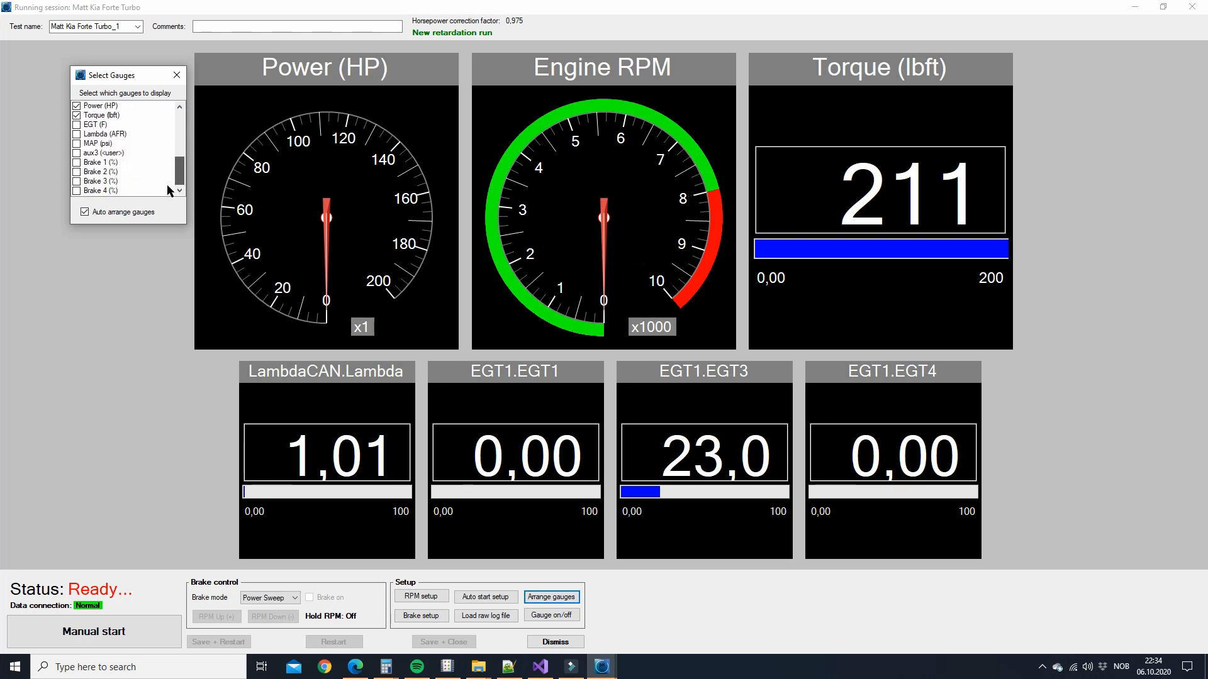
scroll("down", 3)
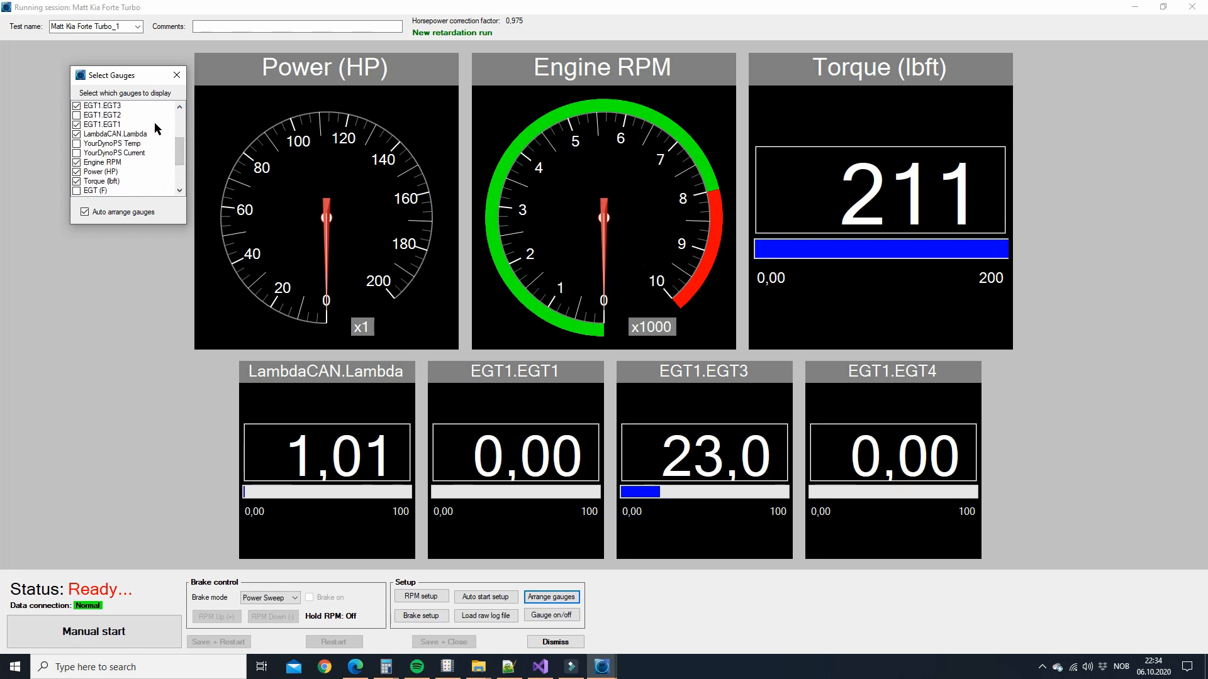
left_click(76, 115)
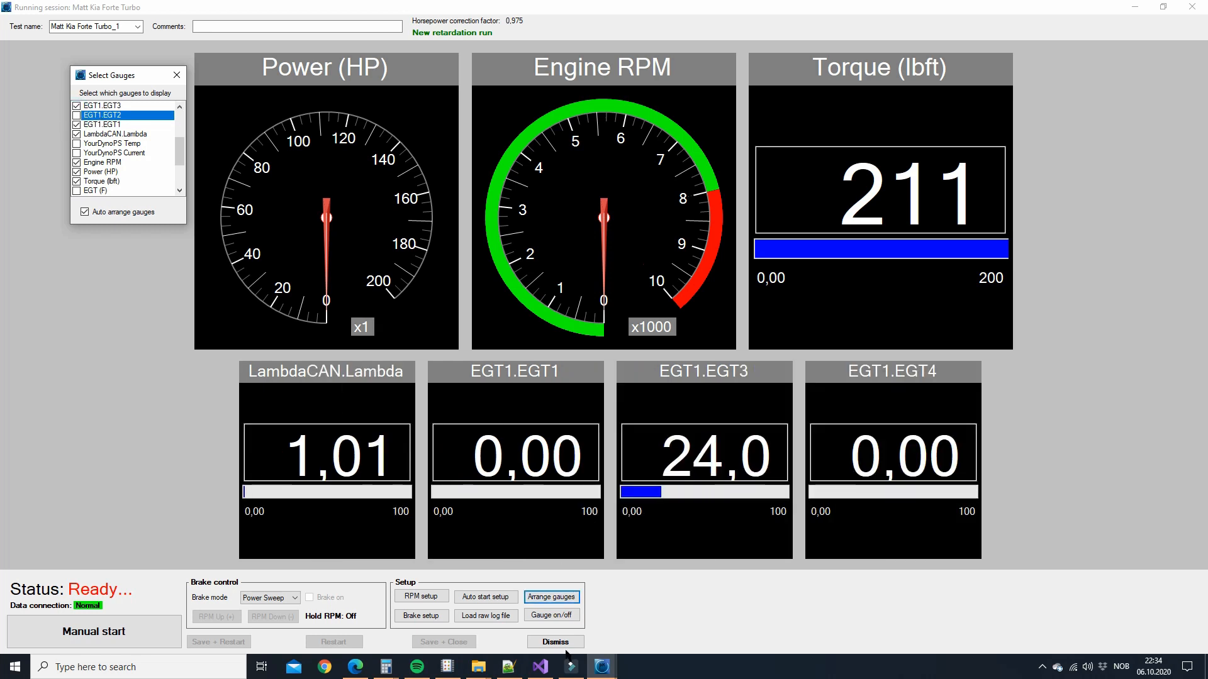
left_click(555, 642)
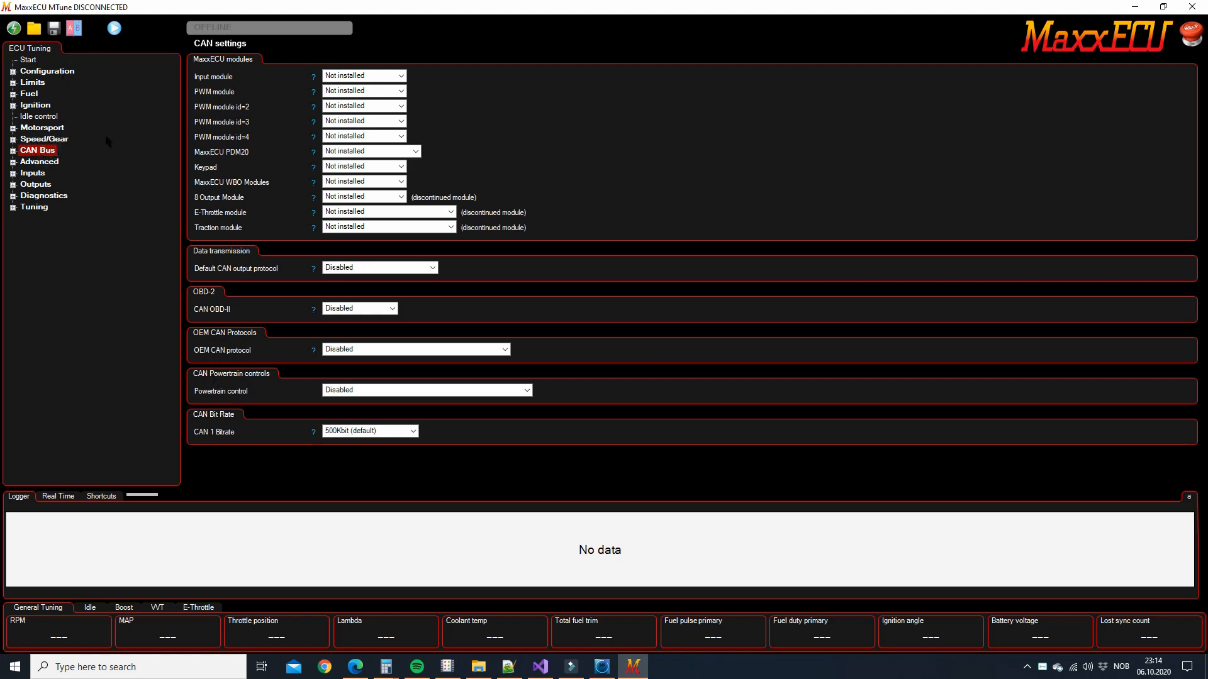
Step: Choose MaxxECU Default v1.3 as the default CAN output protocol in MTune's CAN Bus settings
left_click(37, 150)
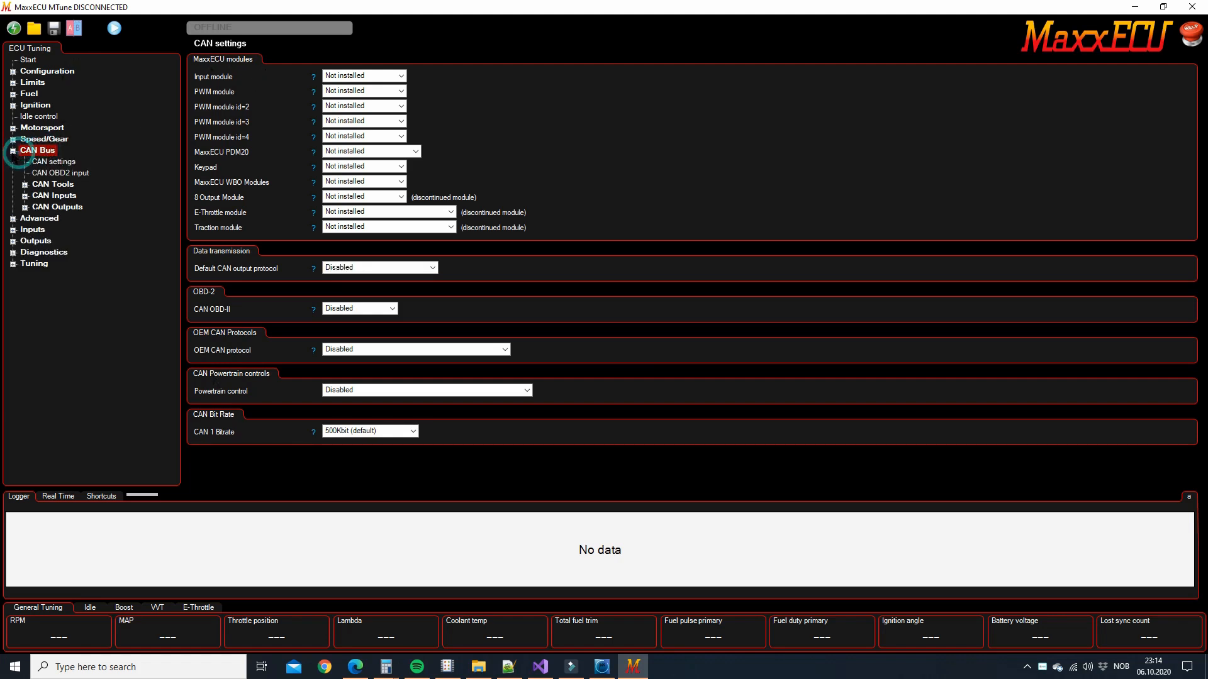
left_click(10, 149)
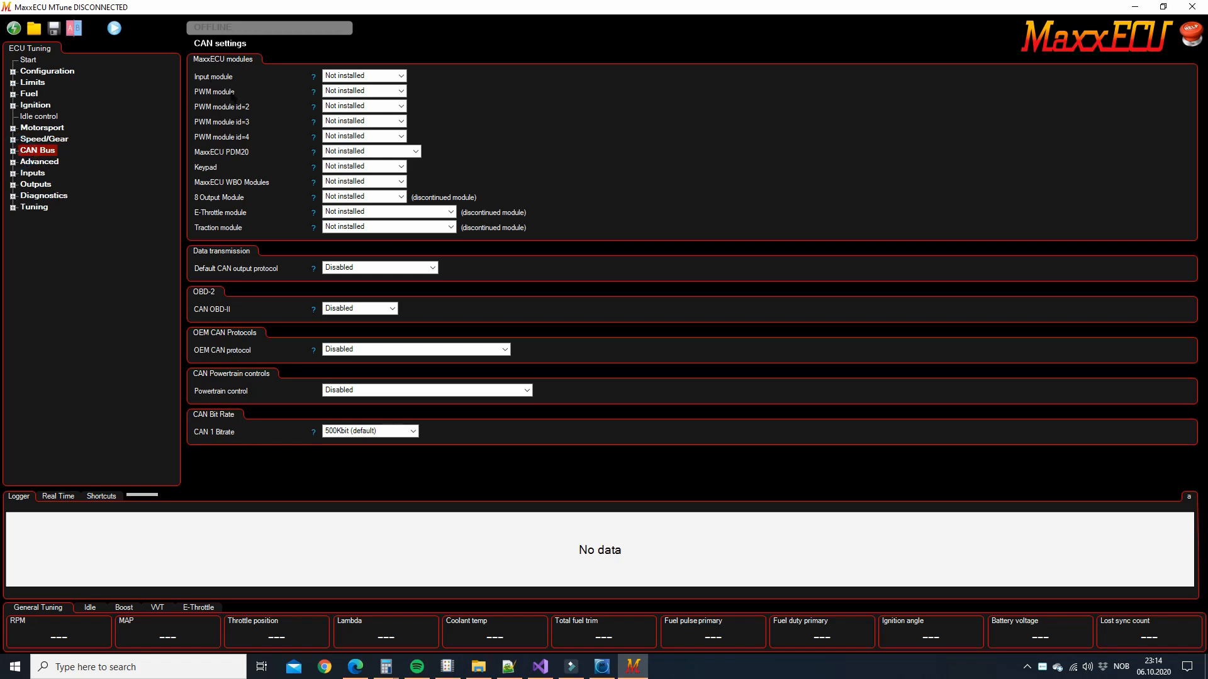
left_click(378, 268)
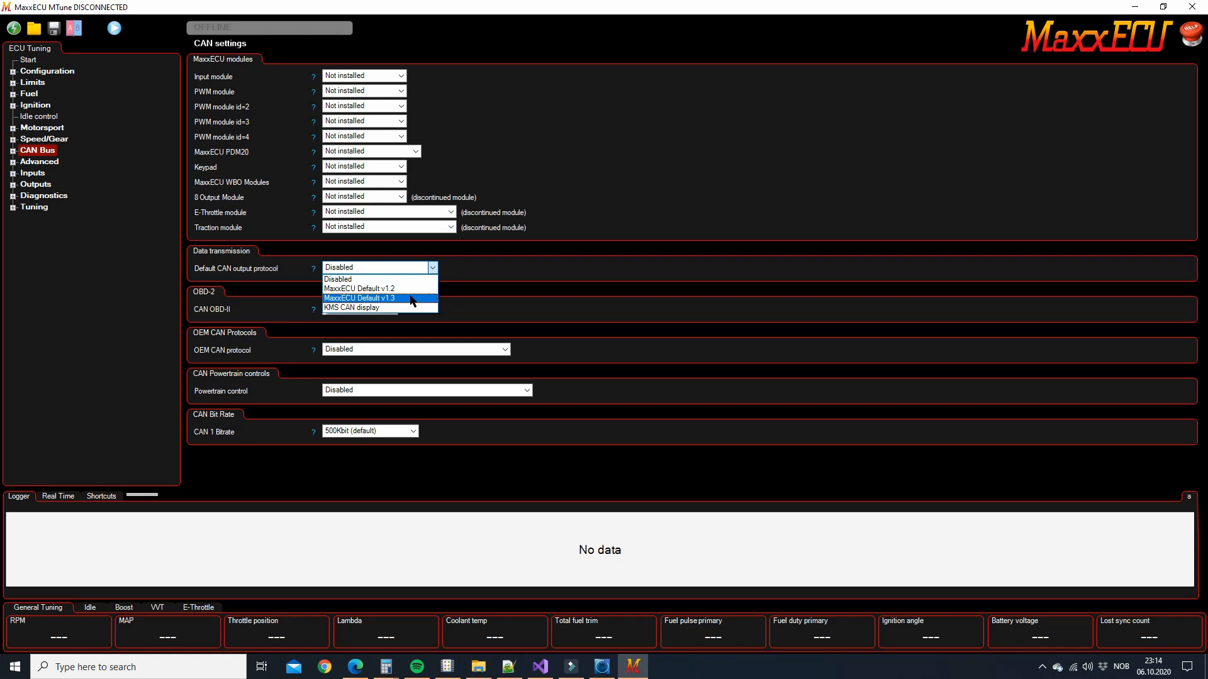
left_click(360, 299)
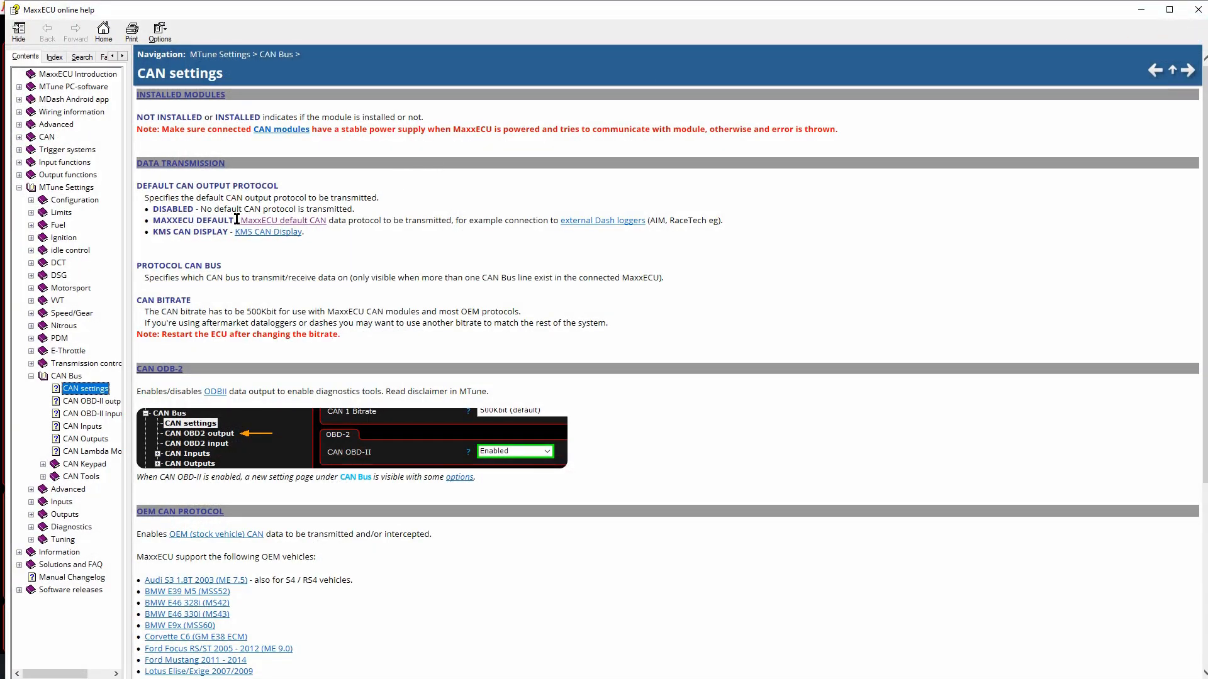
Step: Open the MaxxECU default CAN page and scroll through its CAN ID signal table
left_click(282, 220)
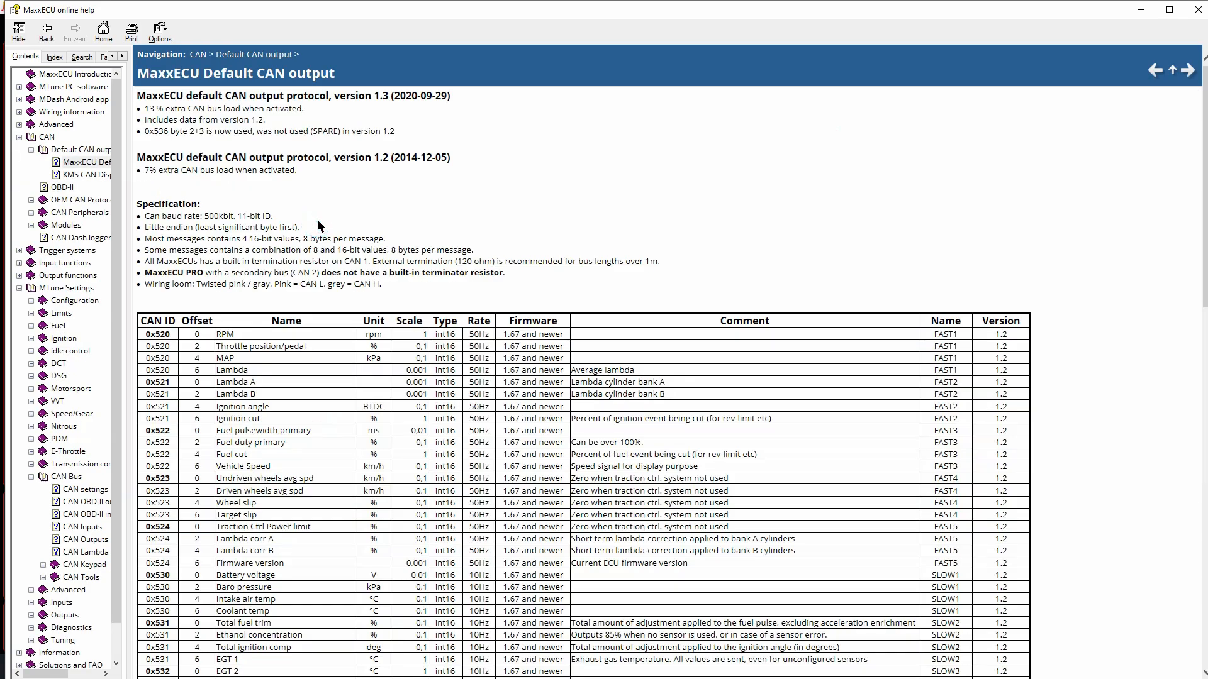
scroll("down", 3)
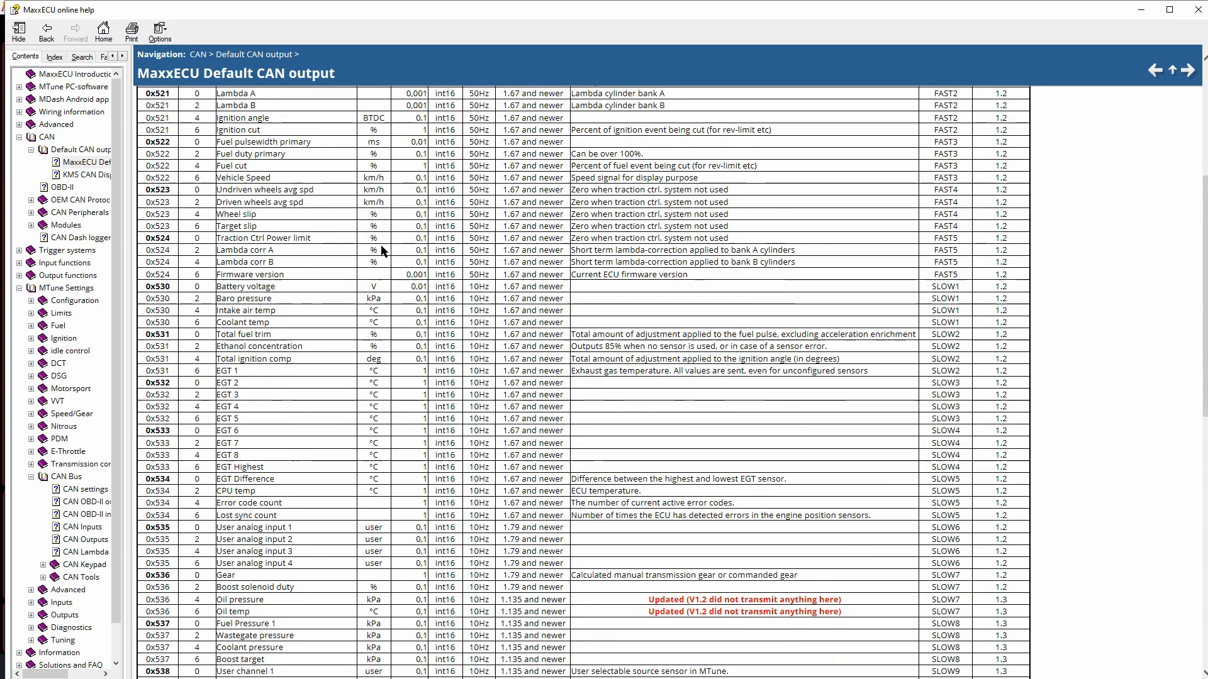
scroll("down", 3)
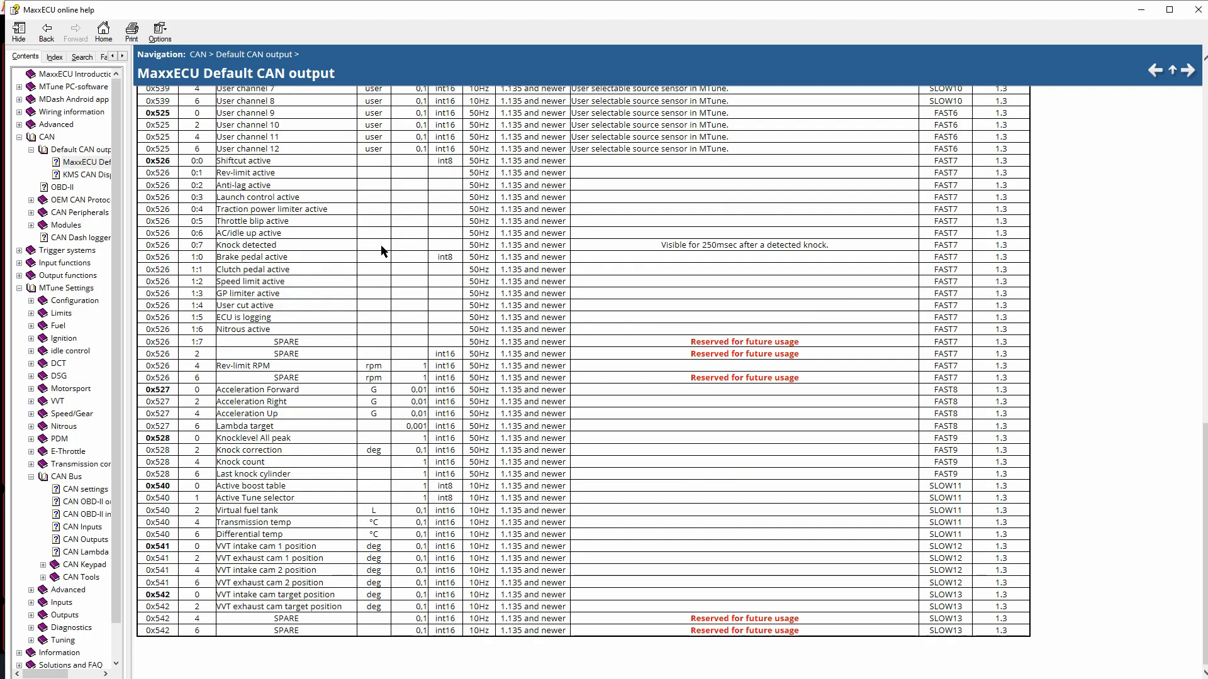
scroll("up", 3)
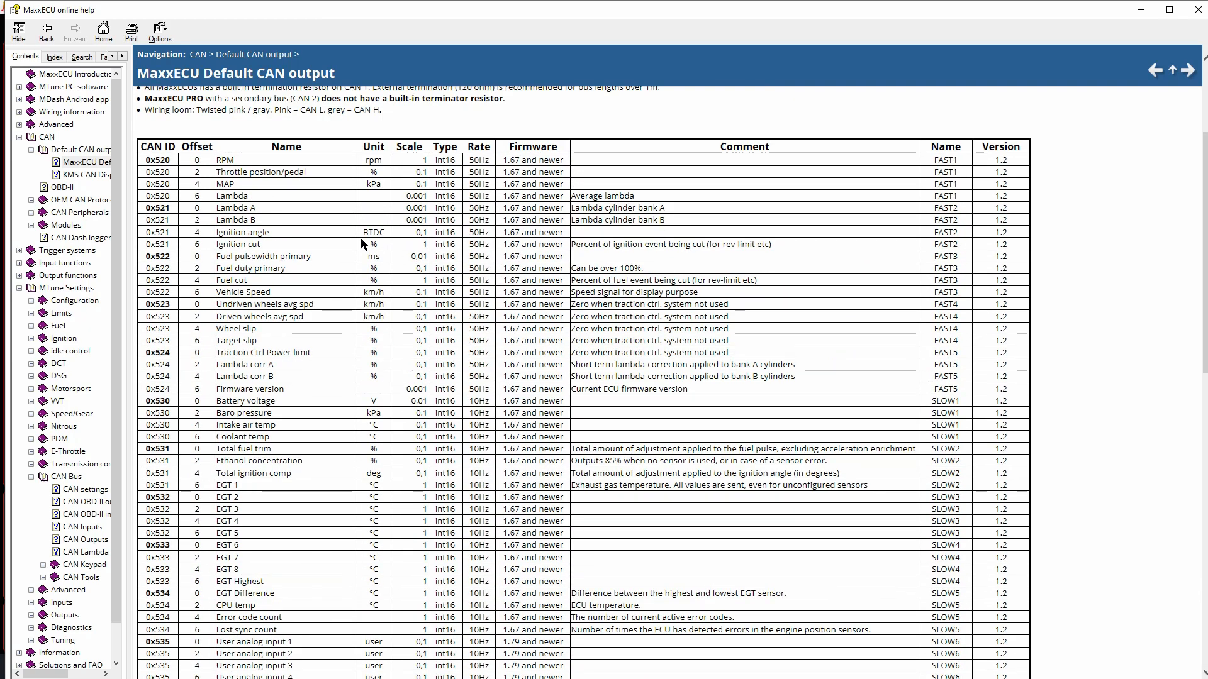
mouse_move(265, 201)
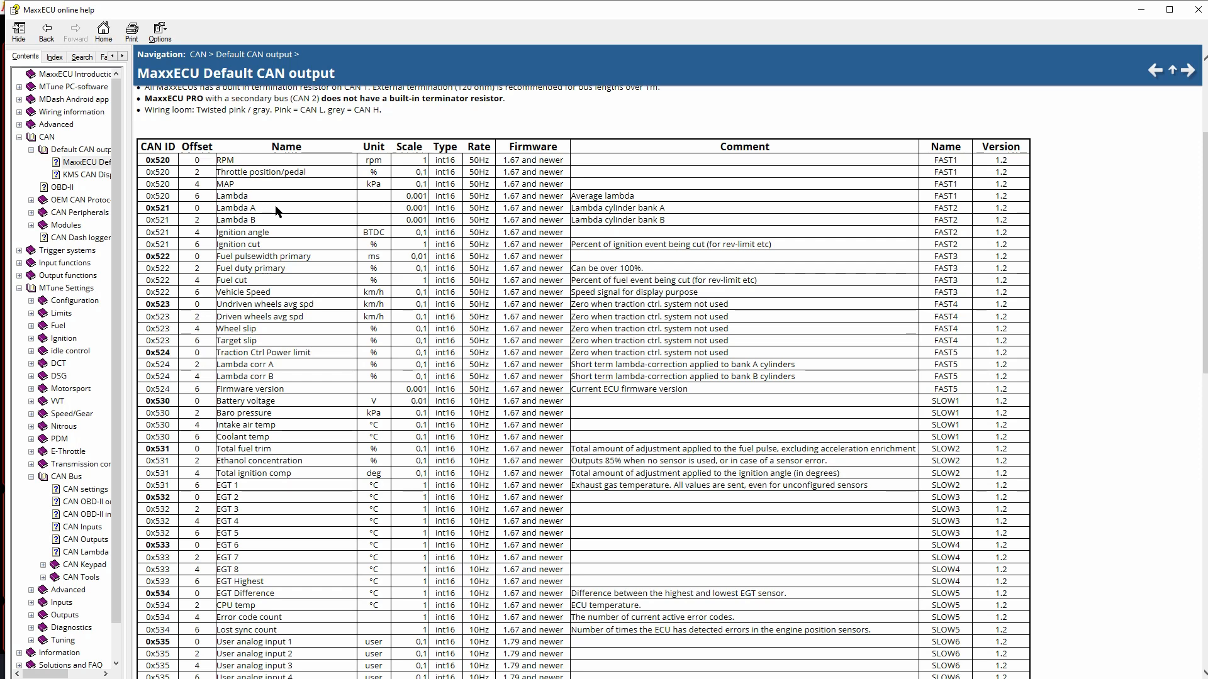
mouse_move(239, 168)
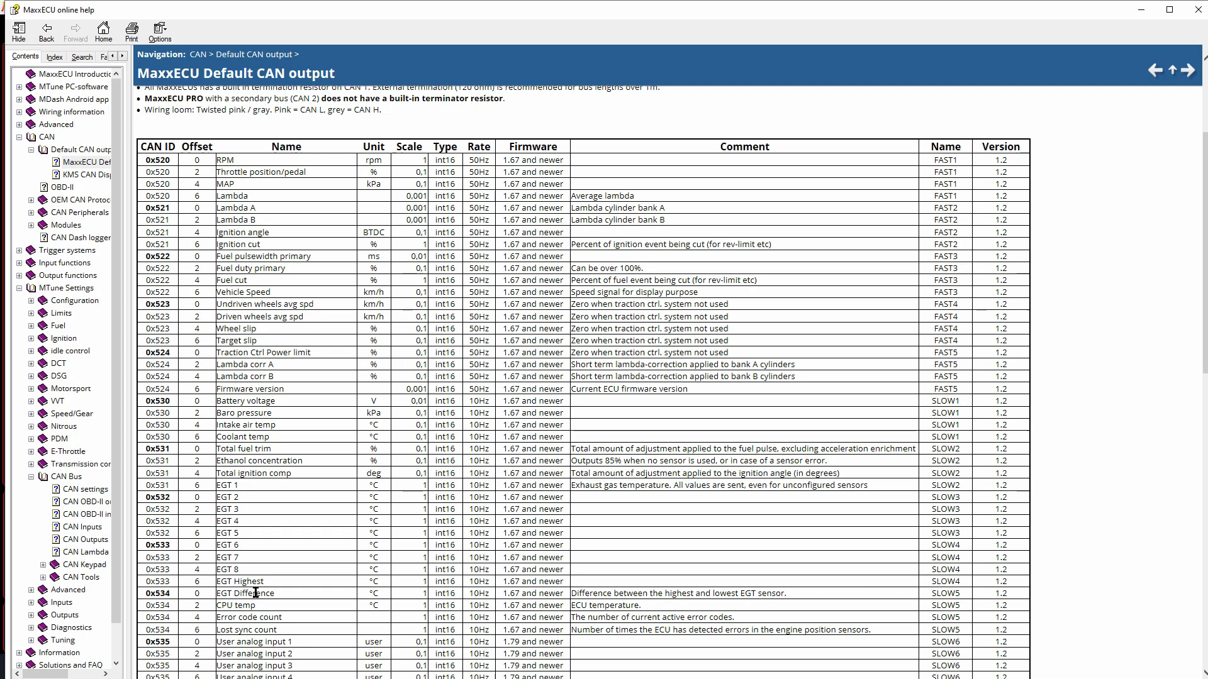
mouse_move(240, 199)
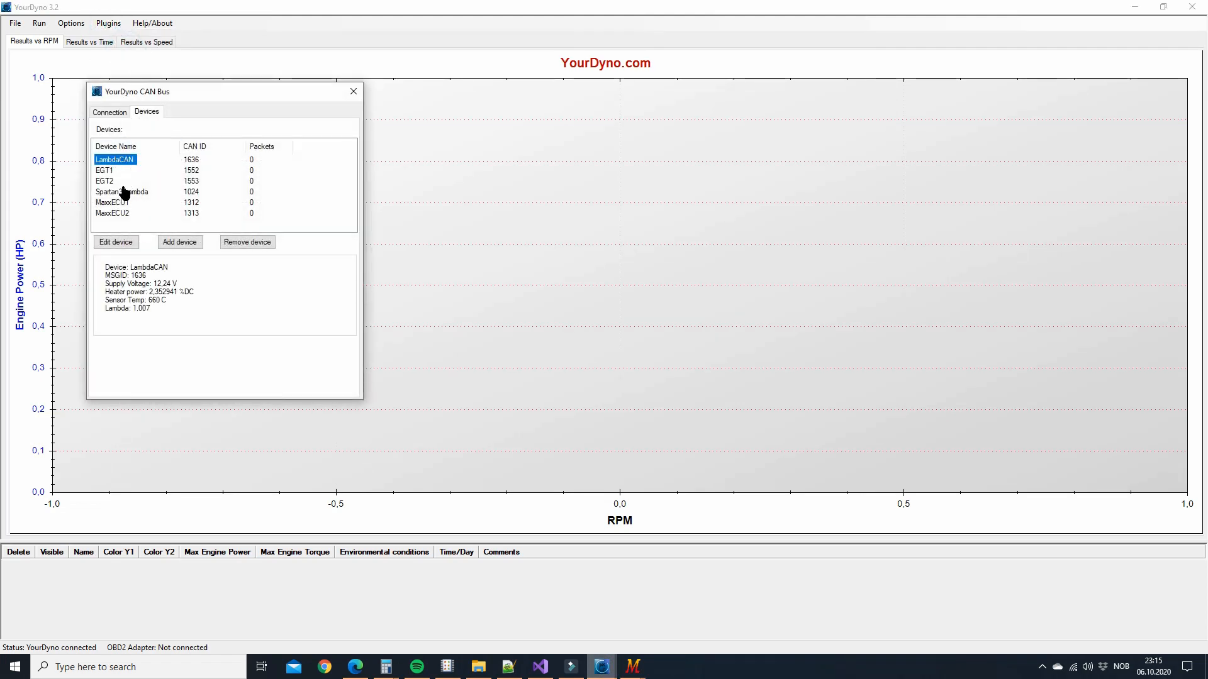
Step: Review the MaxxECU2 device's live values, then the MaxxECU1 device's channel setup
left_click(112, 213)
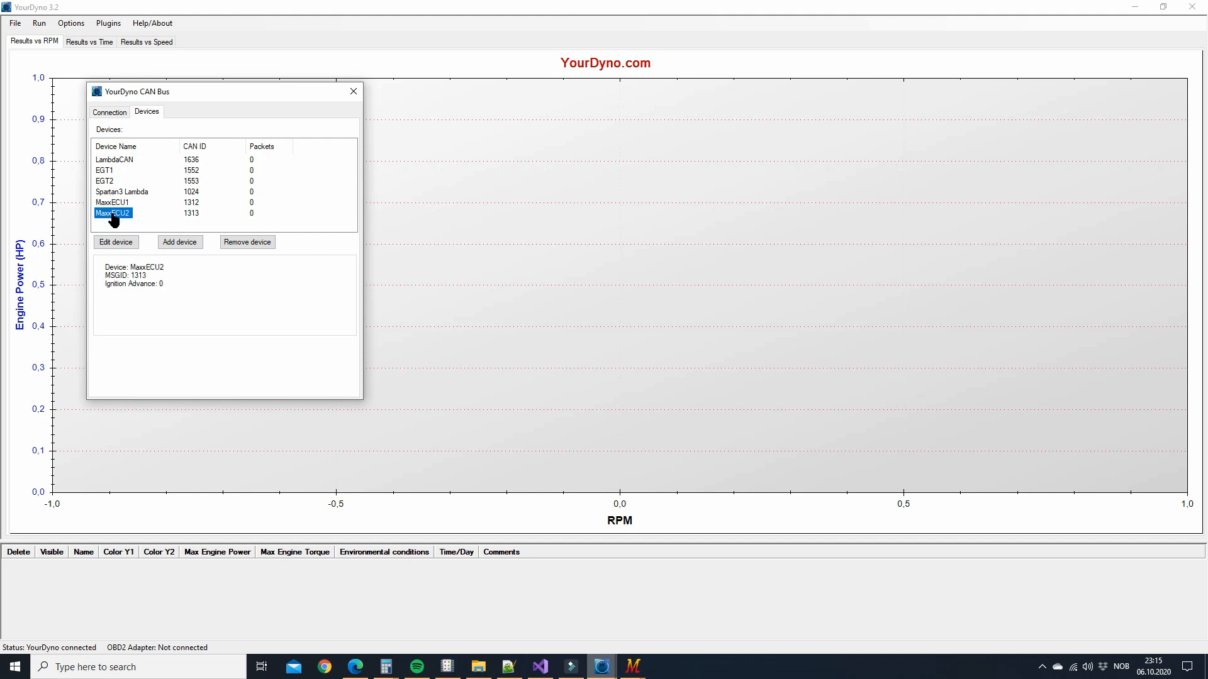
left_click(113, 202)
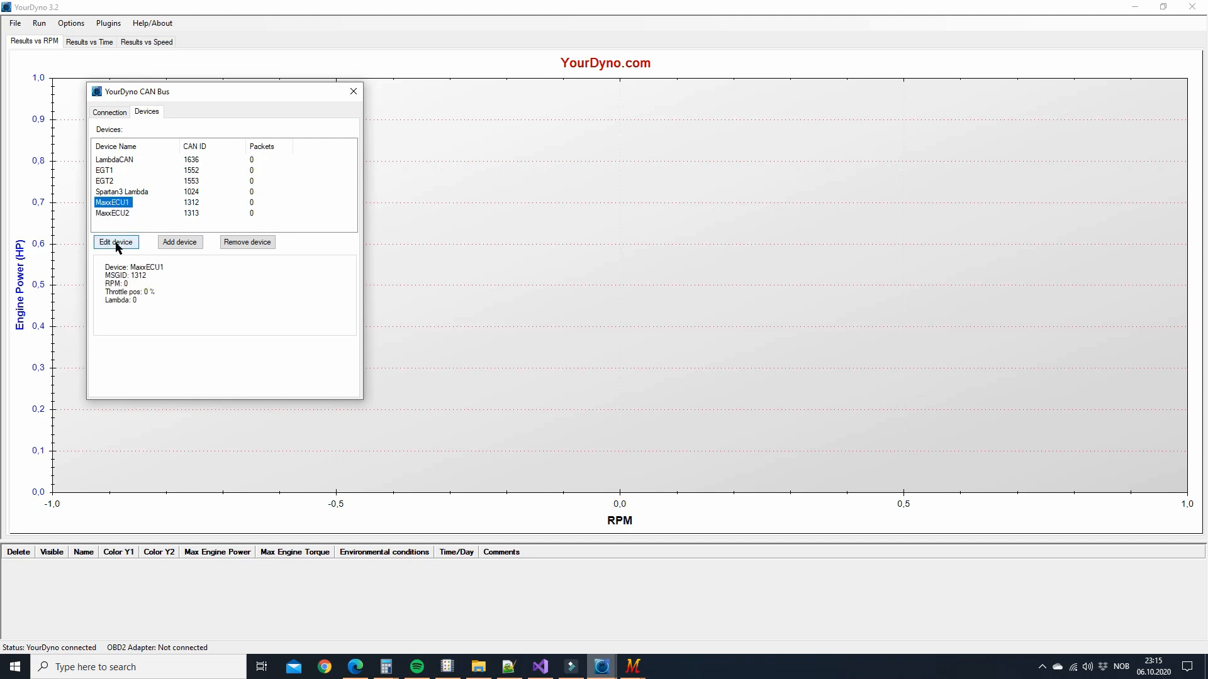
left_click(115, 241)
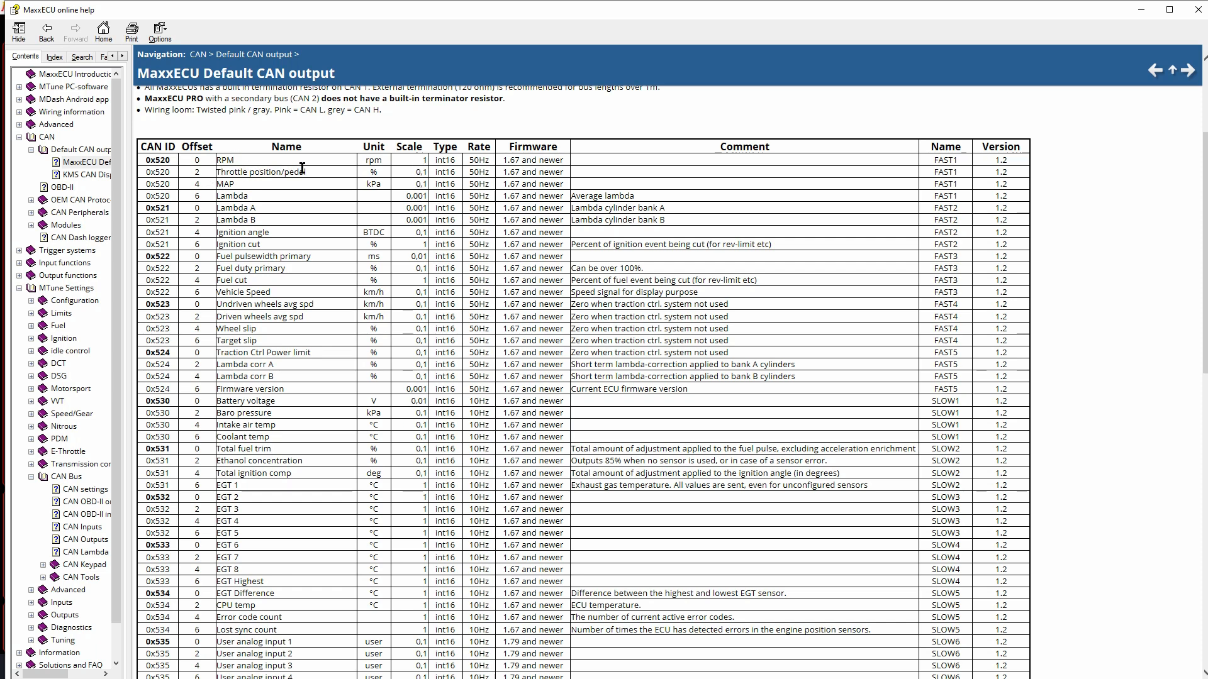
mouse_move(226, 195)
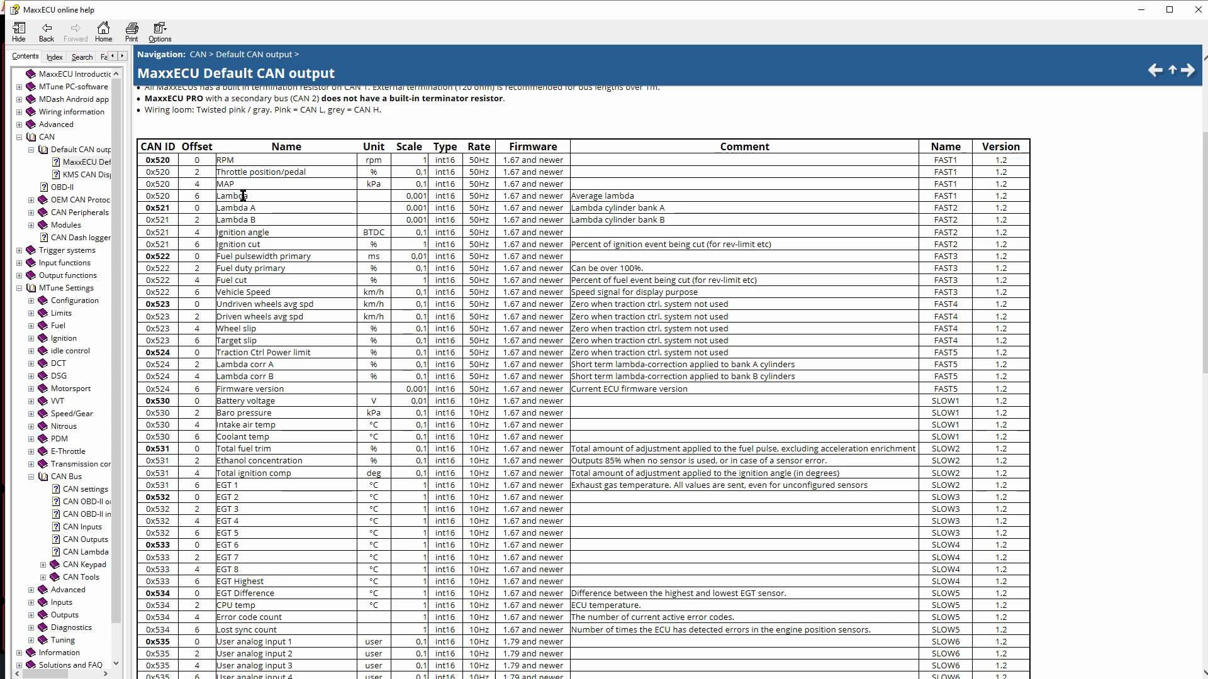
mouse_move(179, 212)
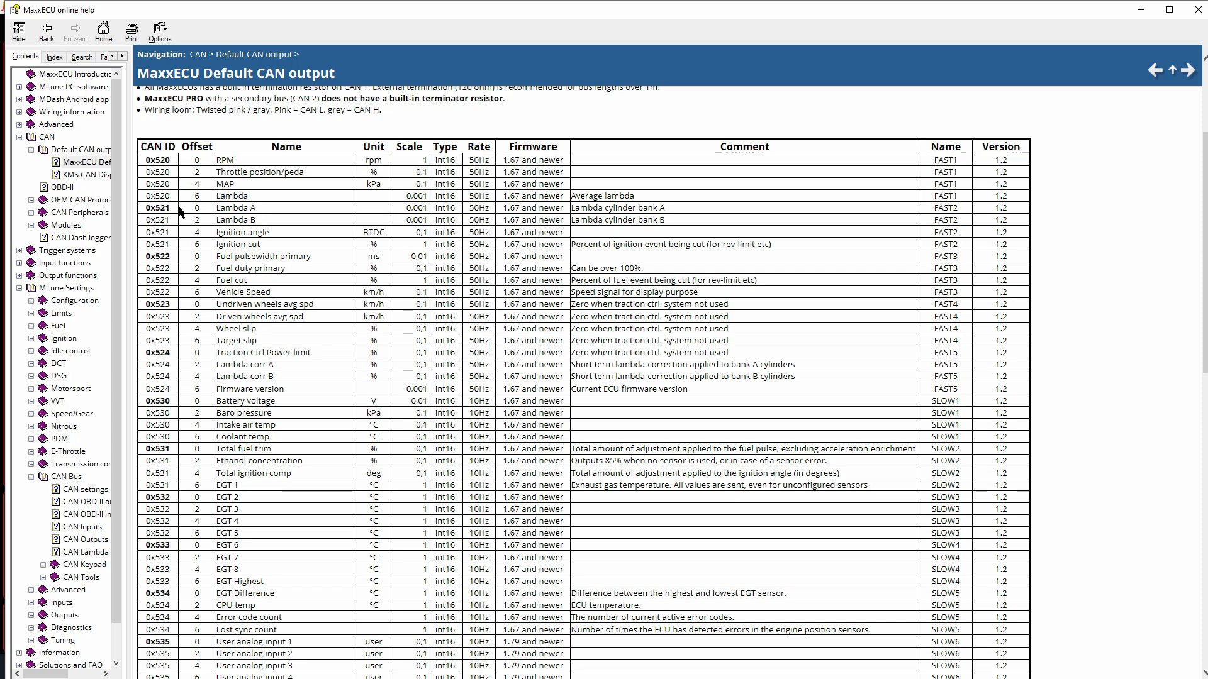
Step: Select the 0x521 lambda CAN ID in the Default CAN output table
double_click(243, 232)
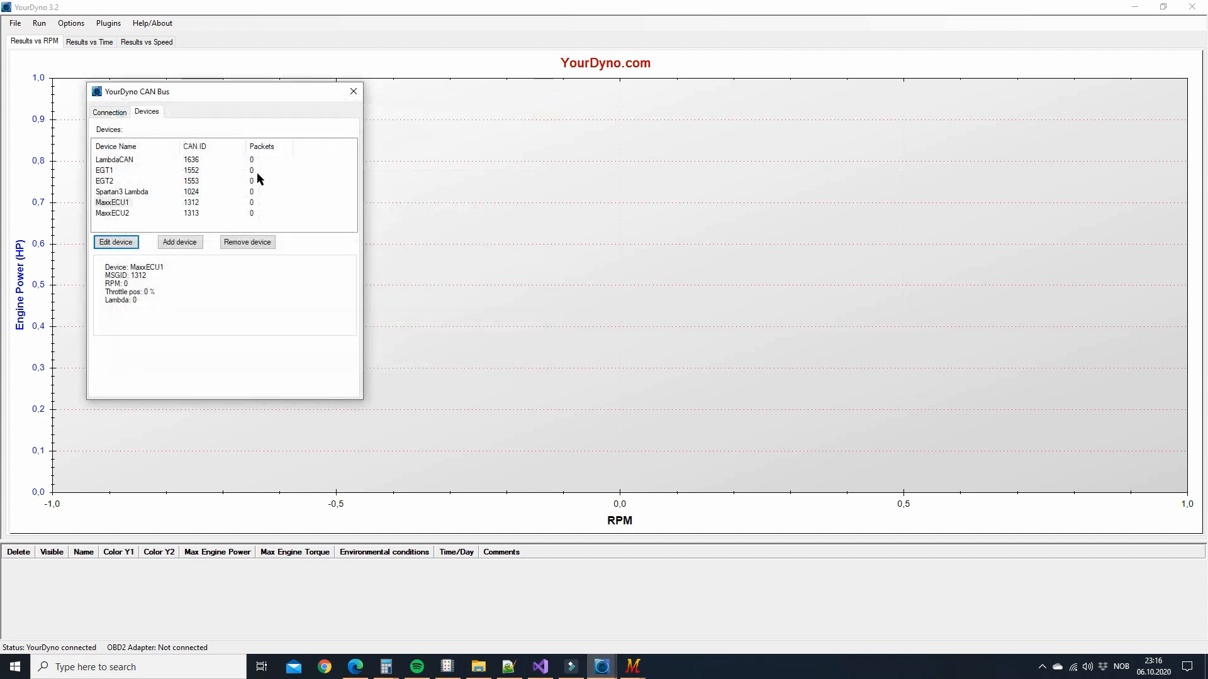
left_click(113, 213)
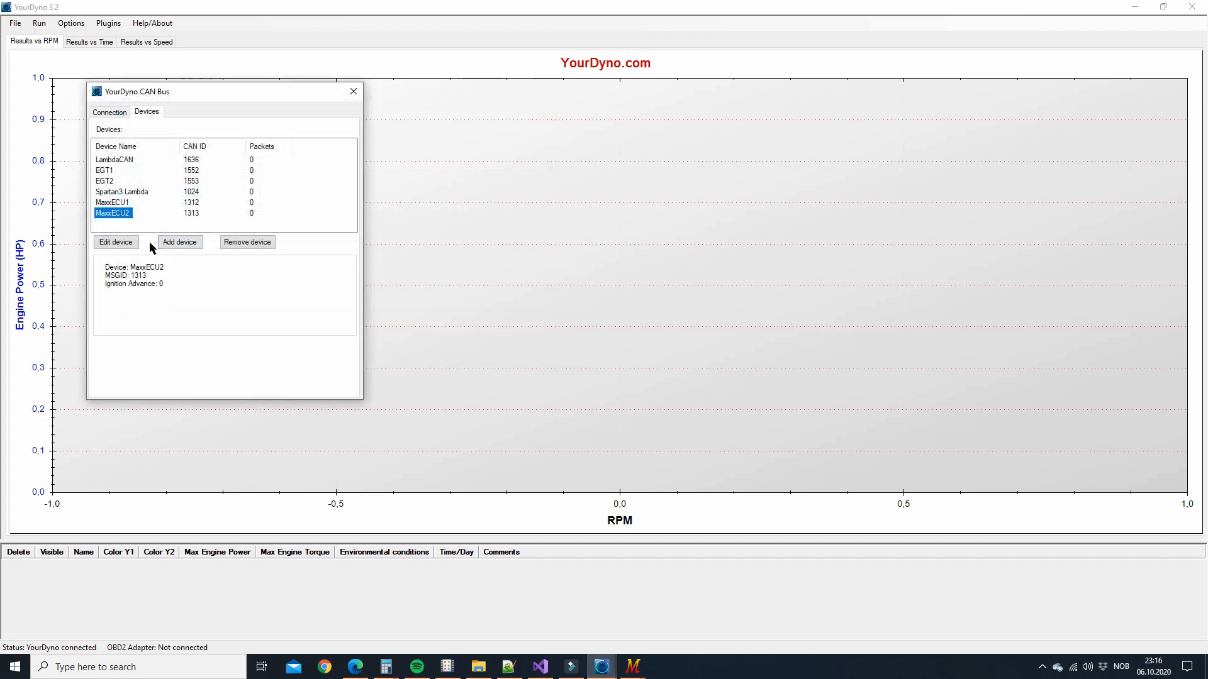
left_click(115, 242)
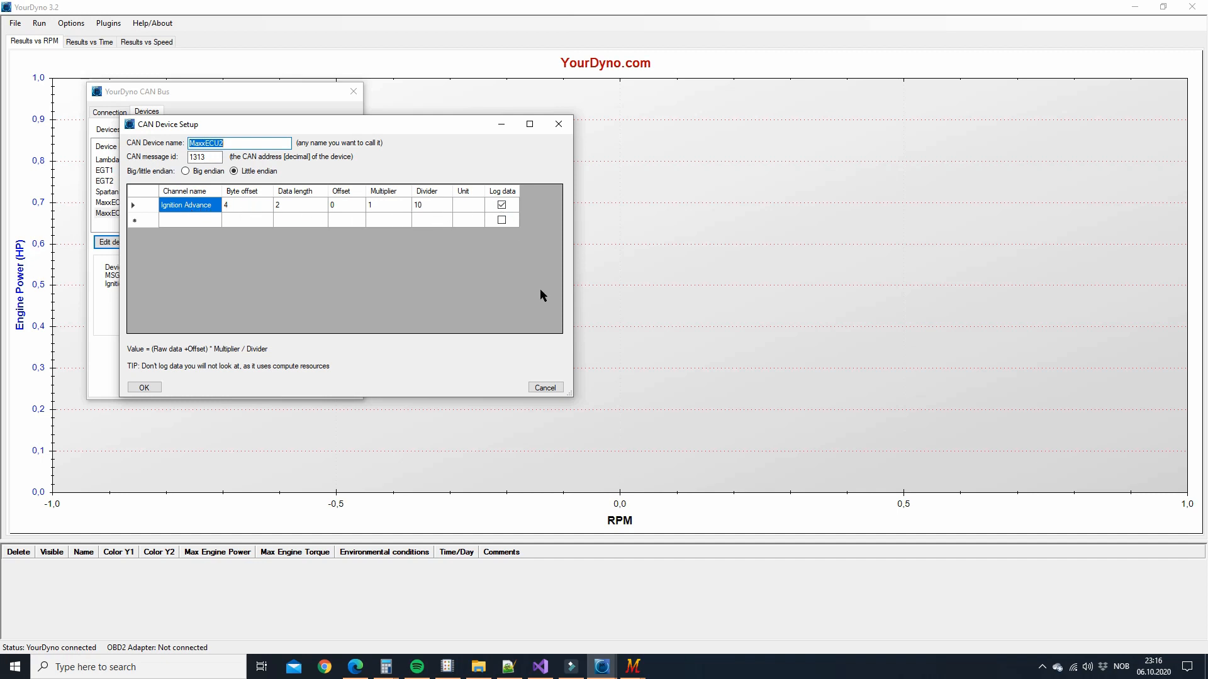
left_click(143, 387)
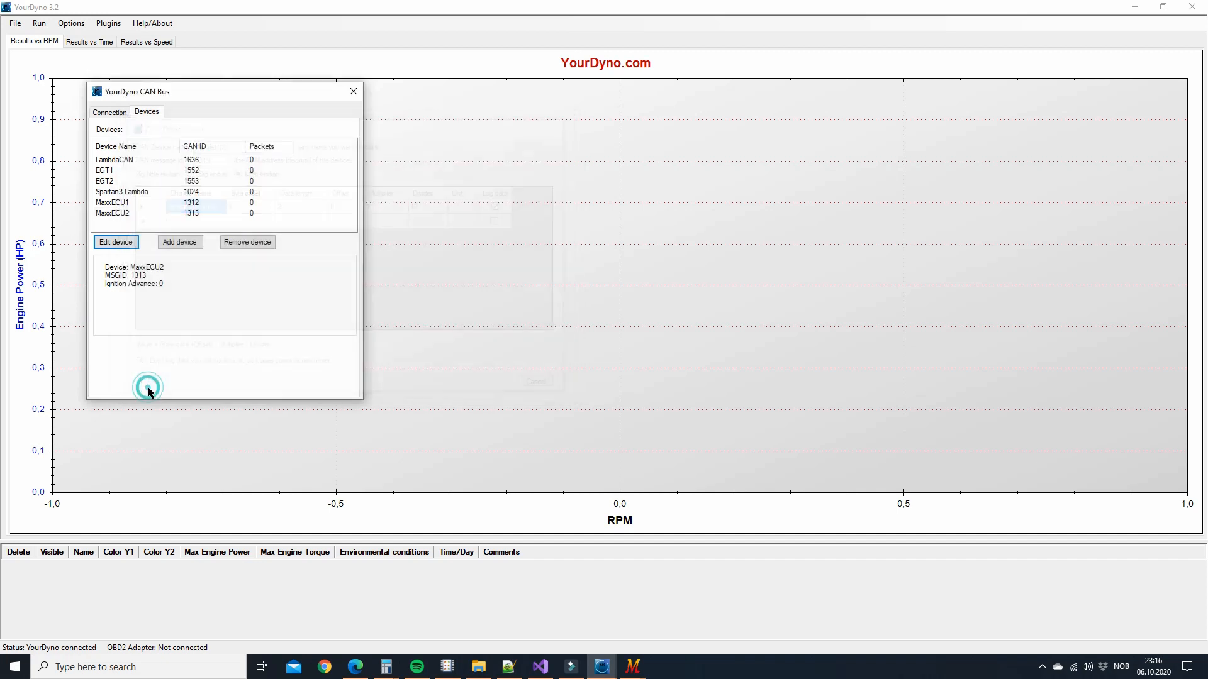
left_click(353, 91)
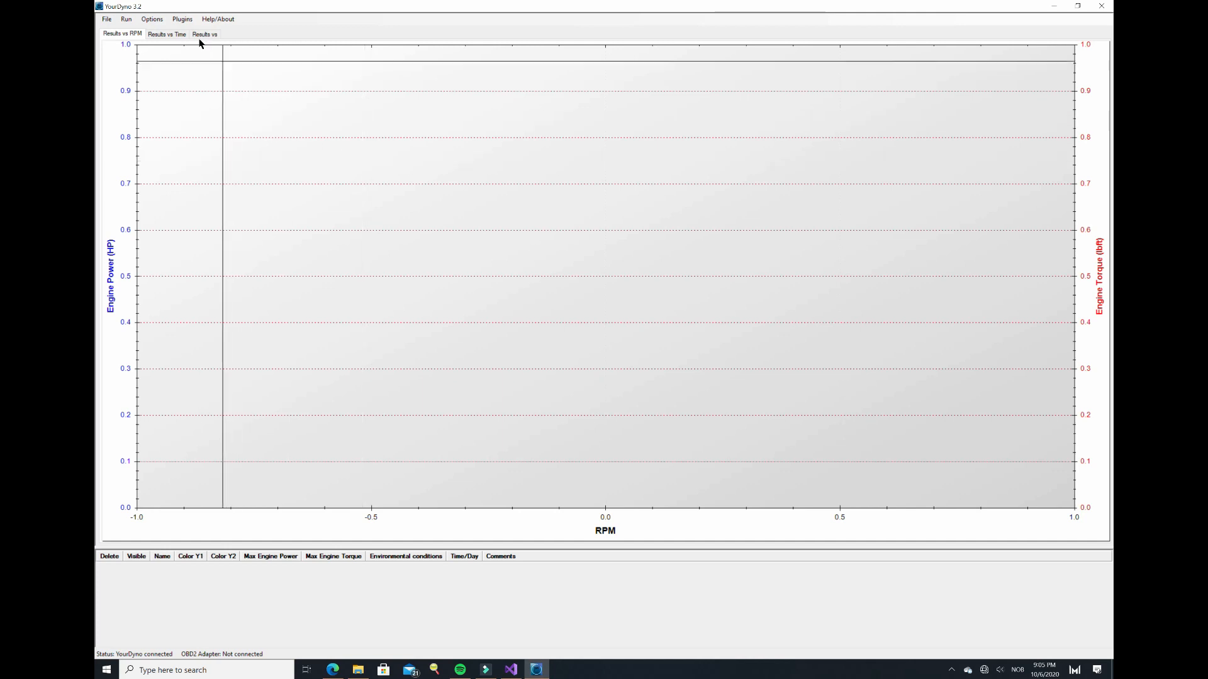
Step: Connect CANTool to the CAN bus at 500 Kbps and view the debug packet log
left_click(182, 18)
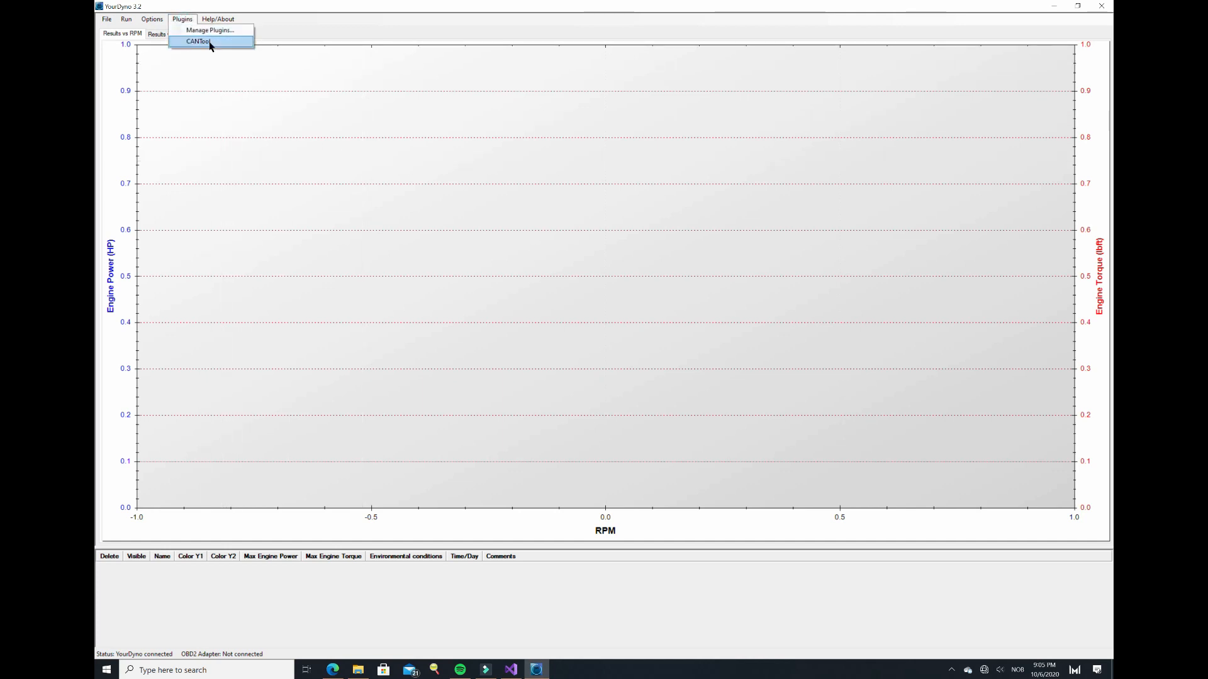
left_click(197, 41)
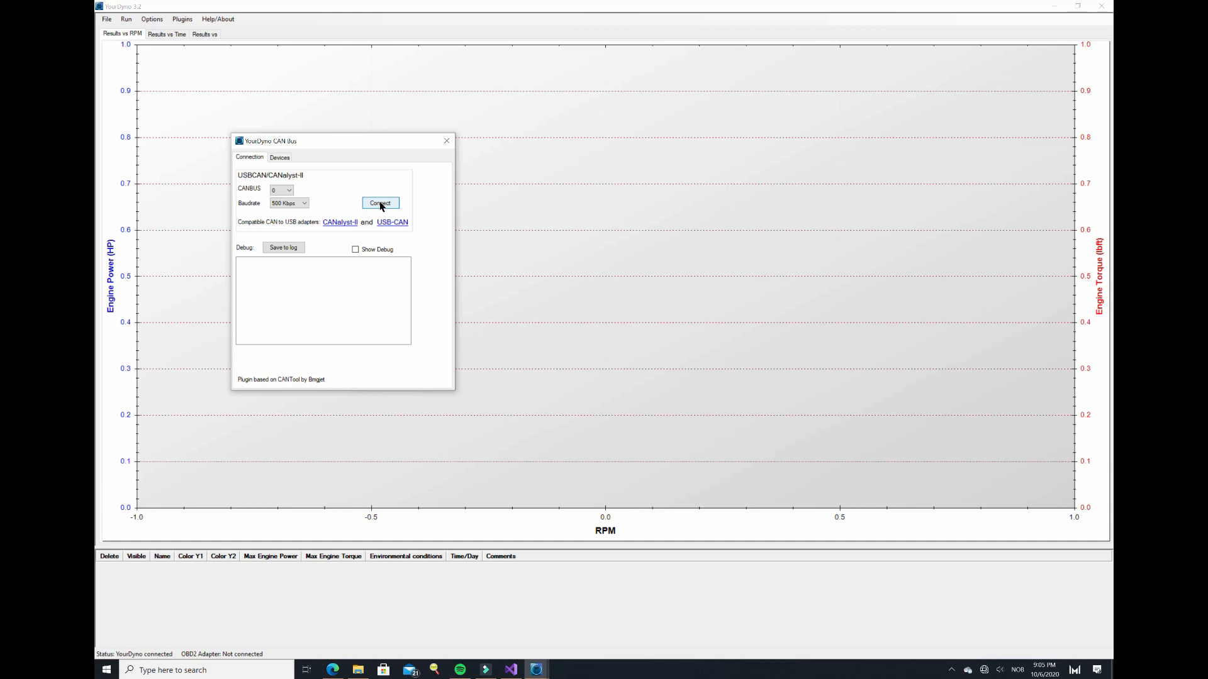
left_click(379, 203)
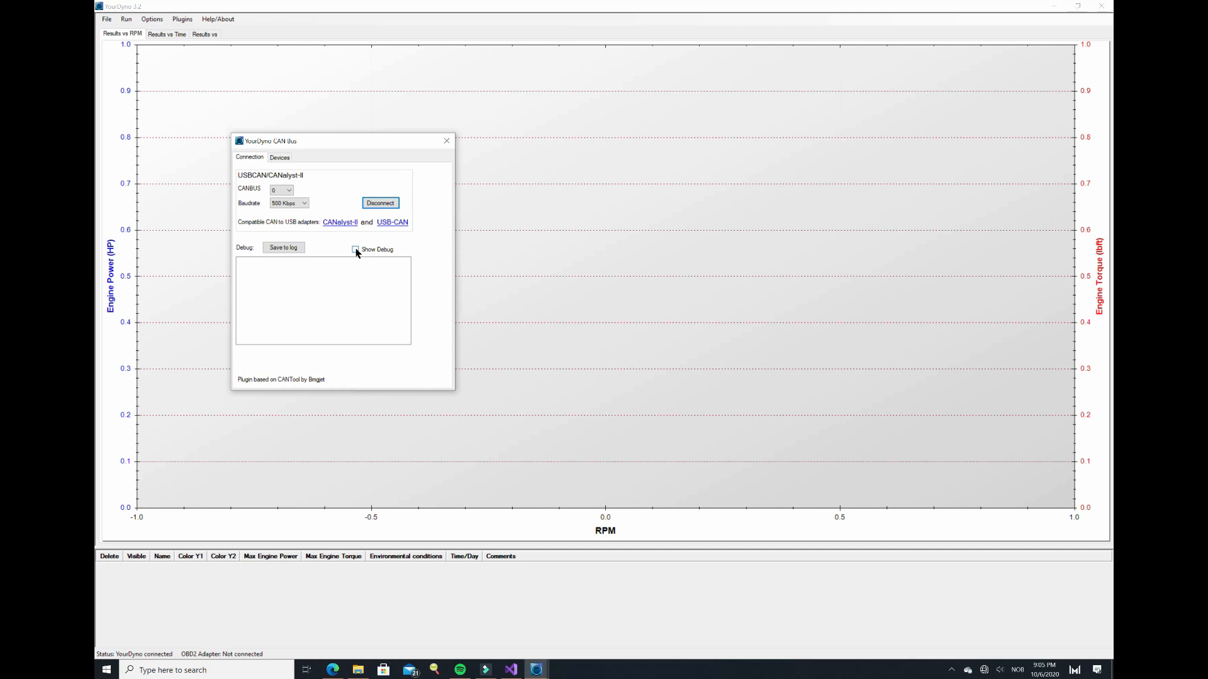
left_click(355, 249)
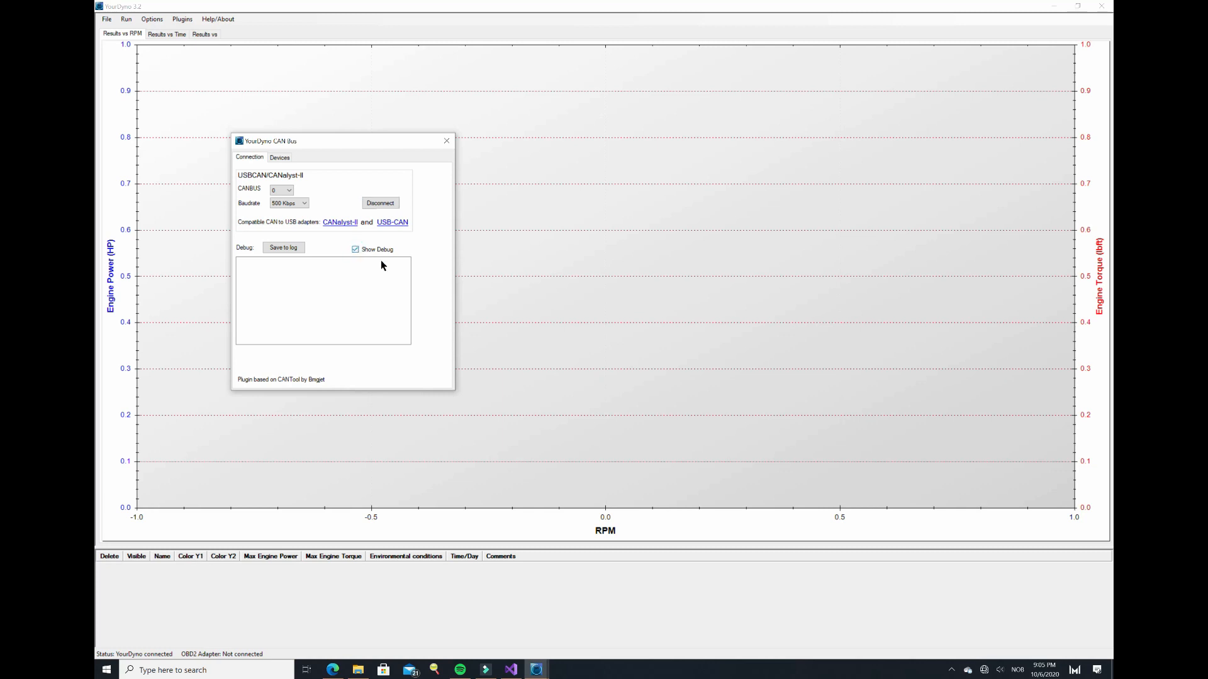
left_click(355, 250)
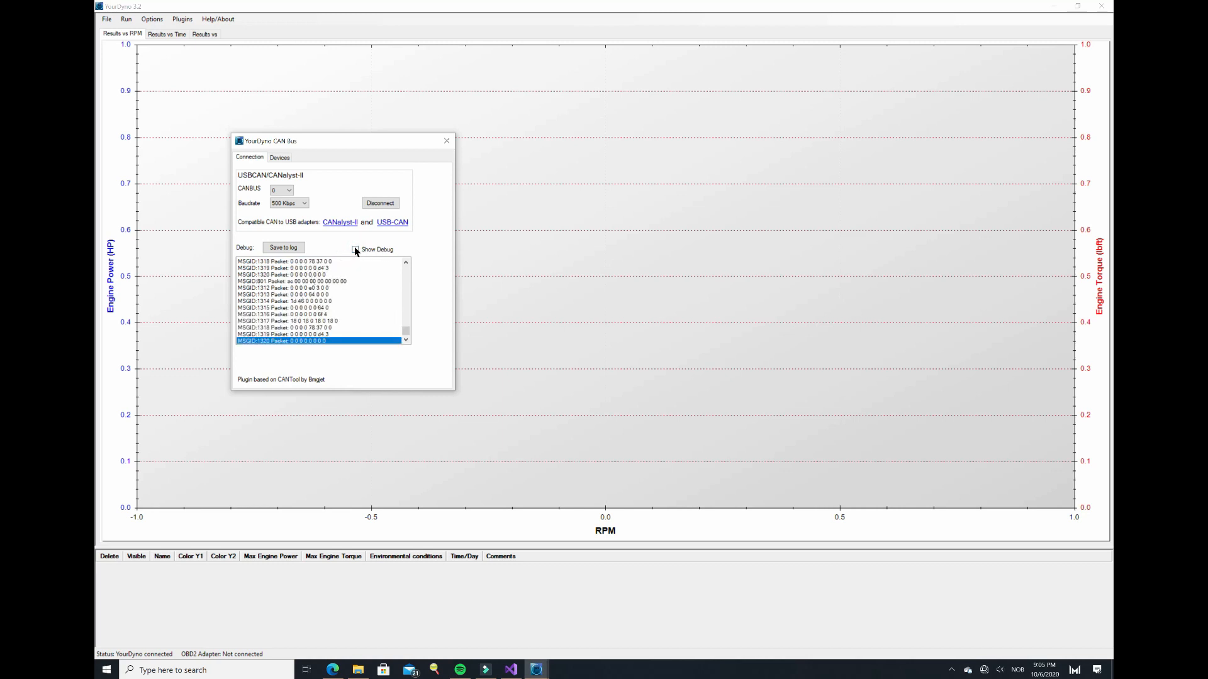
left_click(355, 249)
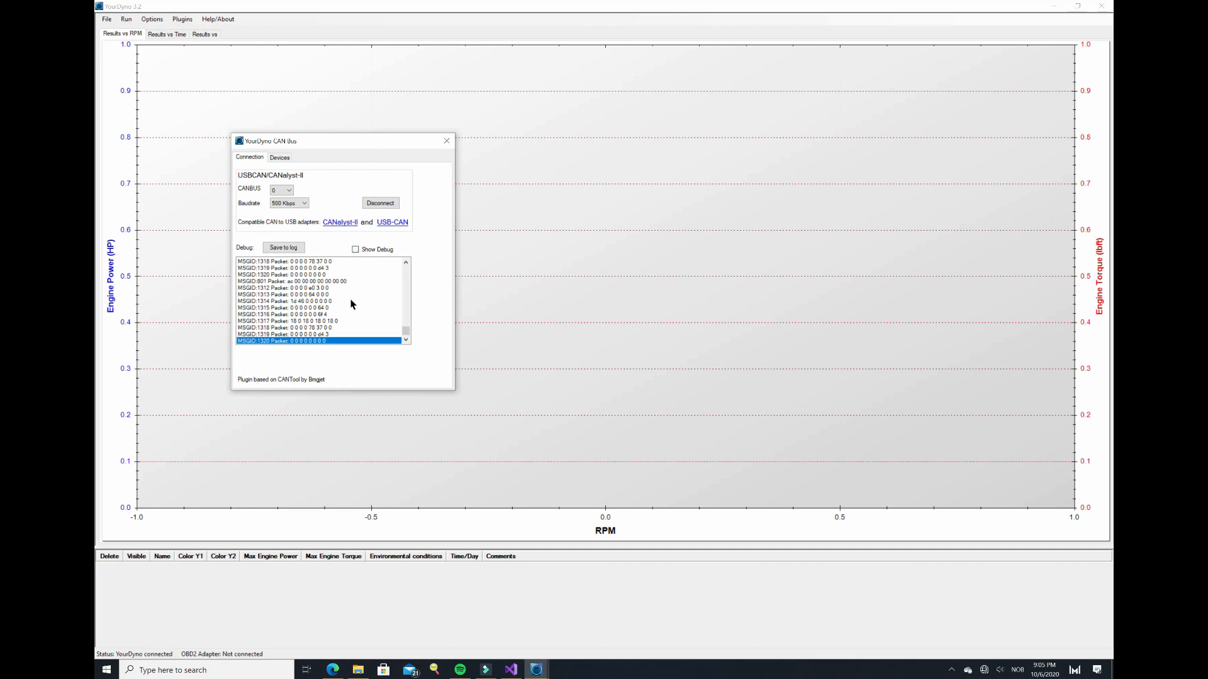
Step: Check MaxxECU1's live values in the Devices tab, showing 85.4% throttle
left_click(280, 157)
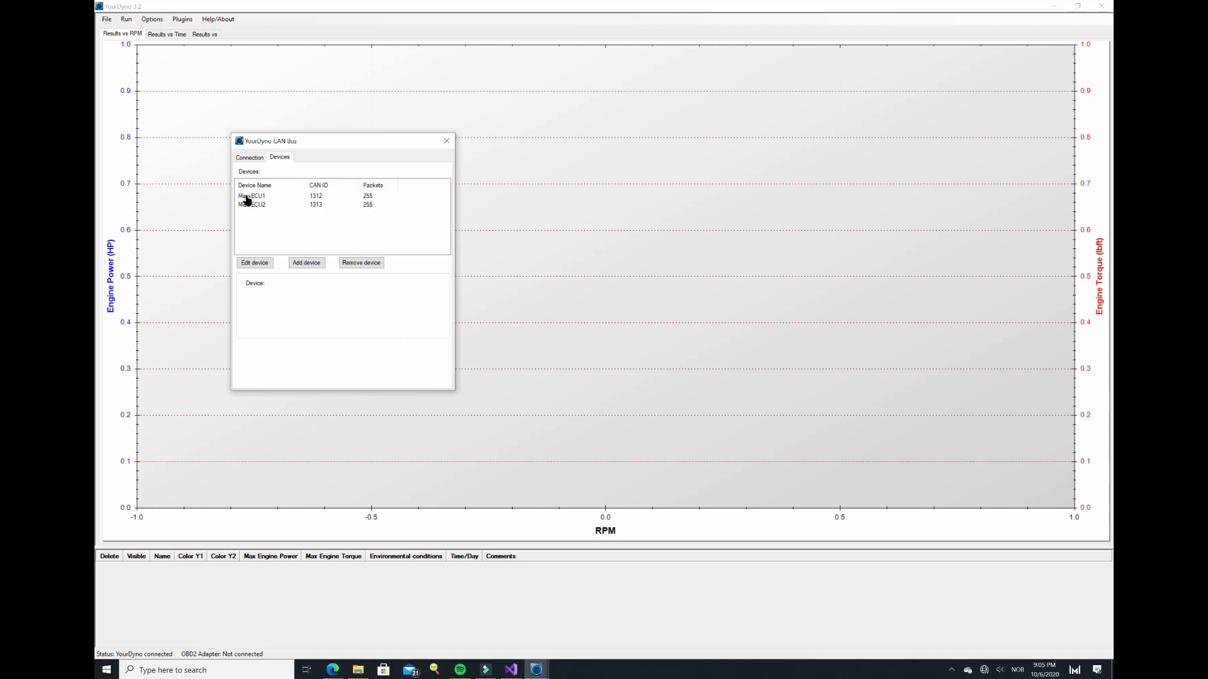
left_click(253, 196)
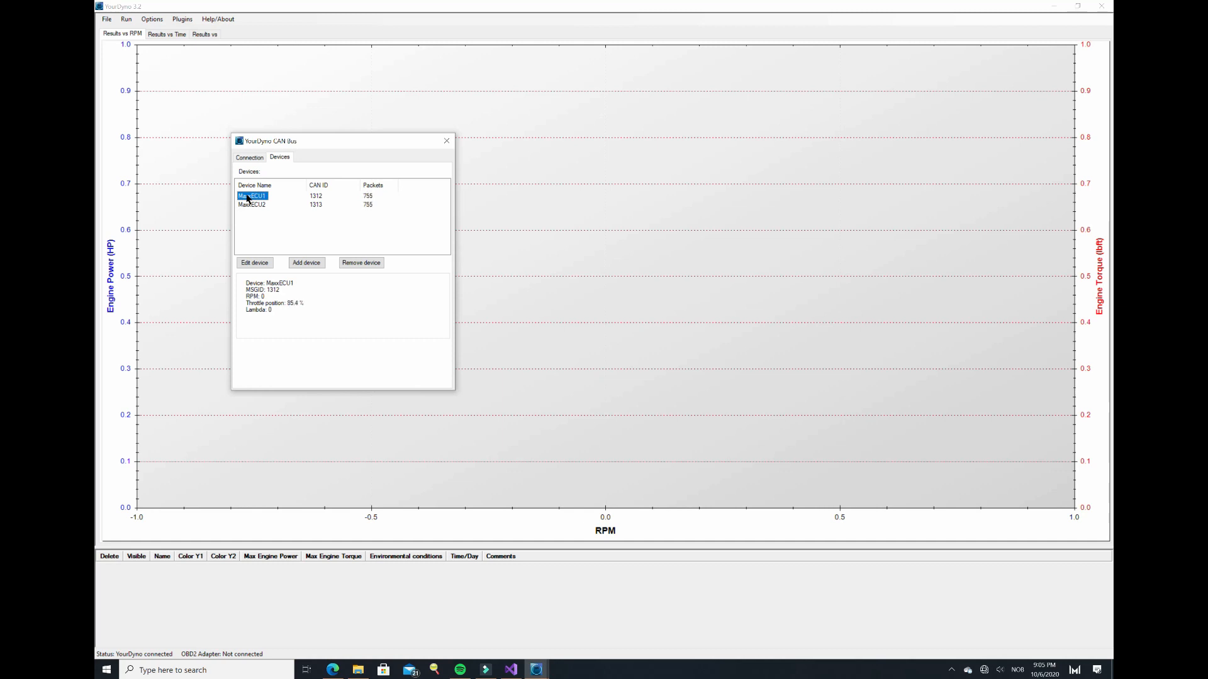
left_click(252, 205)
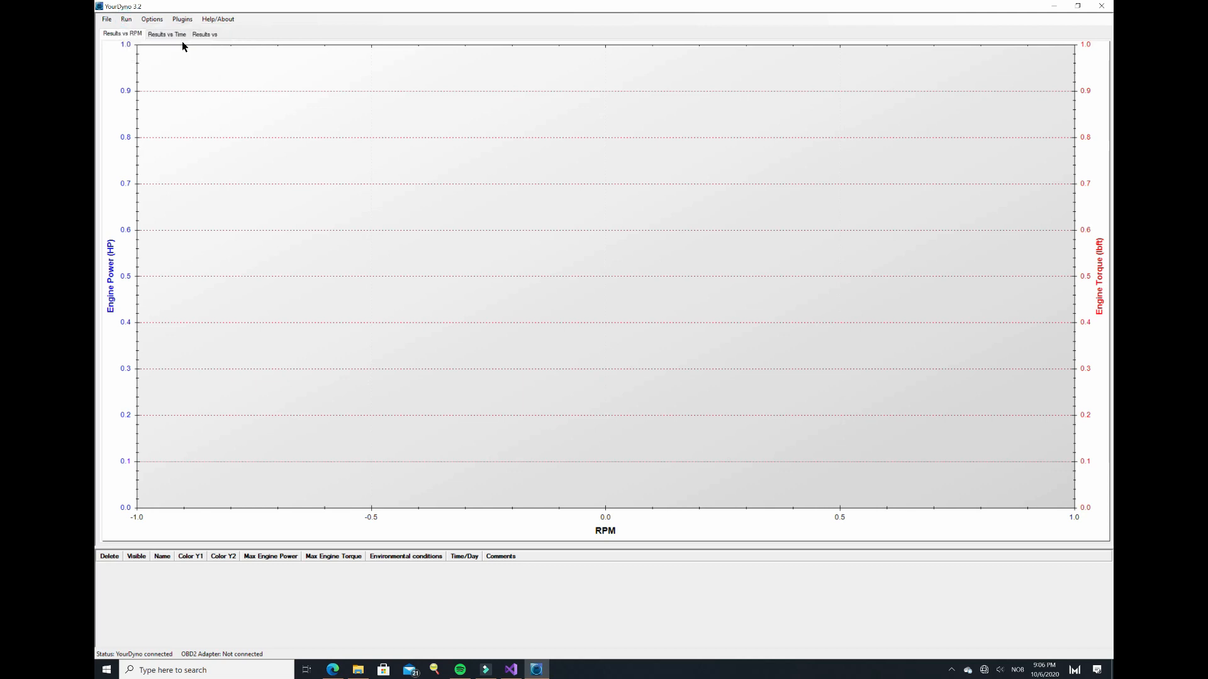
Step: Start a new run recording fresh retardation data and review the displayed gauges
left_click(126, 19)
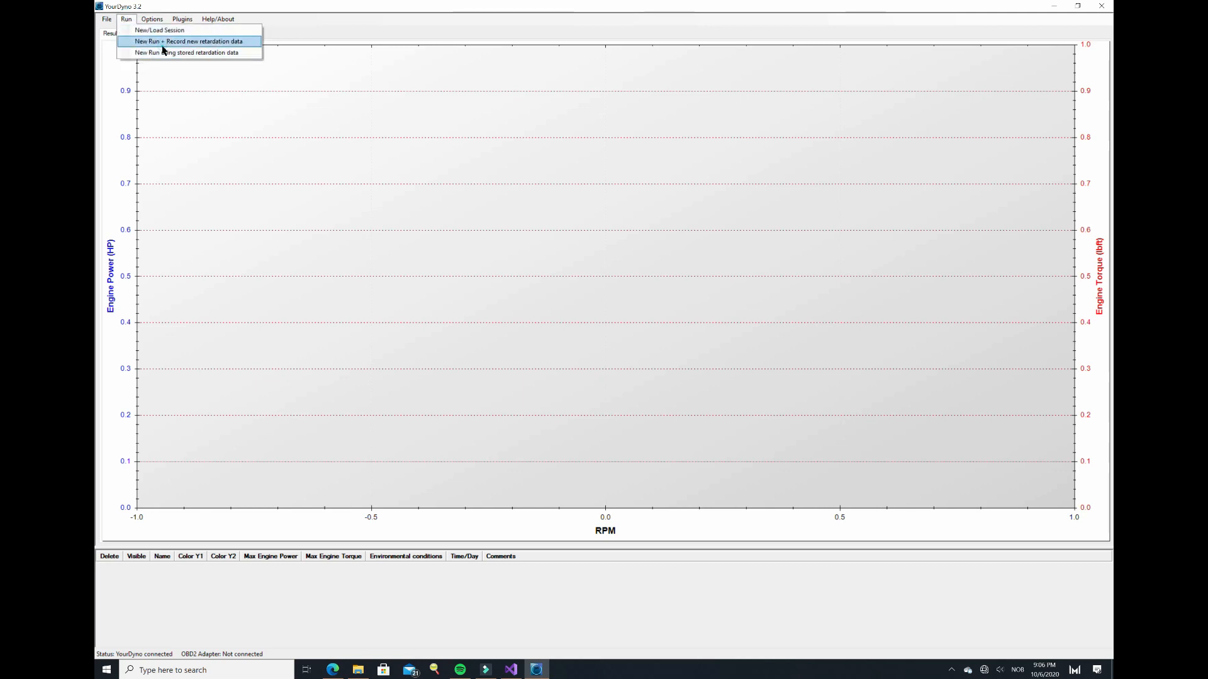
left_click(189, 41)
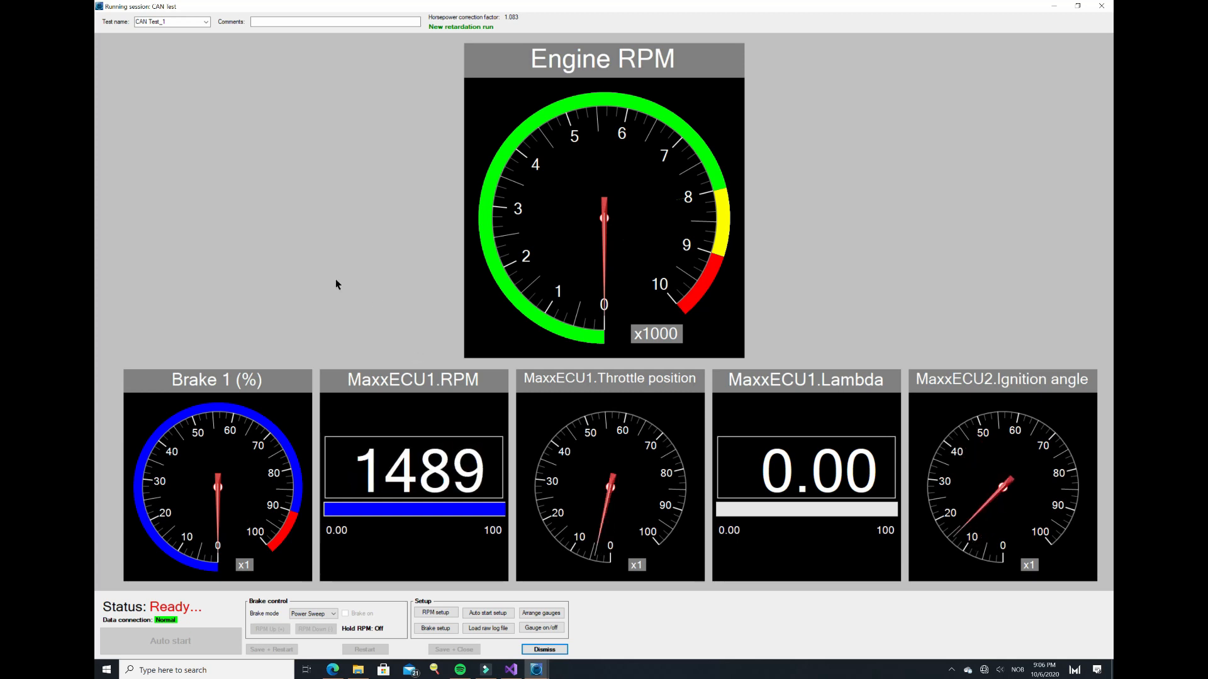
left_click(540, 627)
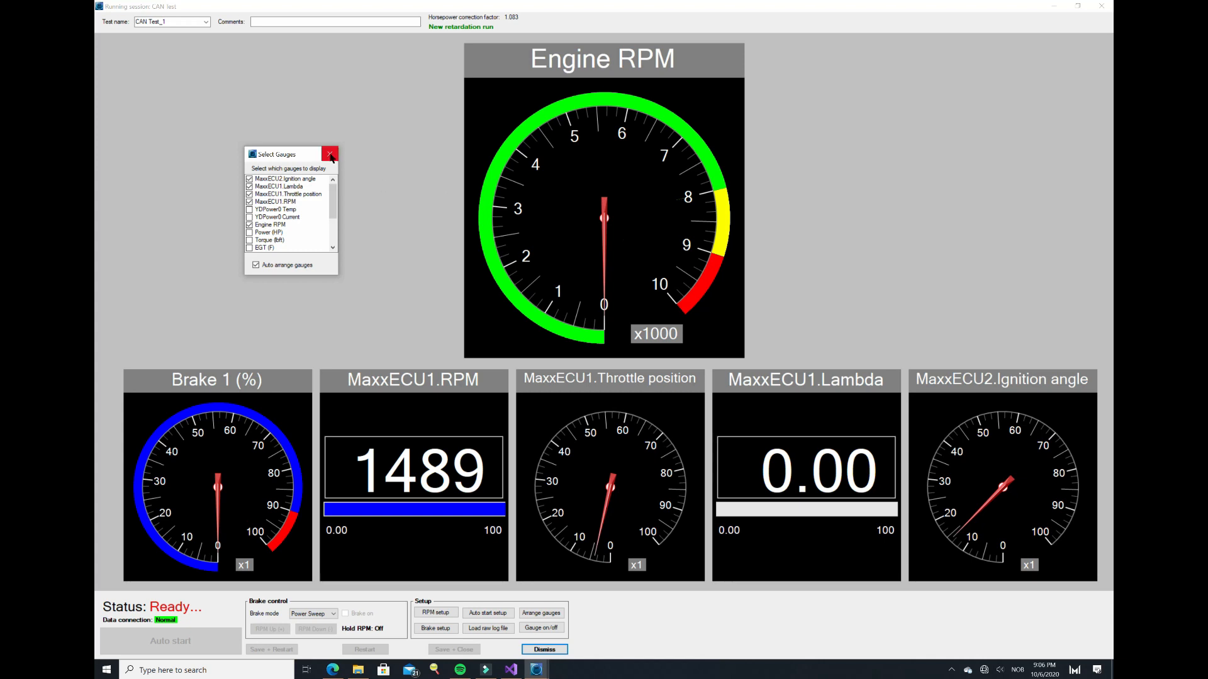
Step: Set the MaxxECU1.RPM graph's X axis to MaxxECU2.Ignition angle
left_click(330, 154)
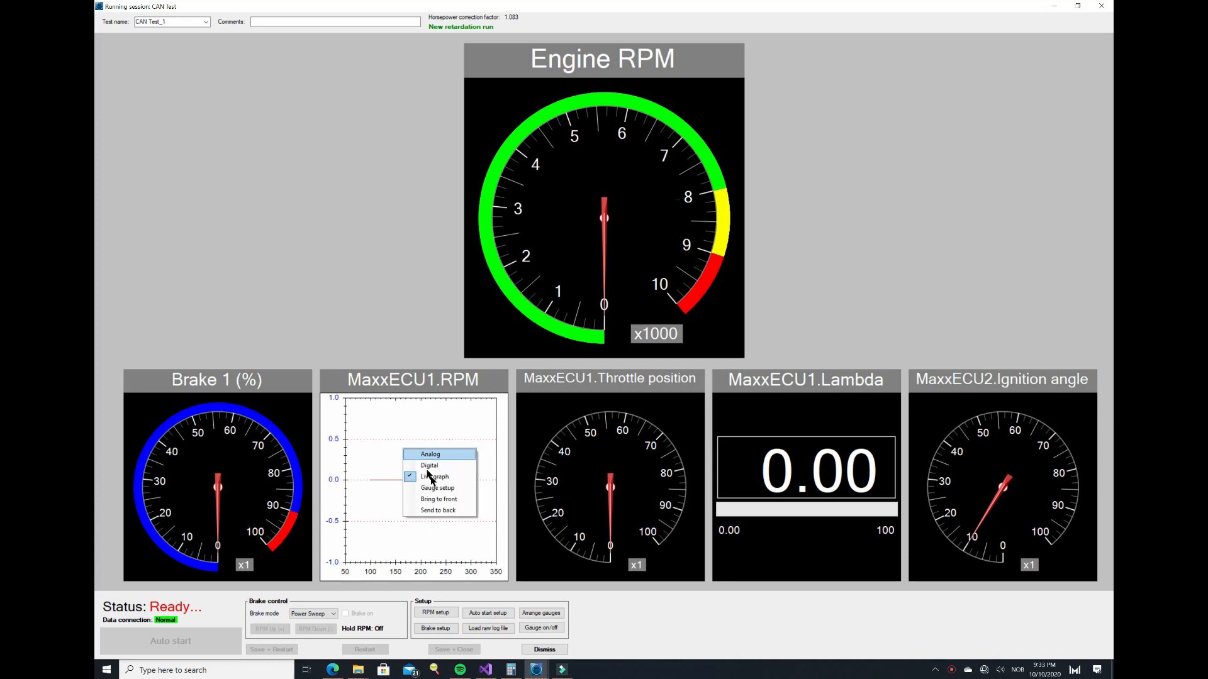
left_click(437, 487)
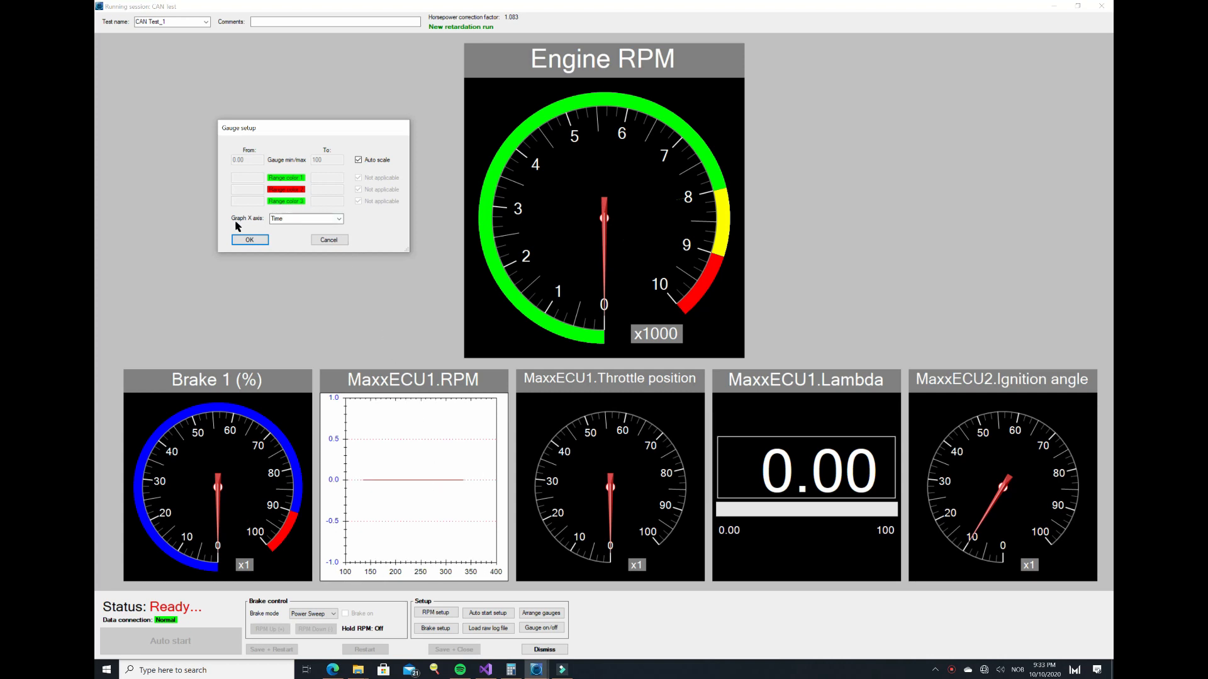
left_click(339, 219)
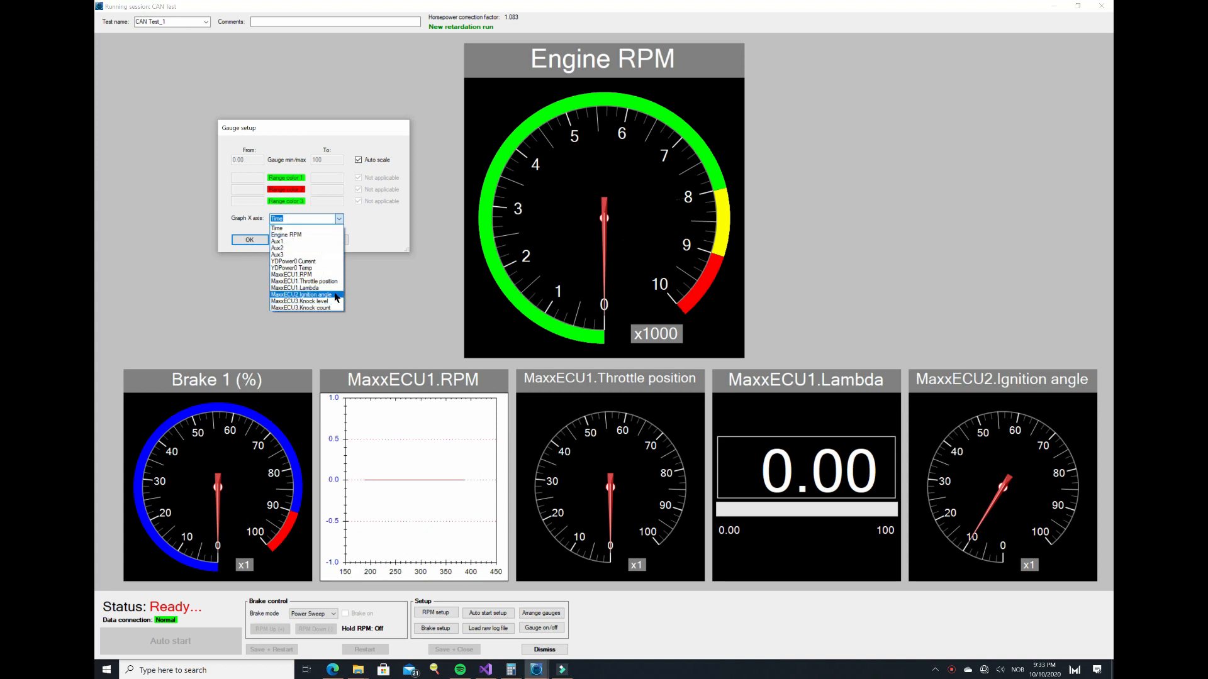
left_click(300, 295)
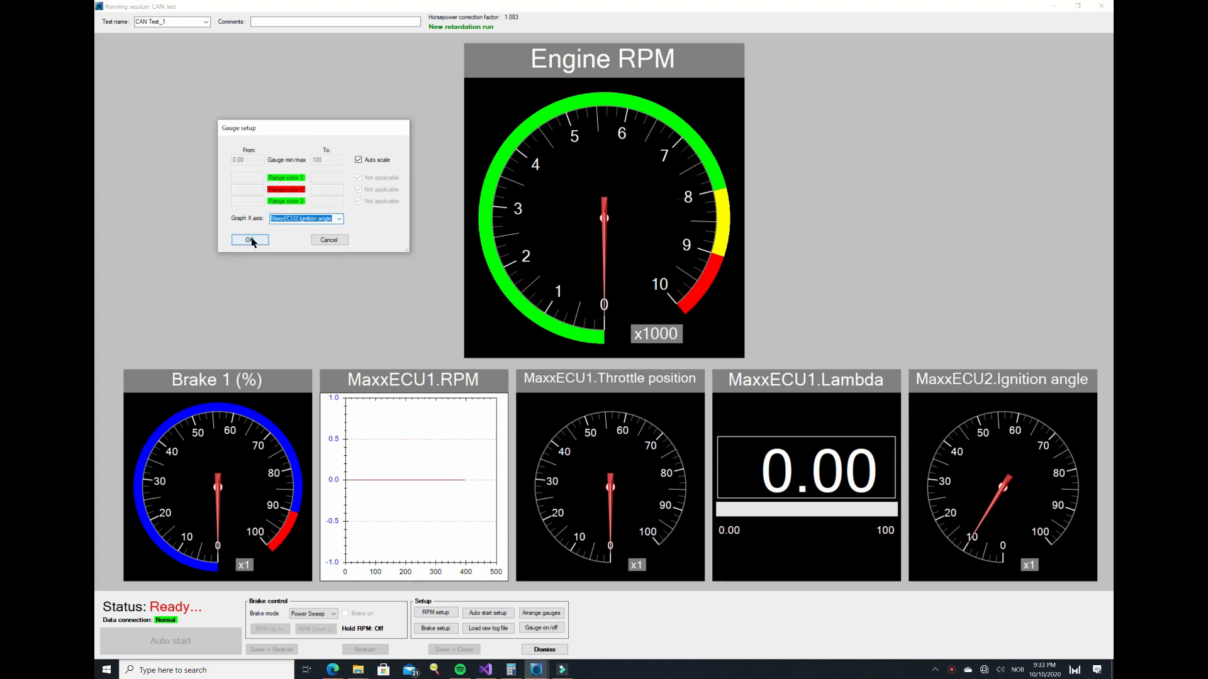
left_click(249, 240)
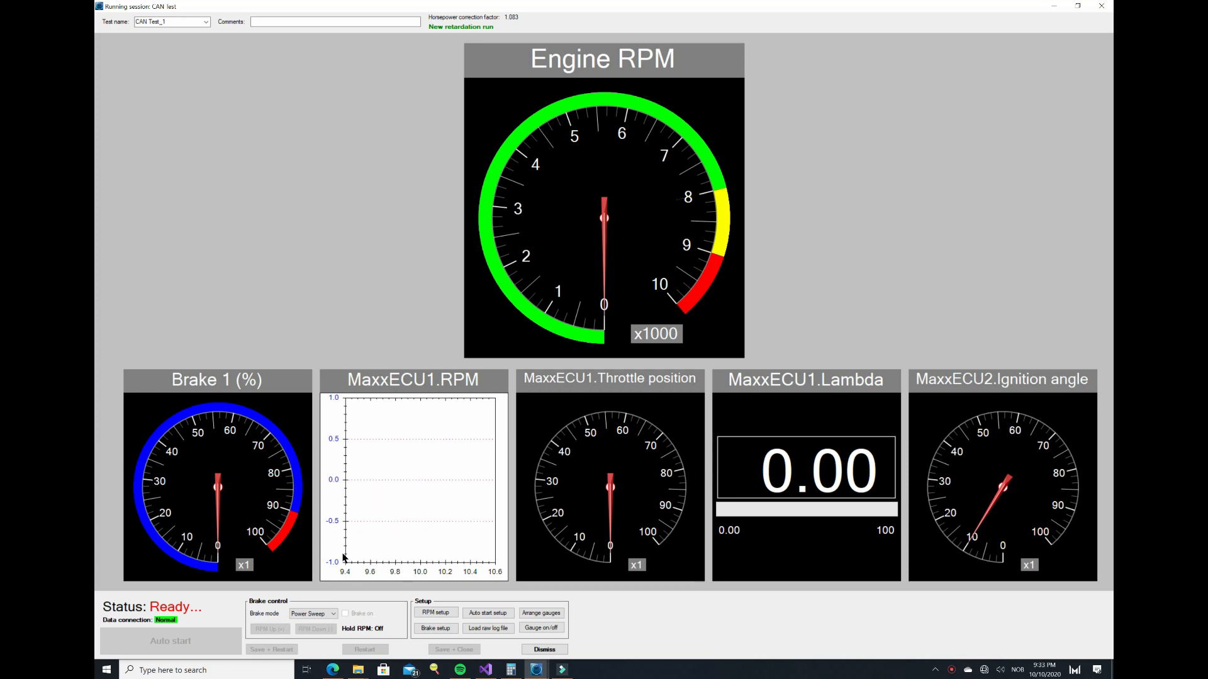
mouse_move(347, 578)
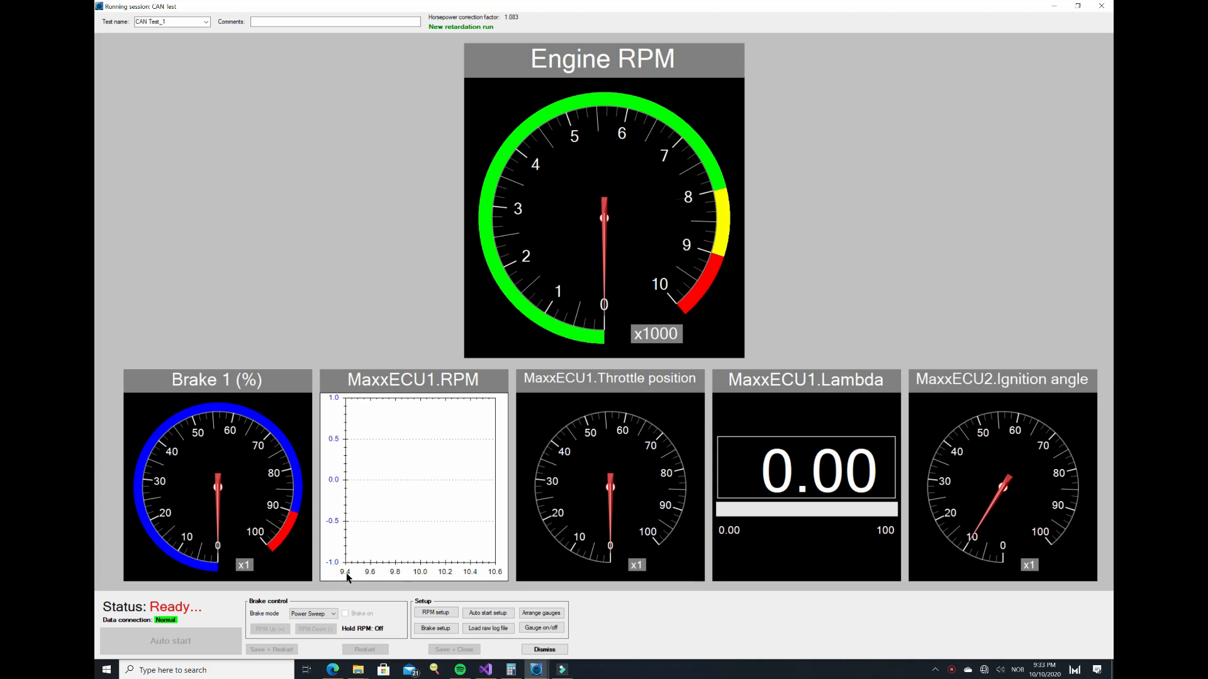
mouse_move(367, 575)
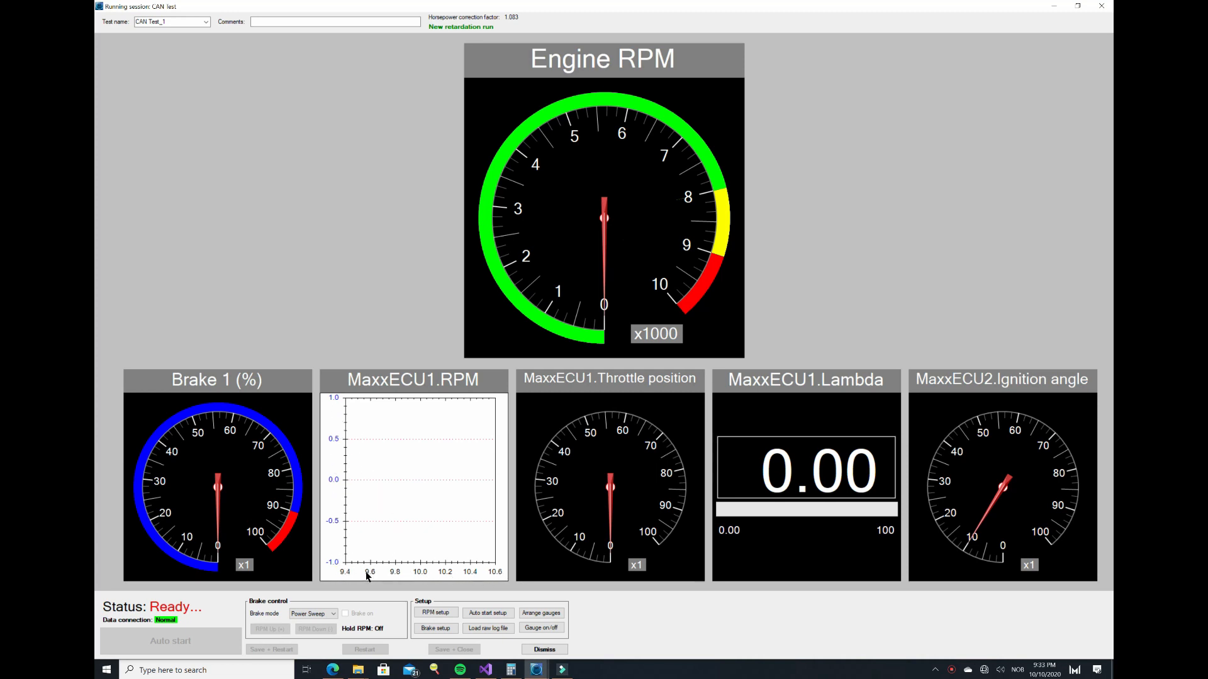
mouse_move(509, 595)
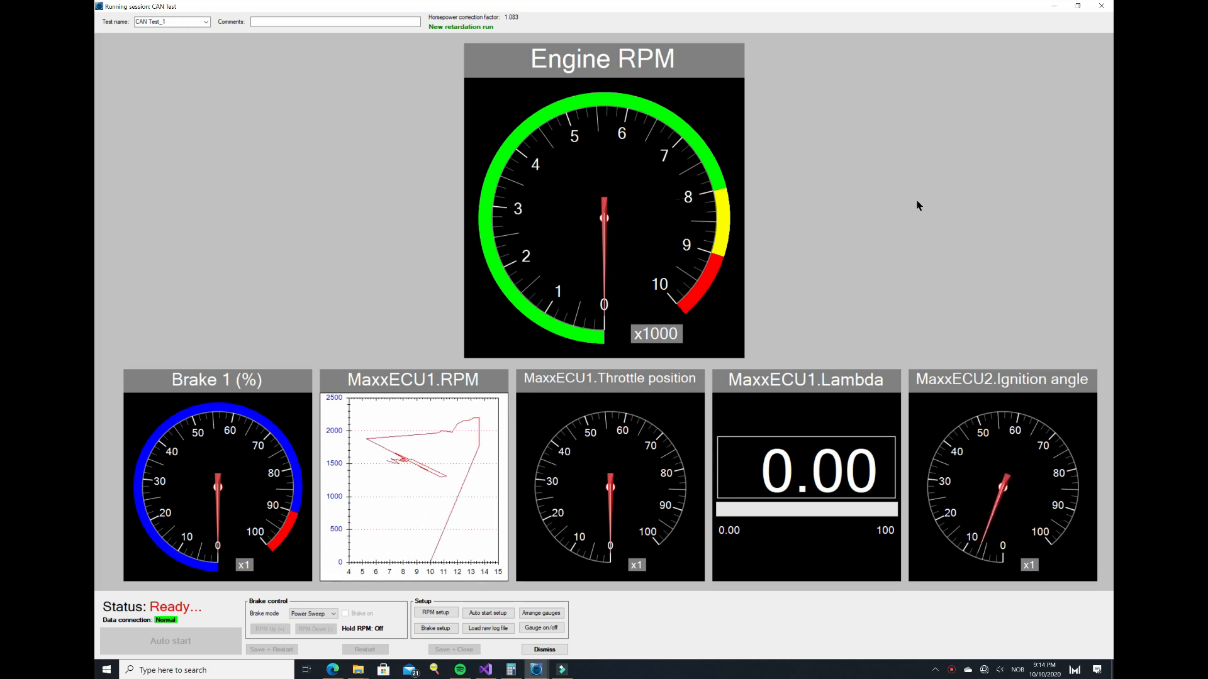
mouse_move(866, 229)
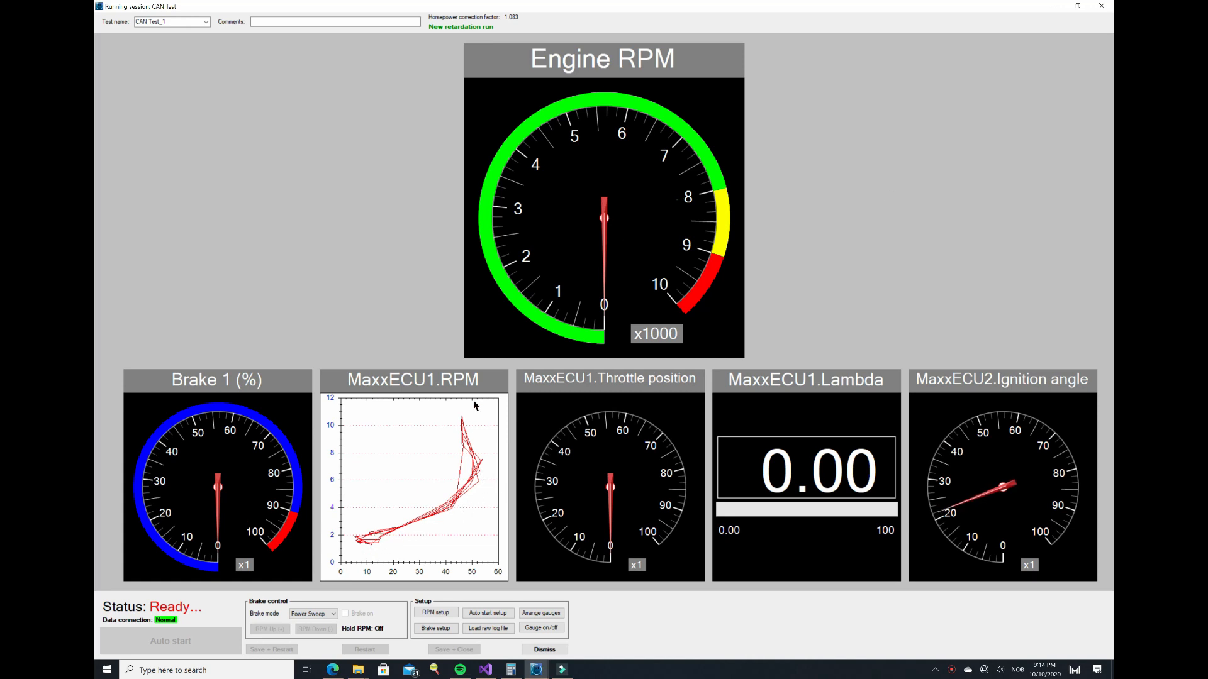
mouse_move(329, 297)
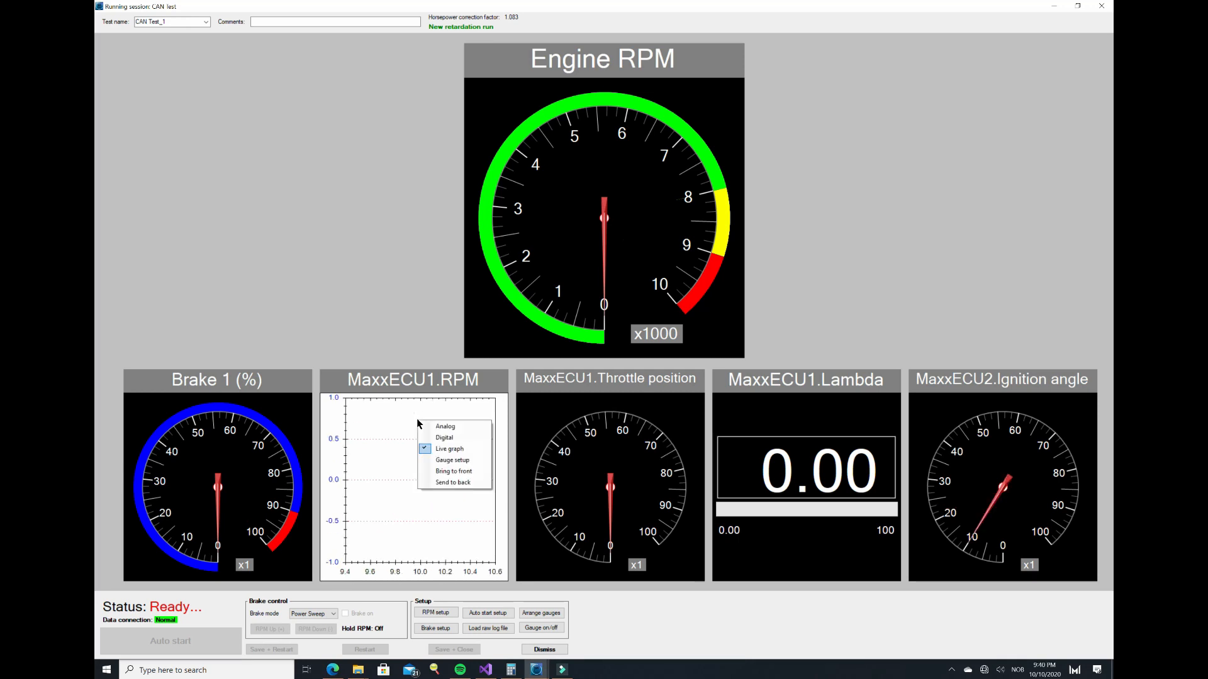
Step: Set the MaxxECU1.RPM graph's X axis back to Time
left_click(452, 459)
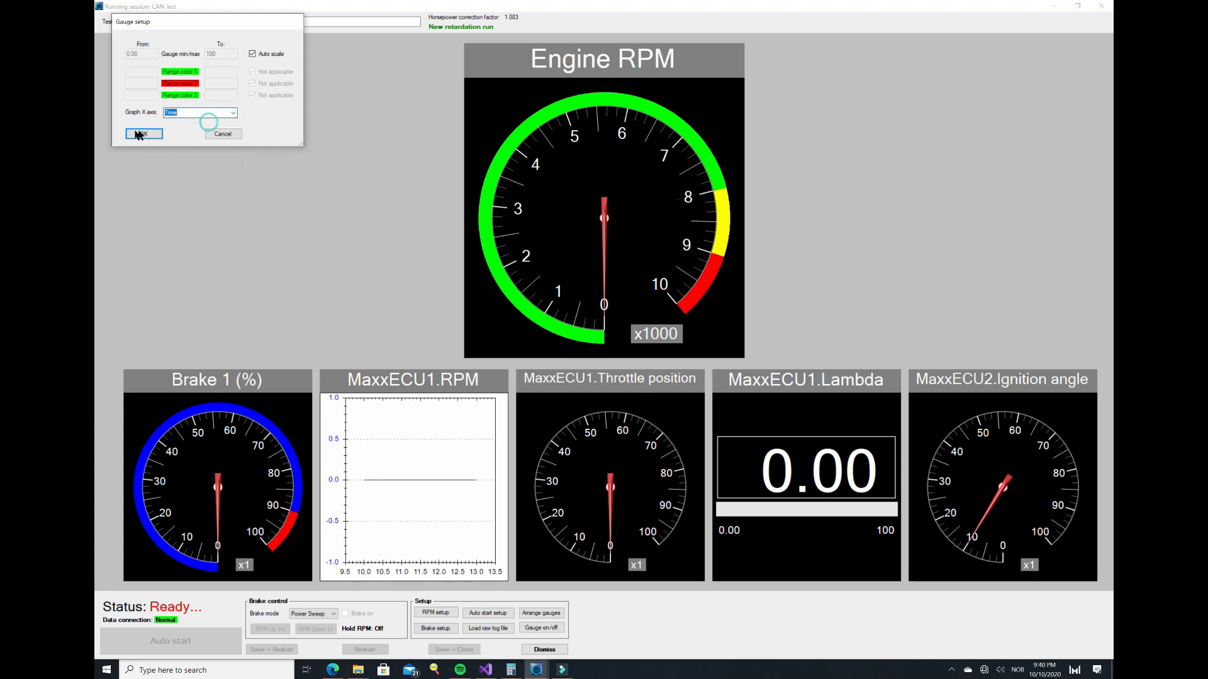
left_click(143, 133)
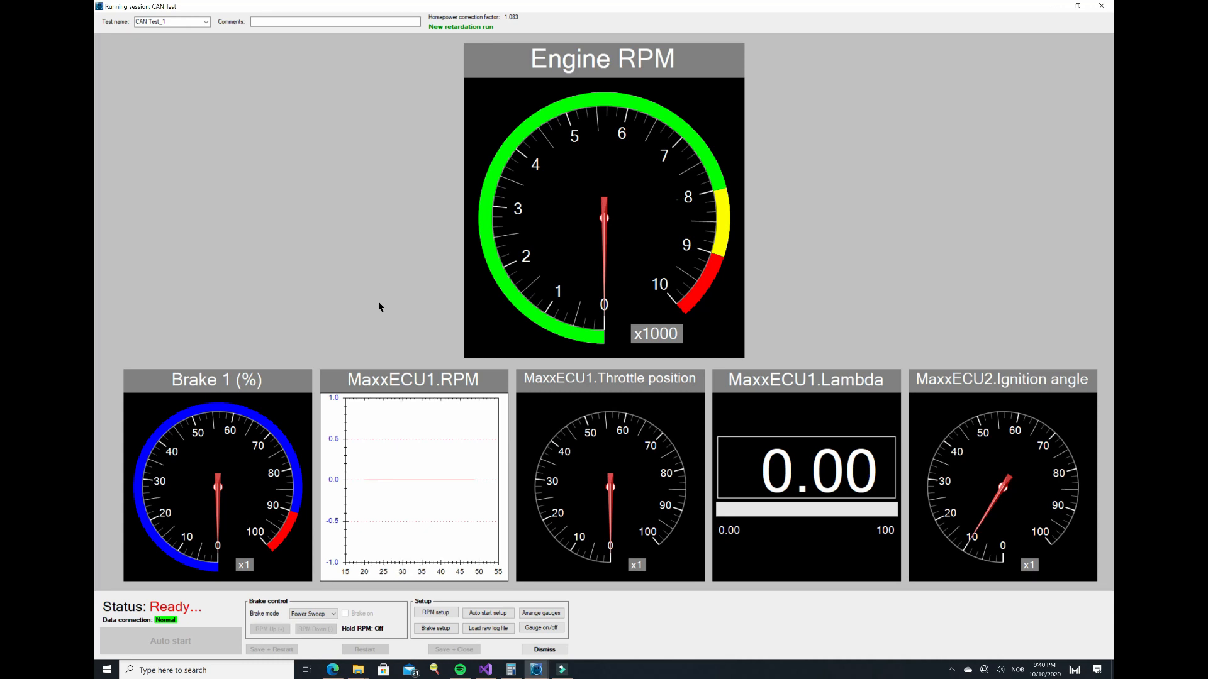
Step: Add a Torque (Nm) gauge to the run screen and switch it to a live graph
left_click(541, 628)
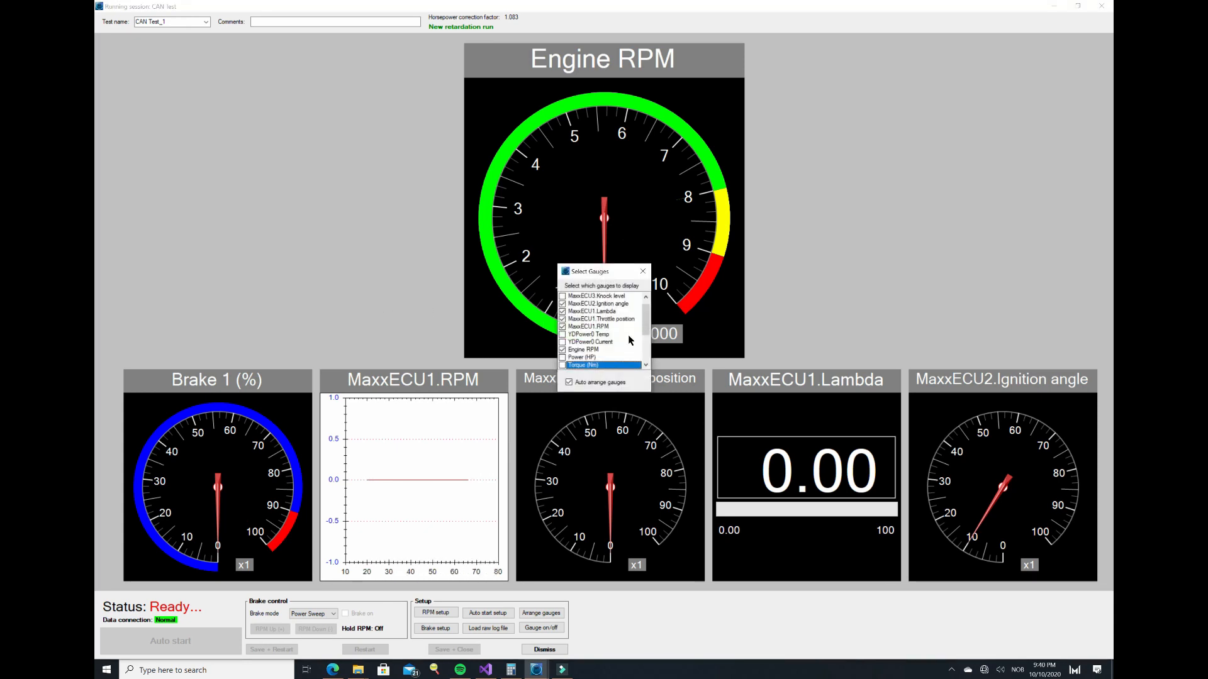
left_click(563, 365)
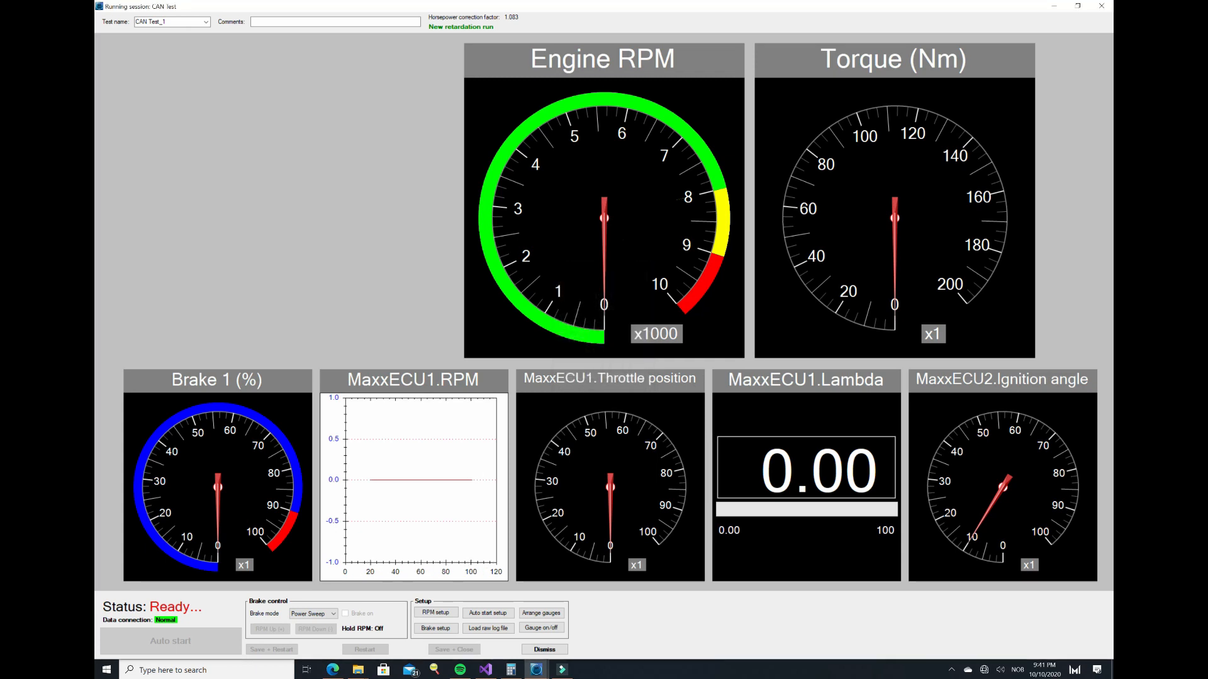
right_click(894, 216)
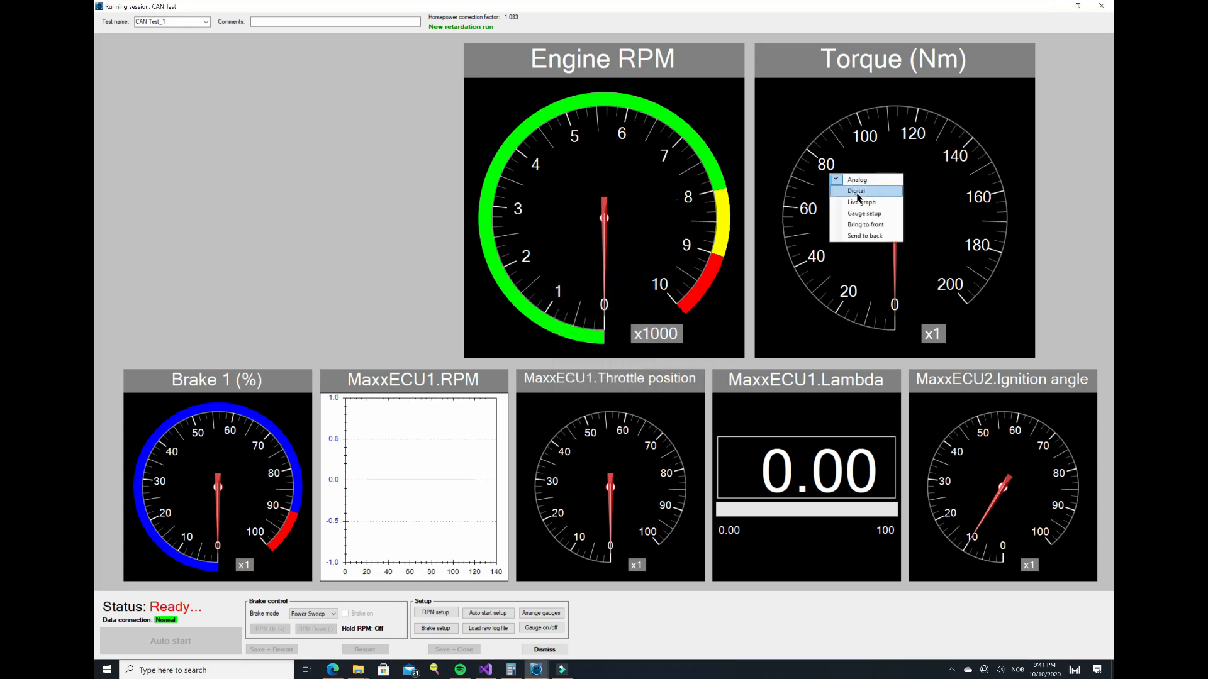
left_click(861, 202)
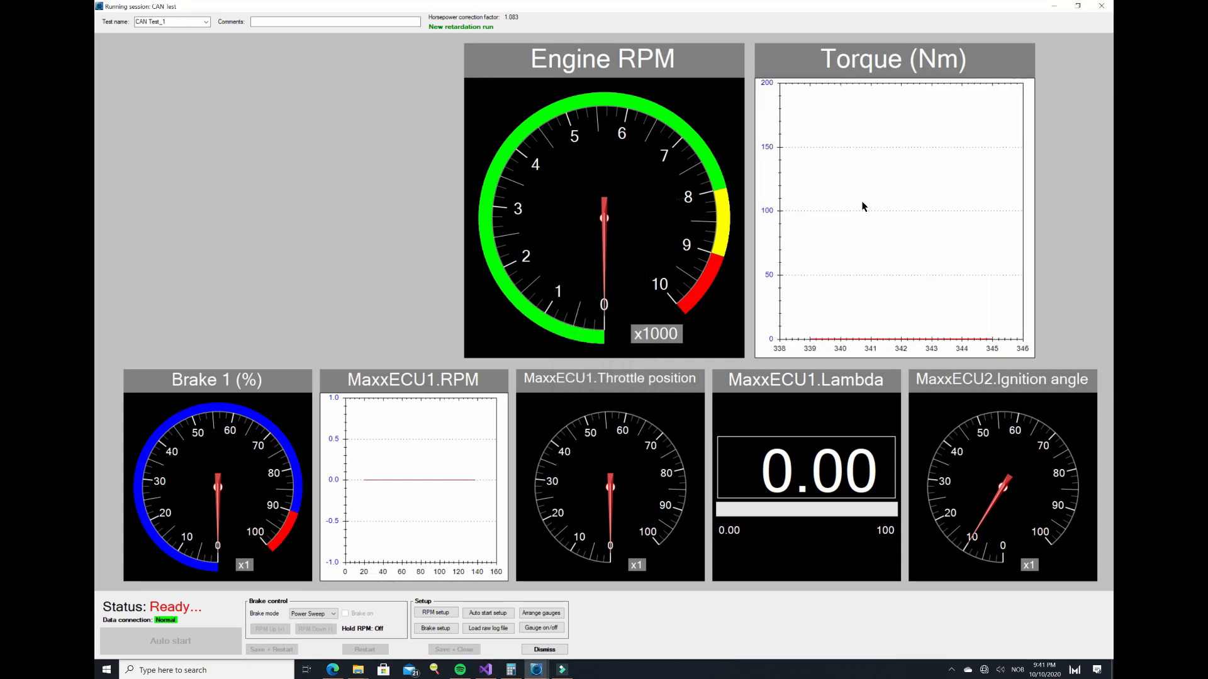
Step: Plot the Torque graph against MaxxECU2.Ignition angle
left_click(541, 627)
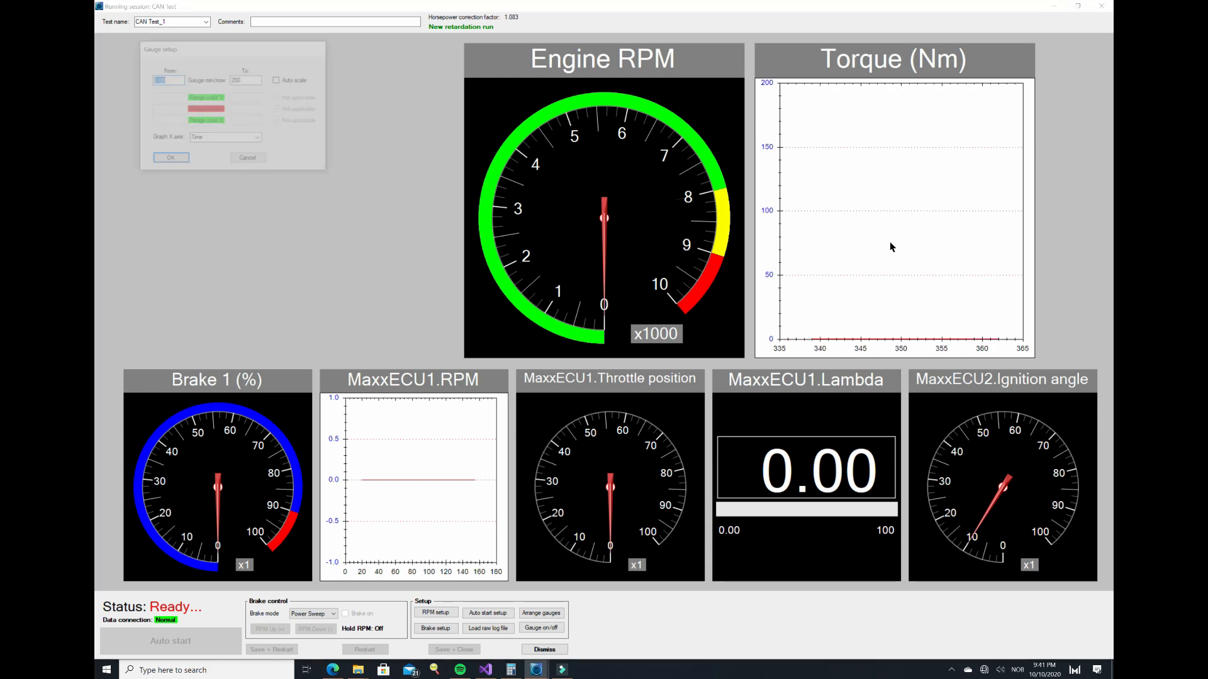
left_click(260, 138)
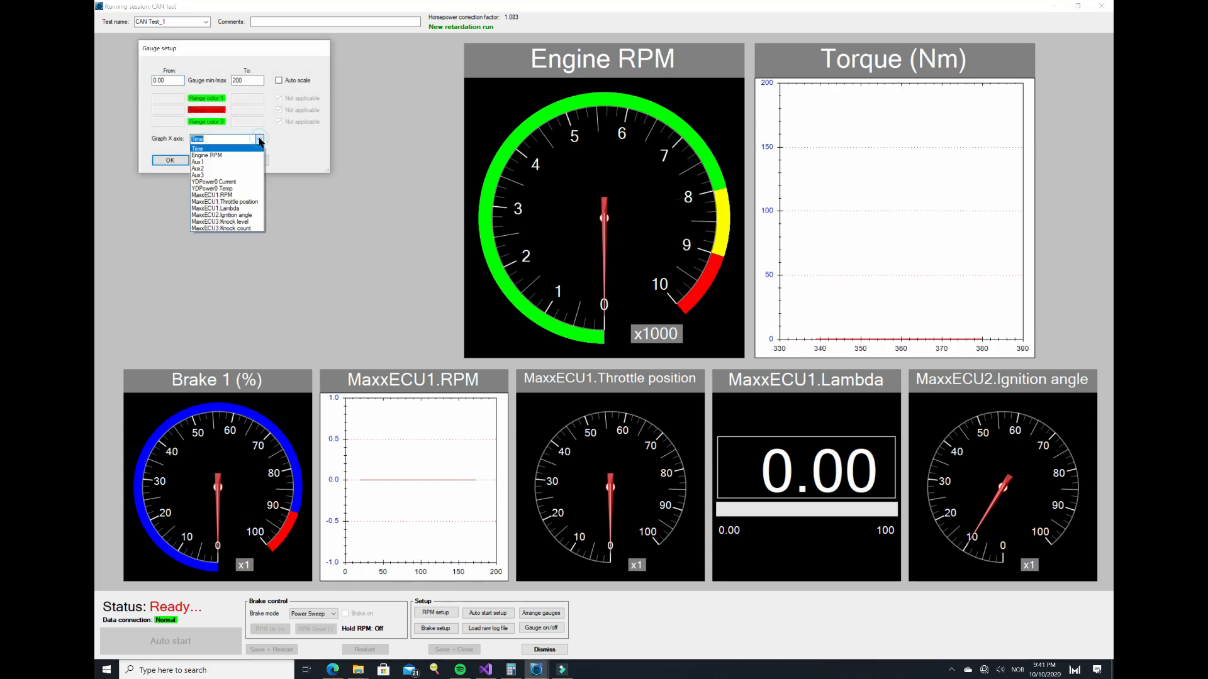
left_click(224, 215)
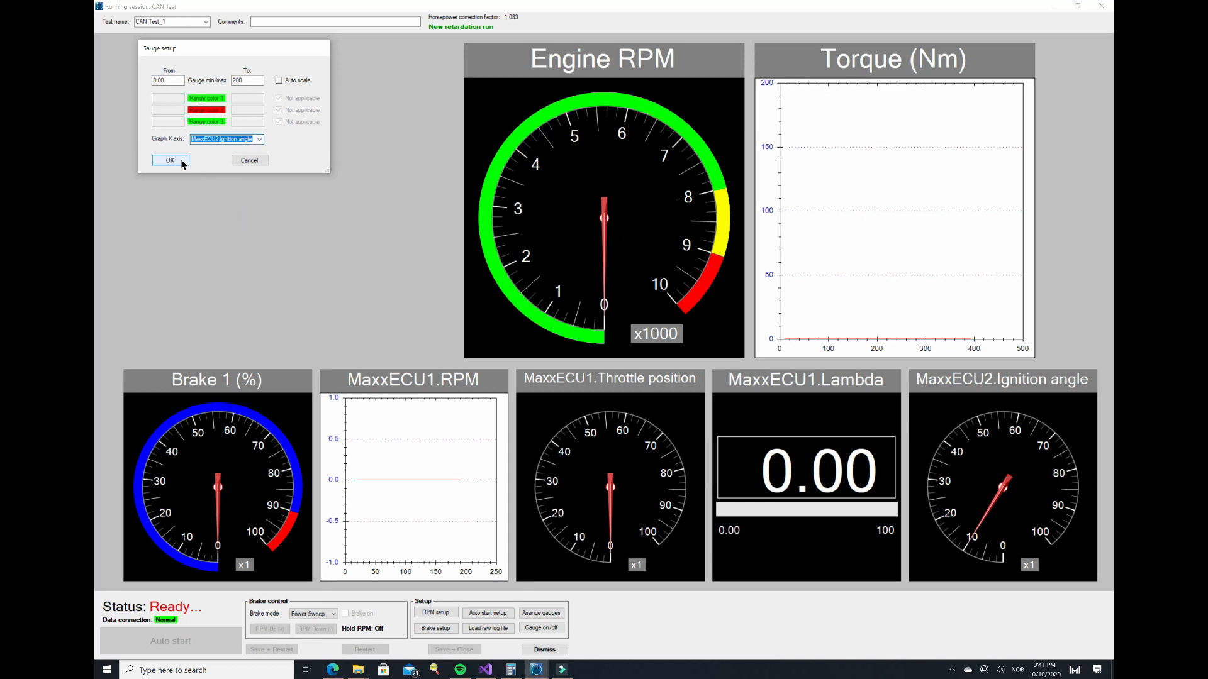
left_click(169, 160)
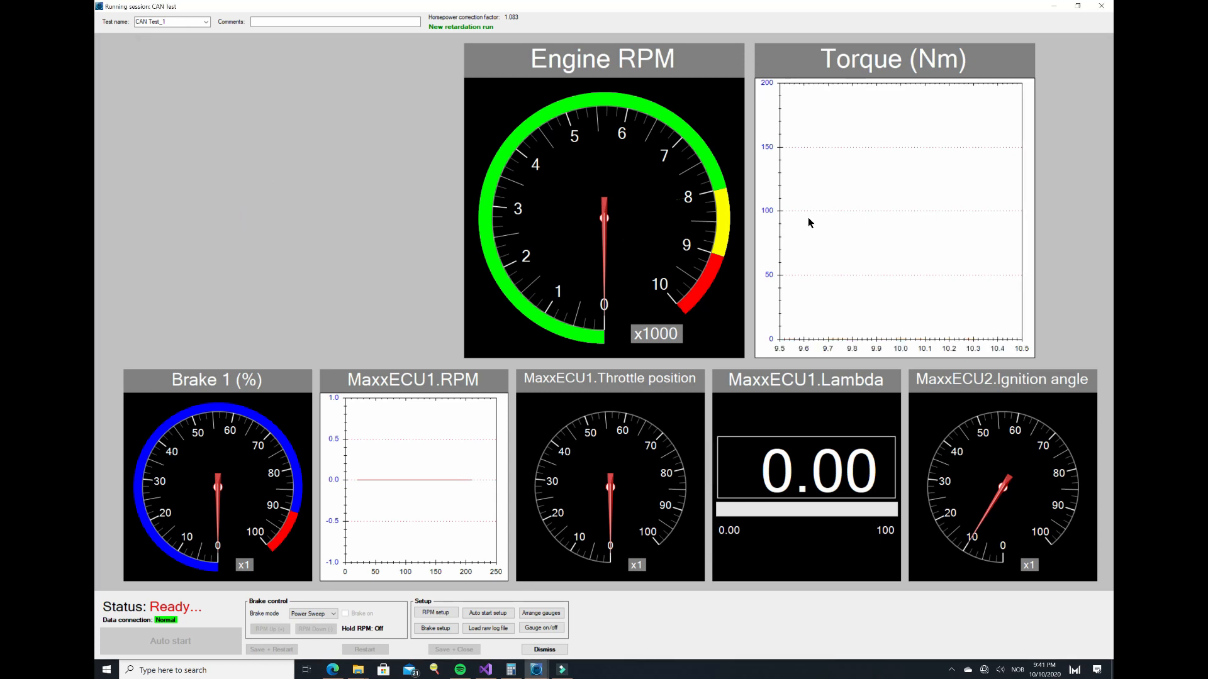
mouse_move(902, 265)
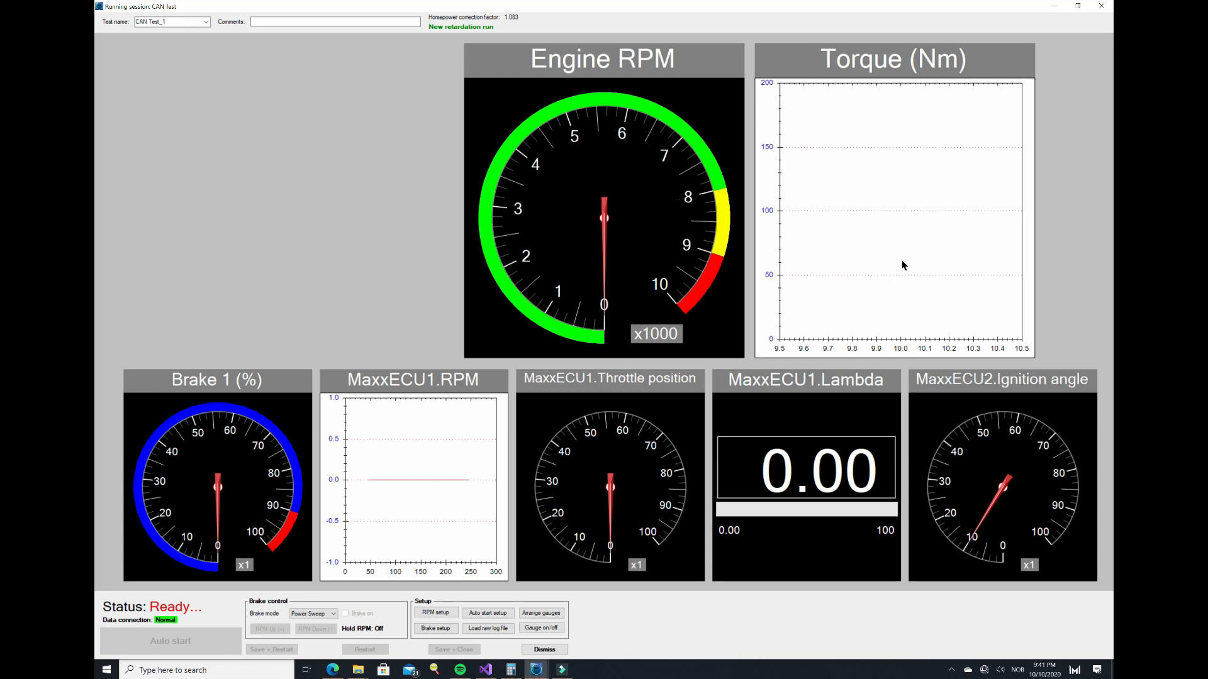
mouse_move(764, 223)
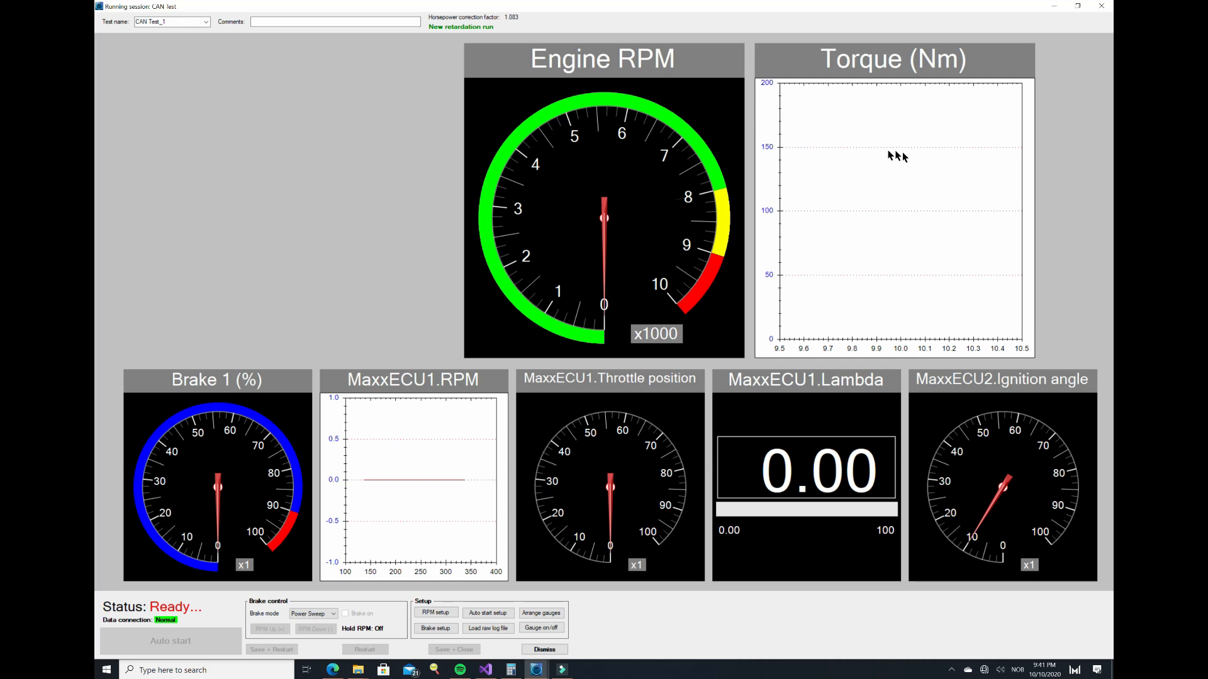
mouse_move(932, 162)
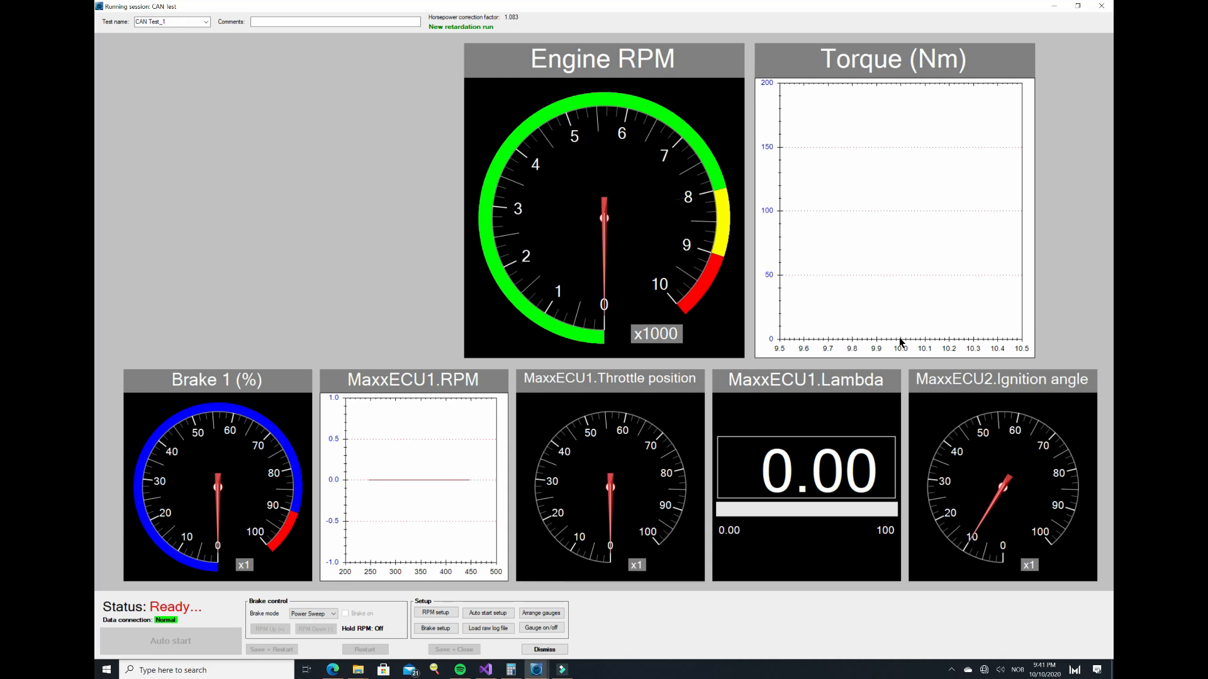
Step: Turn the MaxxECU3.Knock level gauge into a live graph against MaxxECU2.Ignition angle
left_click(541, 628)
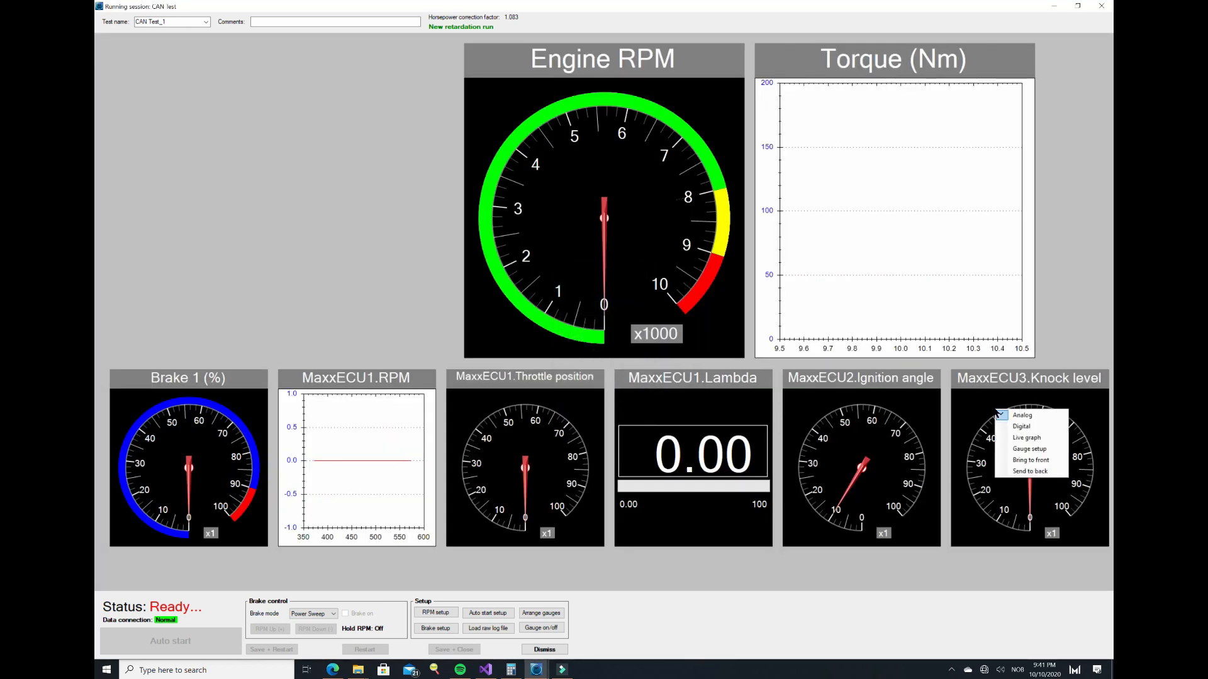
left_click(1026, 438)
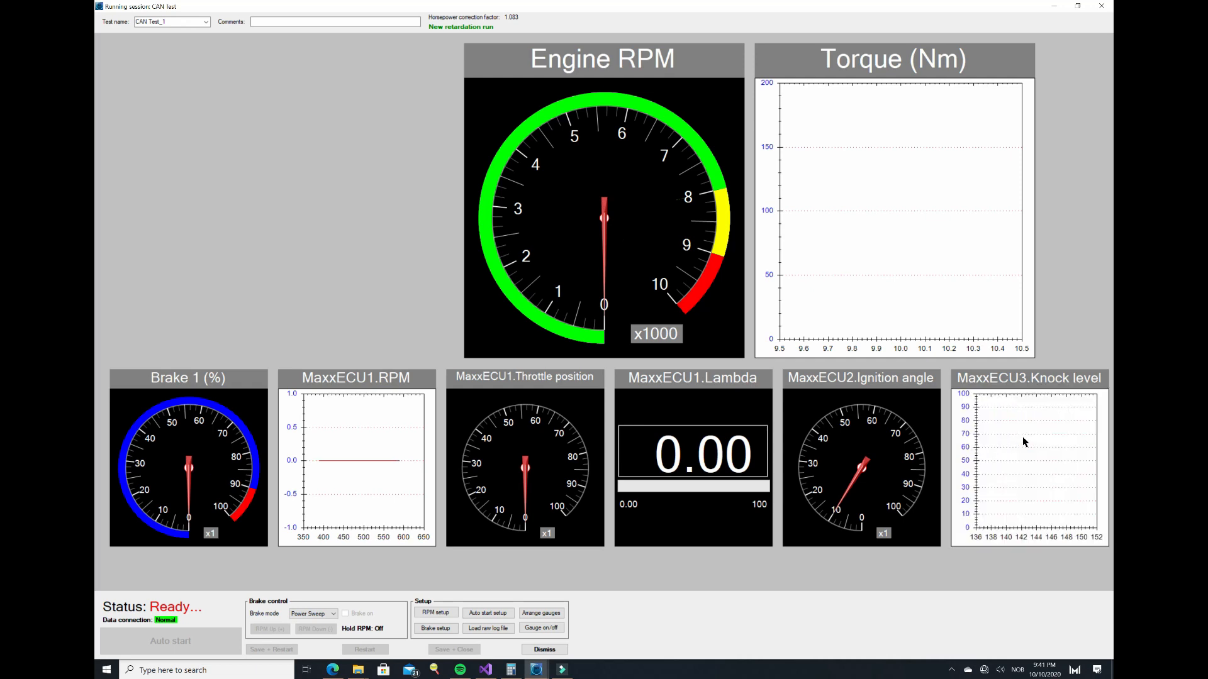
right_click(1025, 442)
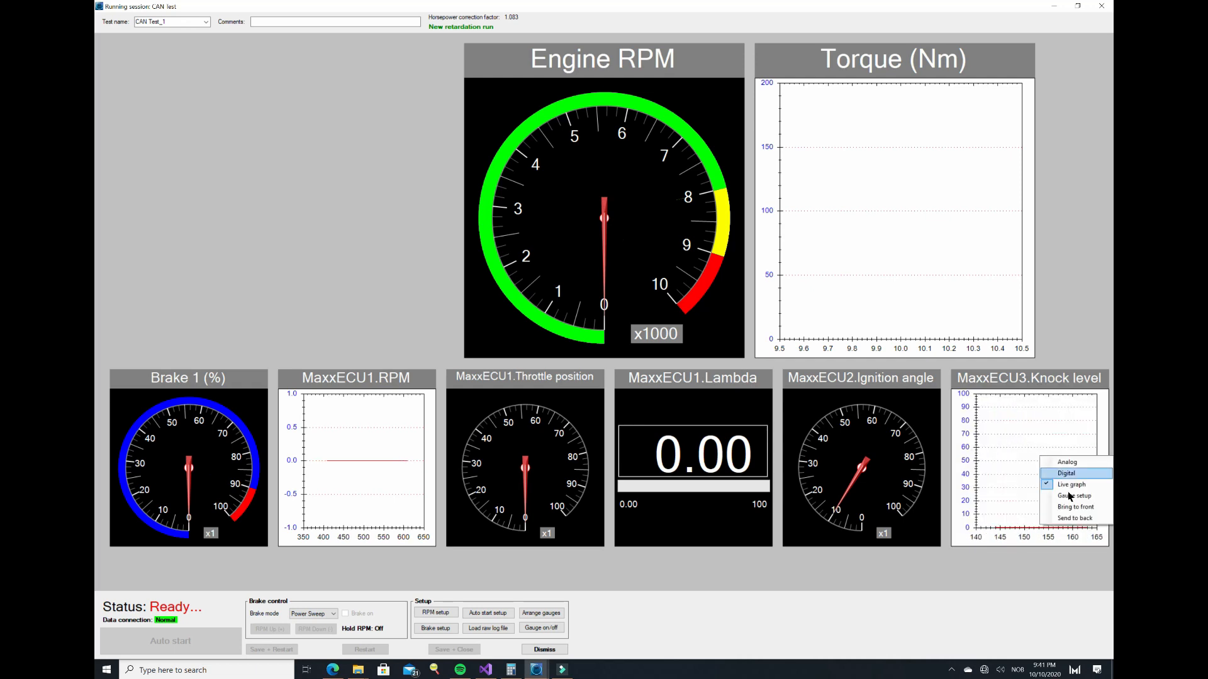
left_click(1073, 495)
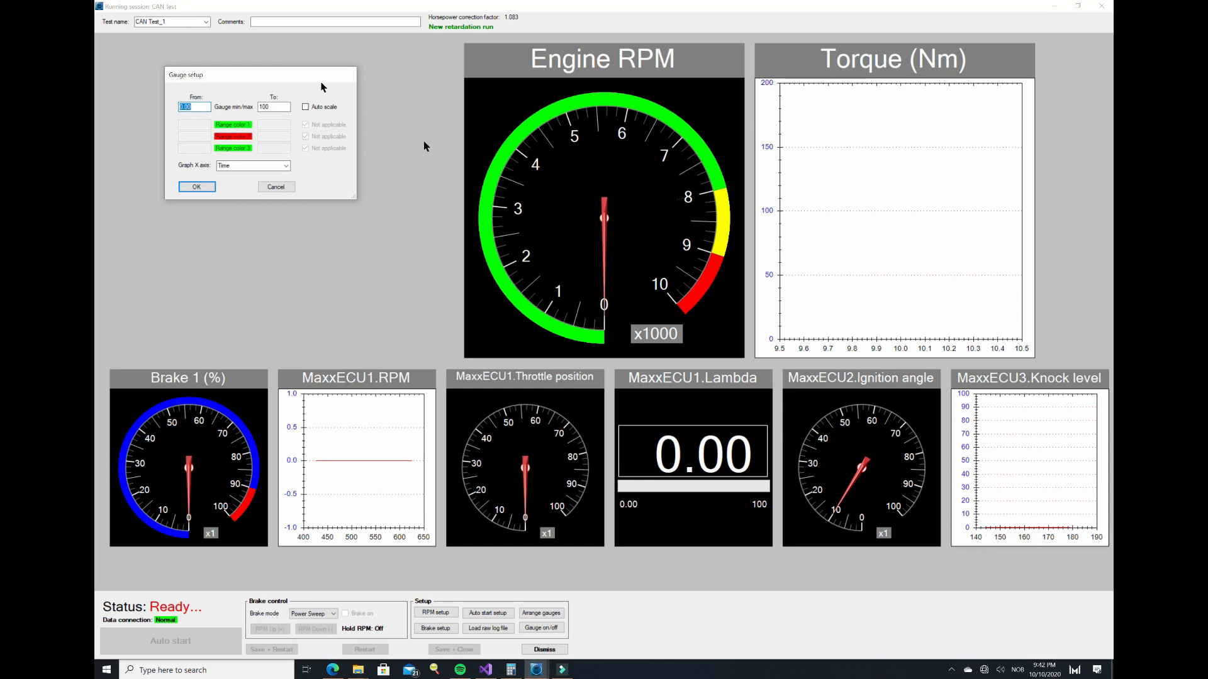
left_click(286, 165)
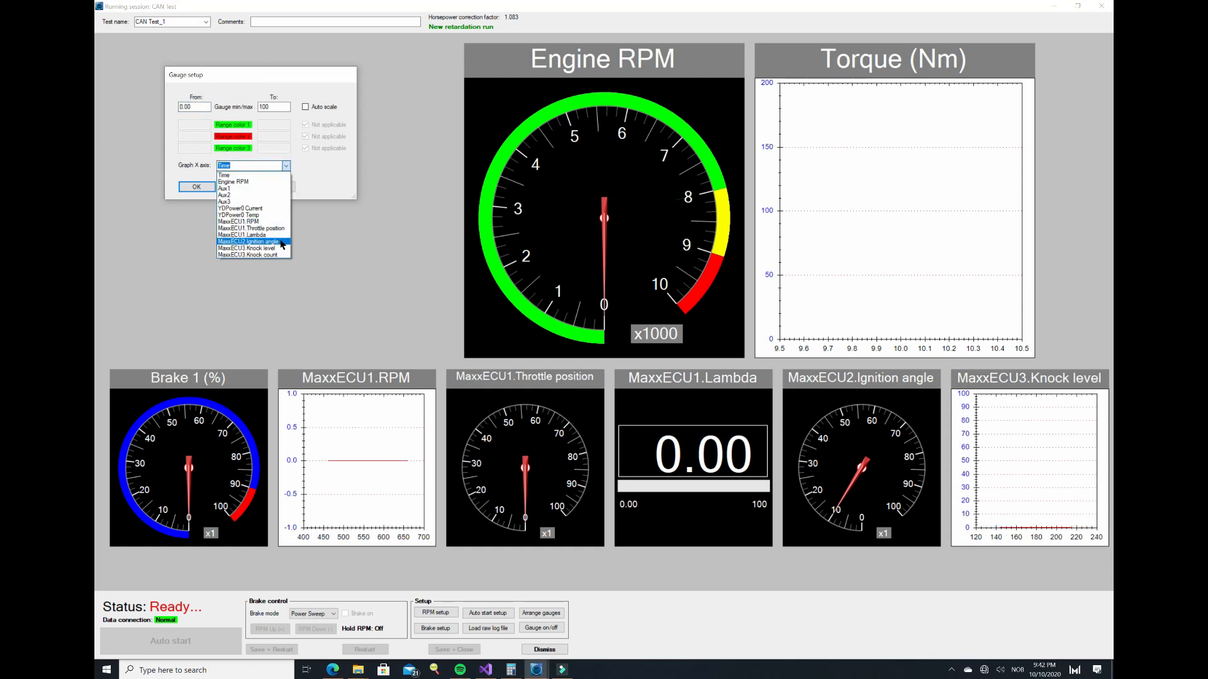
left_click(247, 240)
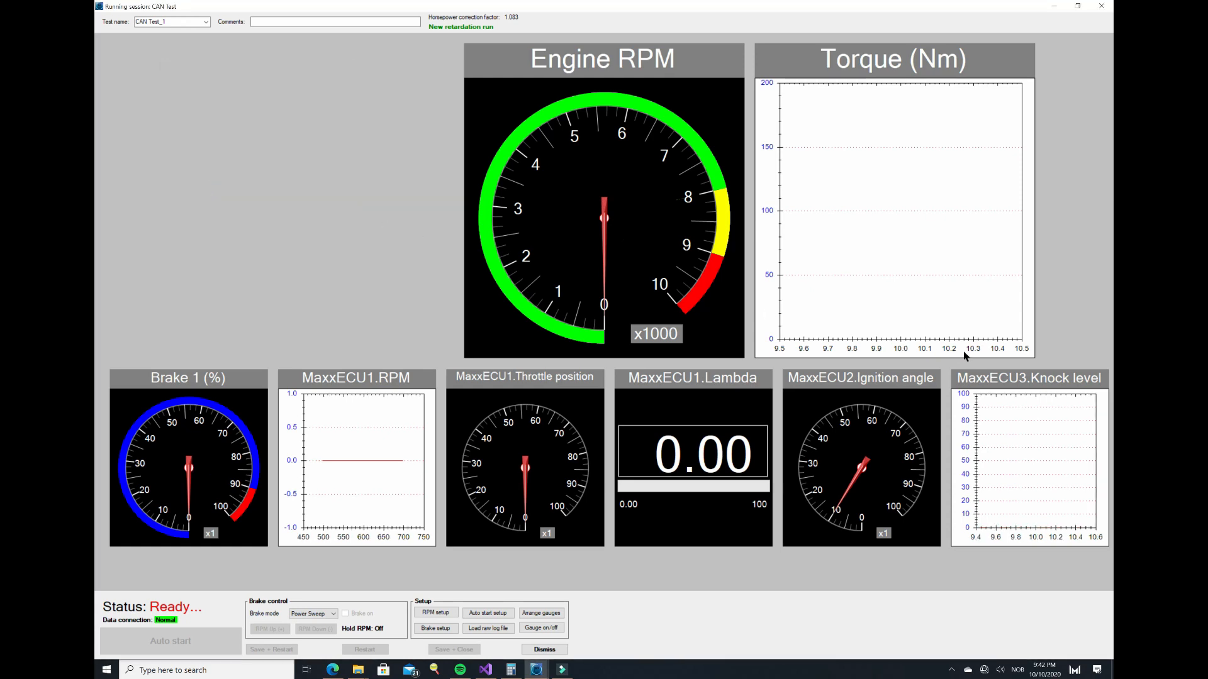
mouse_move(969, 284)
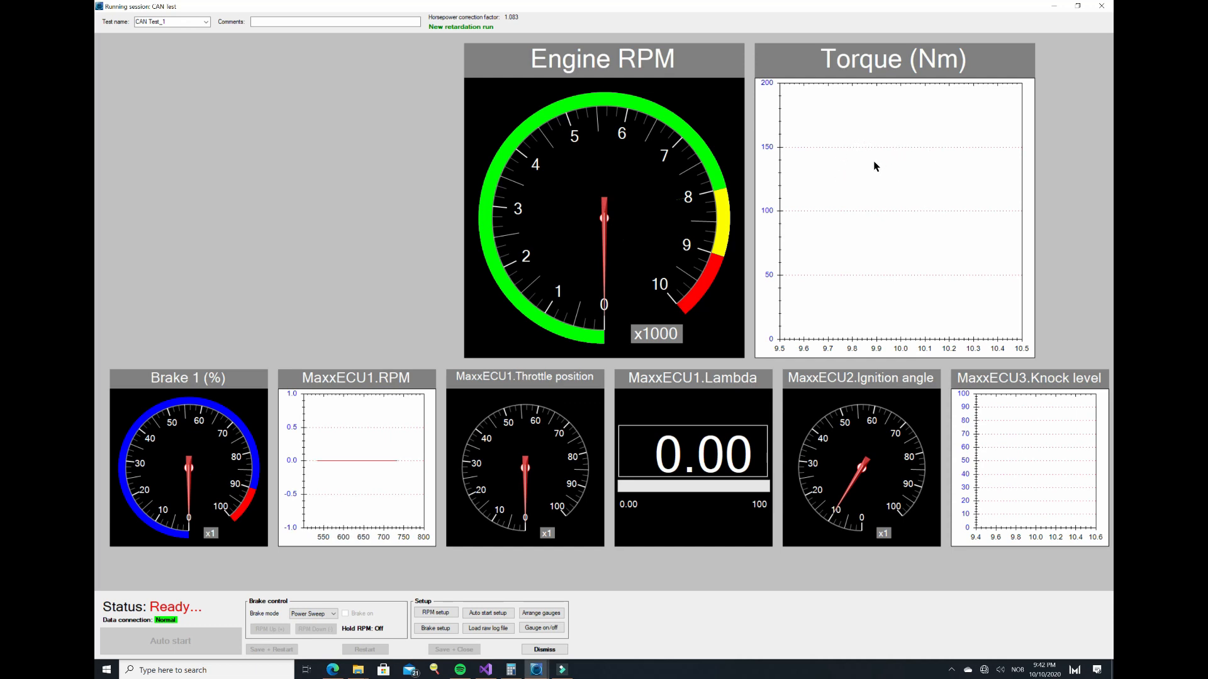
mouse_move(981, 261)
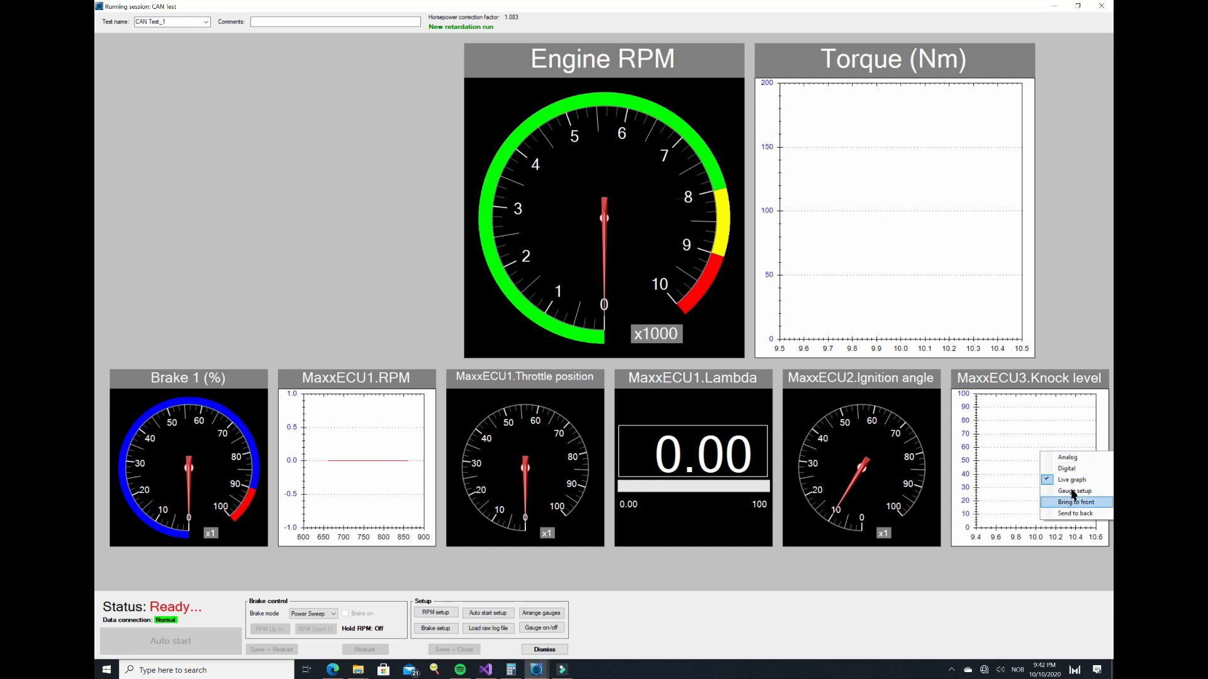
Step: Enable Auto scale on the knock level graph
left_click(1074, 491)
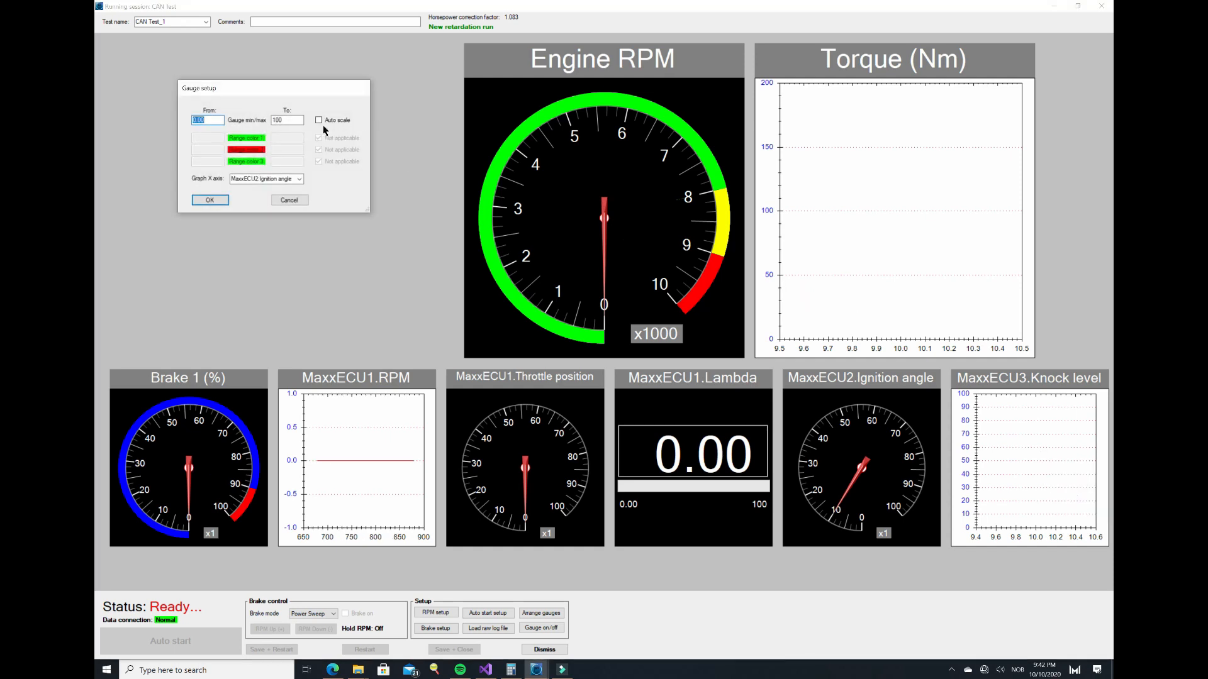
left_click(318, 120)
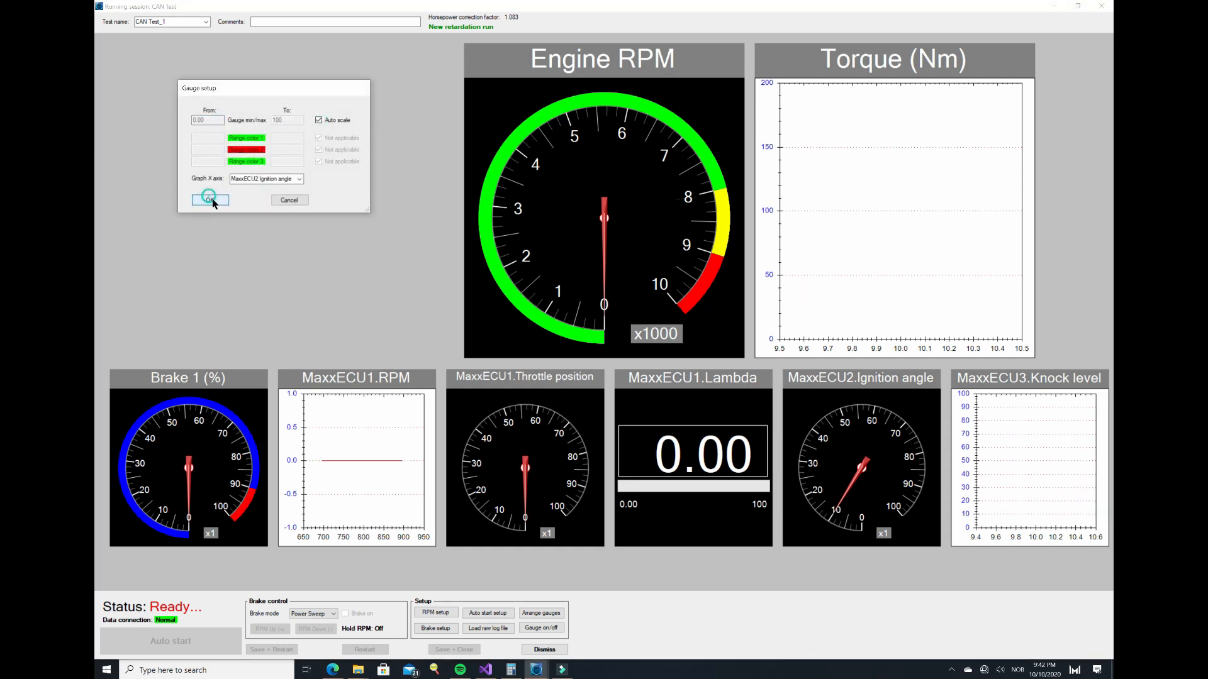
left_click(209, 200)
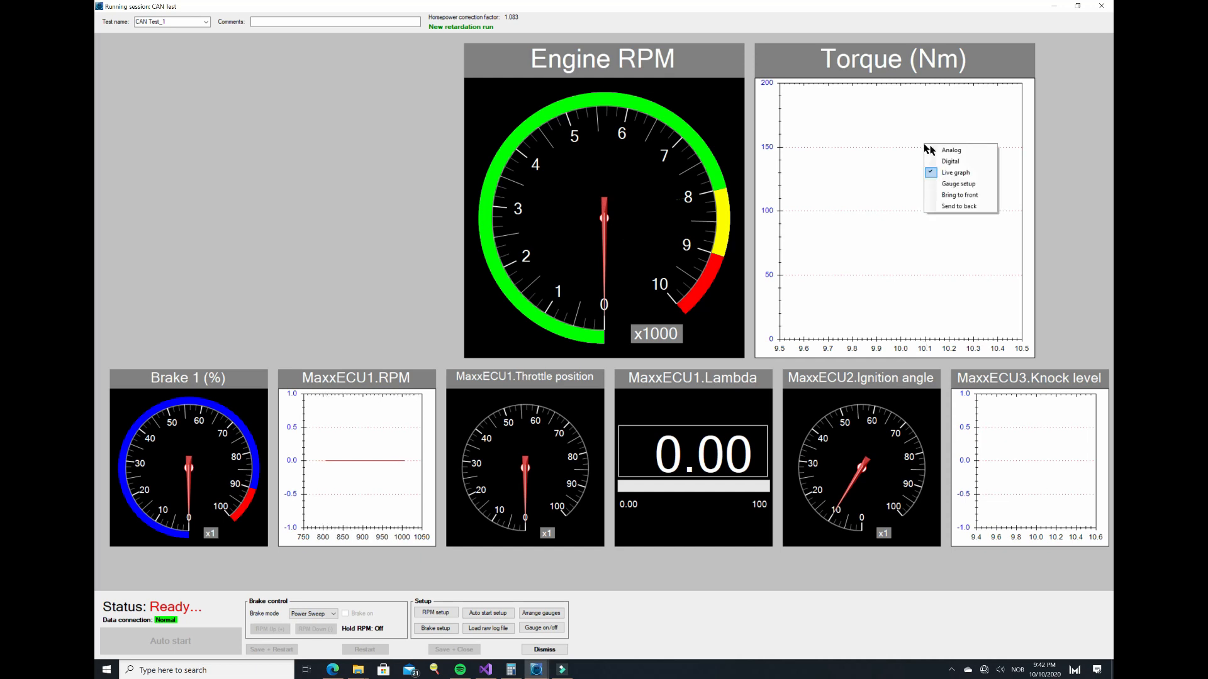
Step: In the Torque graph's gauge setup, set Graph X-axis to MaxxECU1.Lambda and confirm
left_click(958, 184)
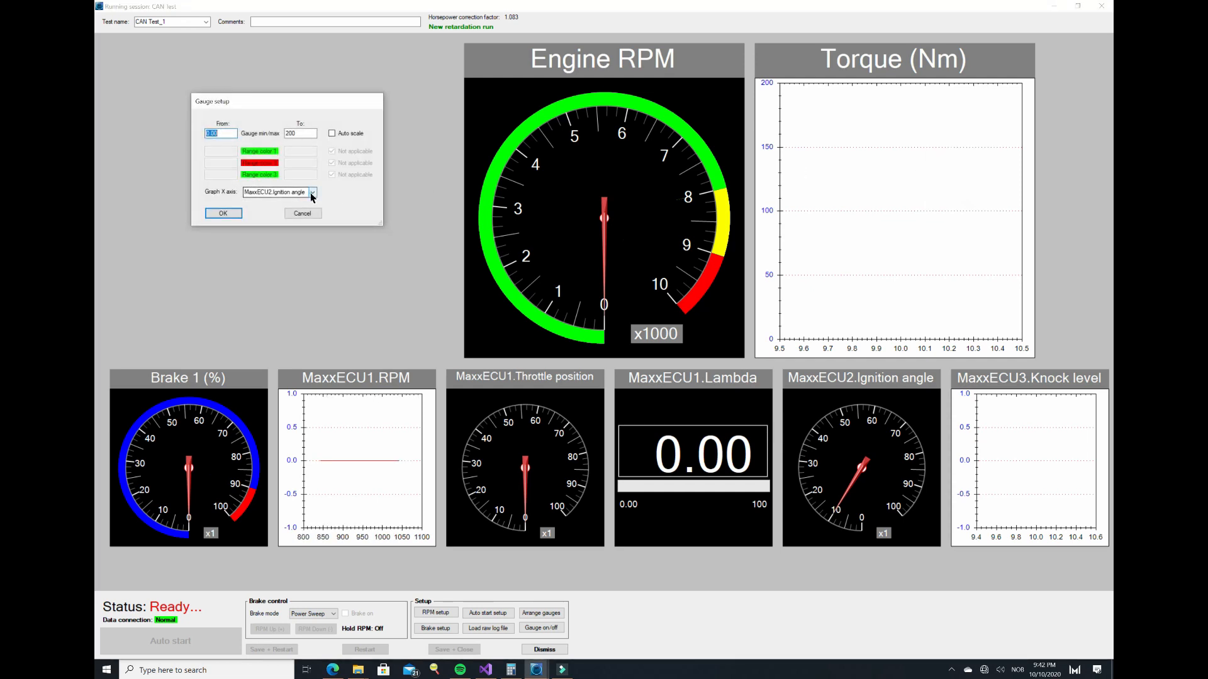
left_click(312, 192)
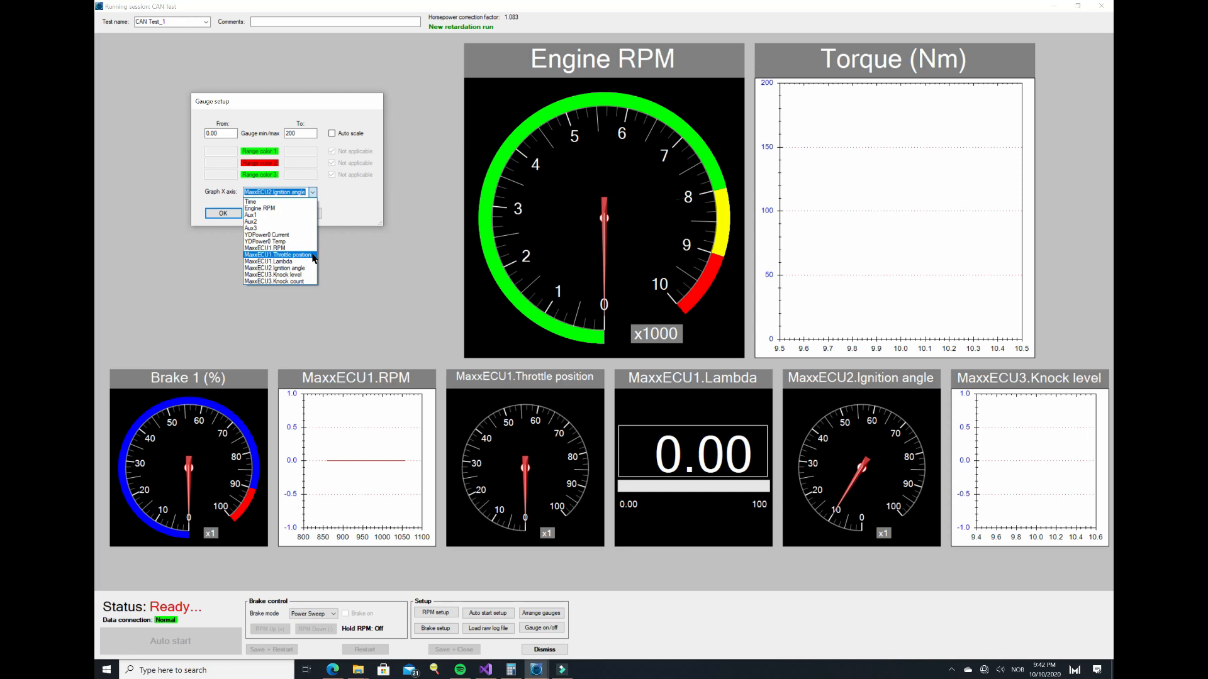
left_click(268, 260)
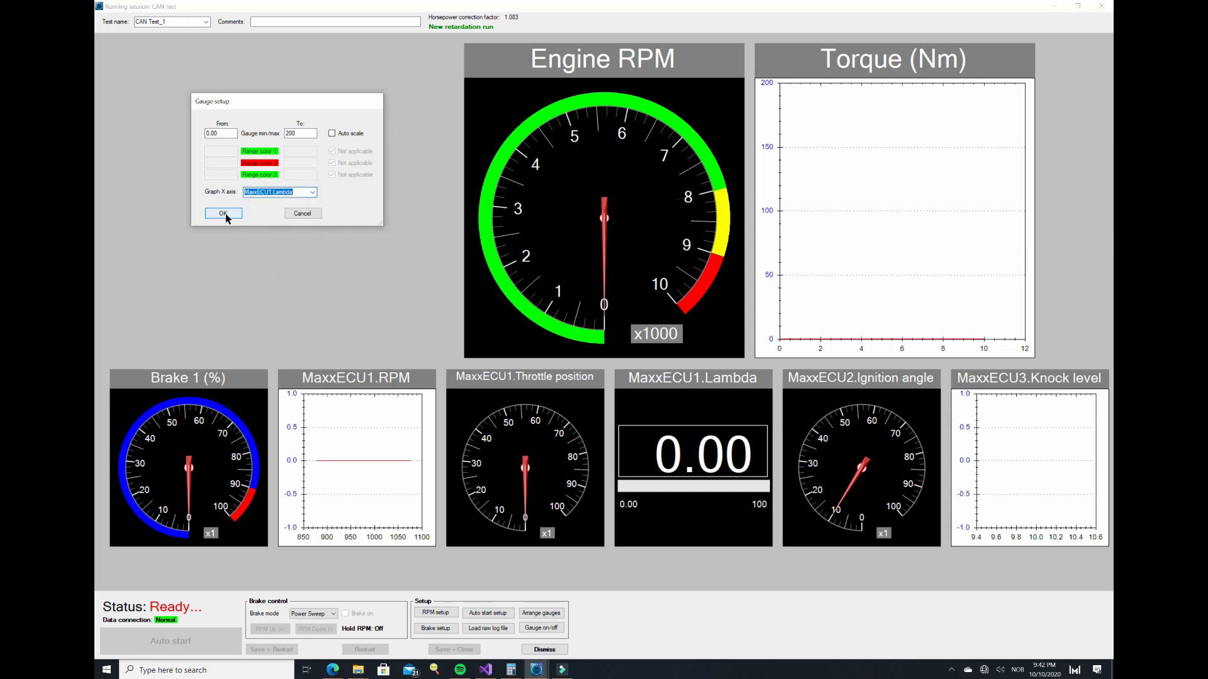
left_click(223, 213)
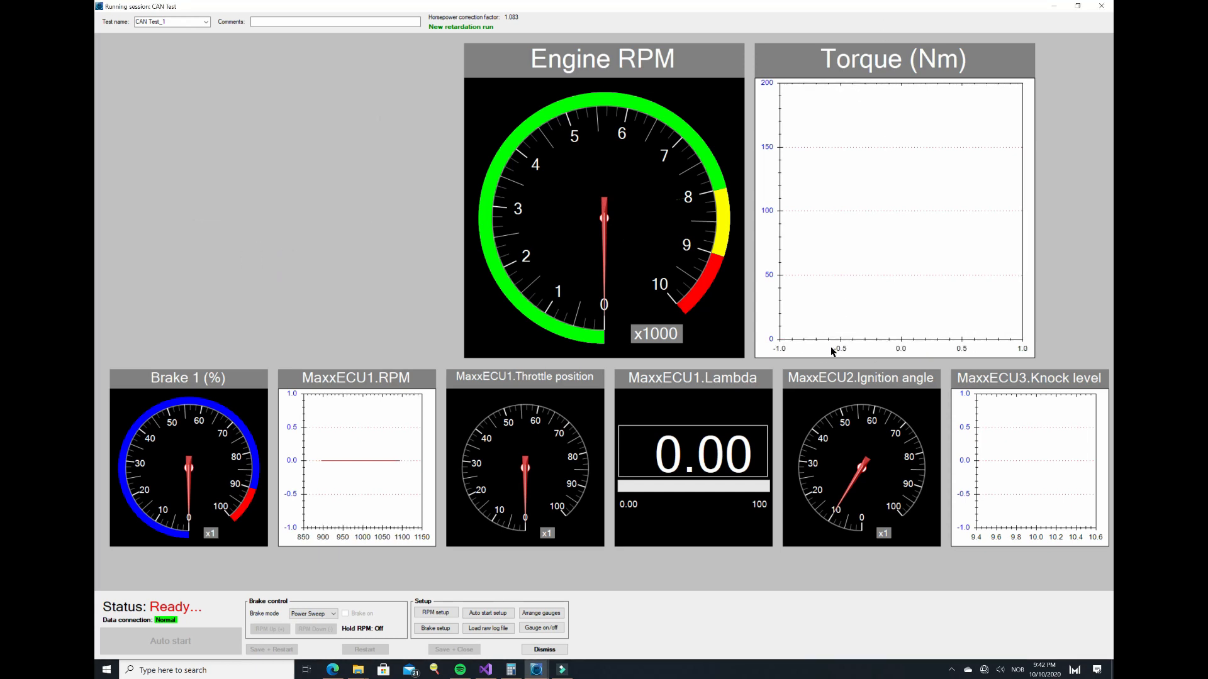
mouse_move(974, 358)
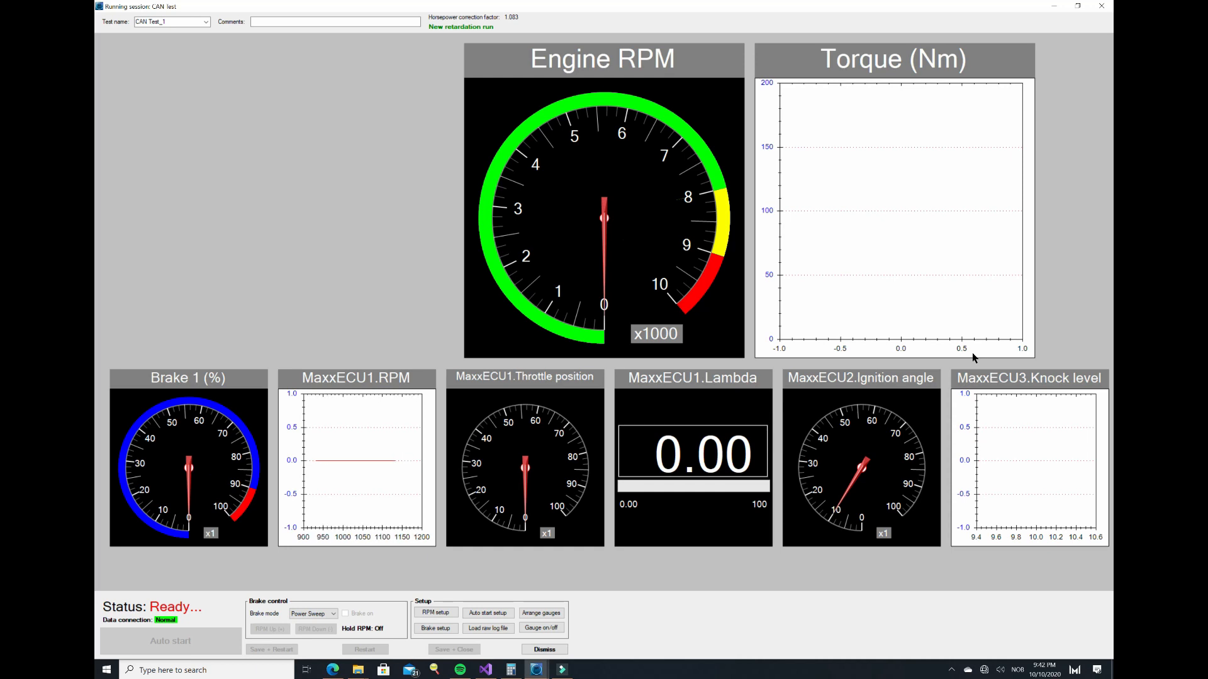
mouse_move(975, 329)
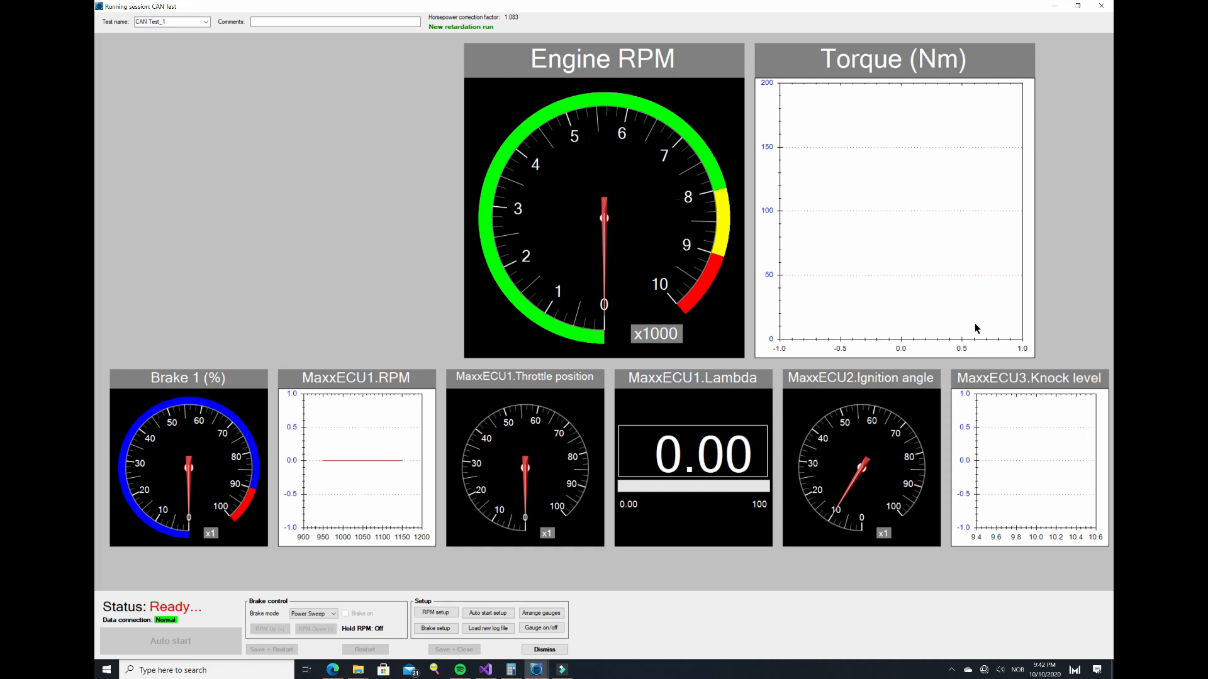